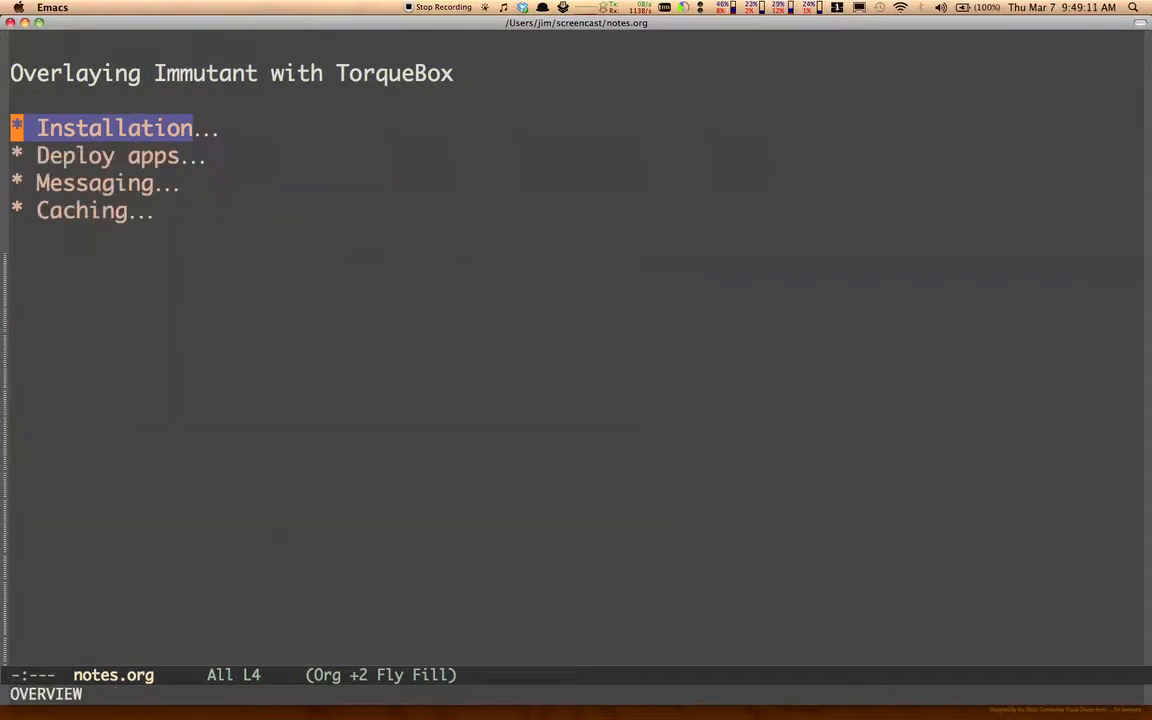
# Leave the notes.org outline for the shell showing the Immutant install and TorqueBox overlay output.
pyautogui.press('TAB')
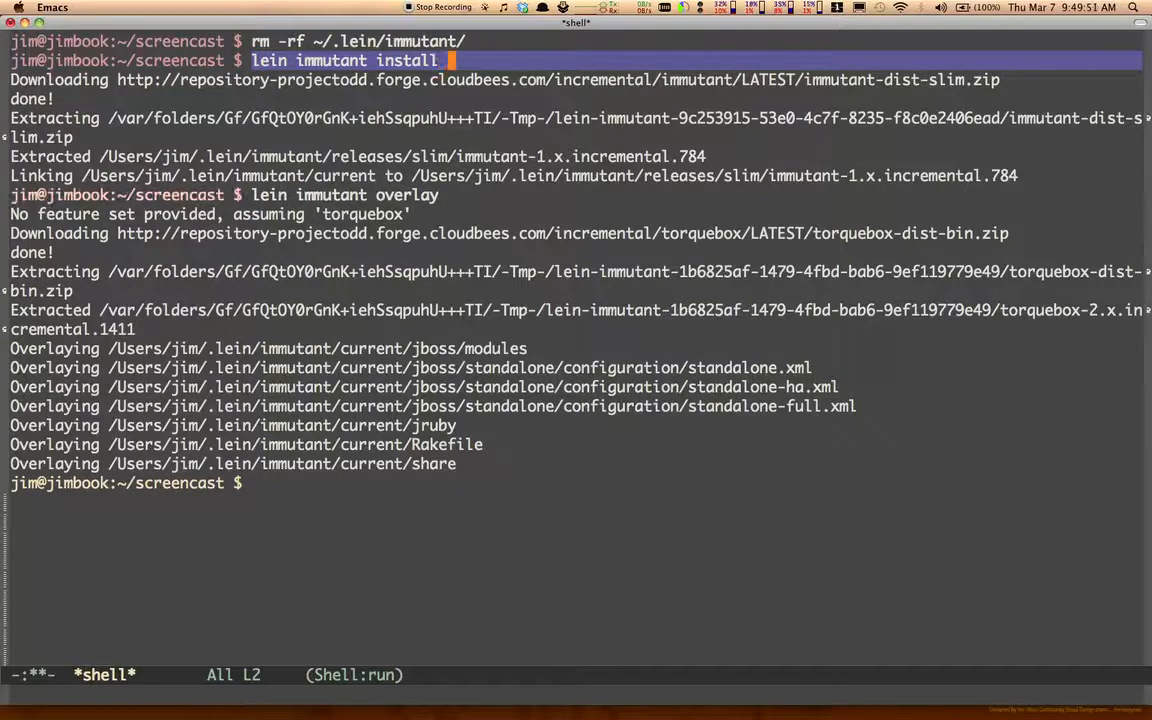
pyautogui.write('0.9')
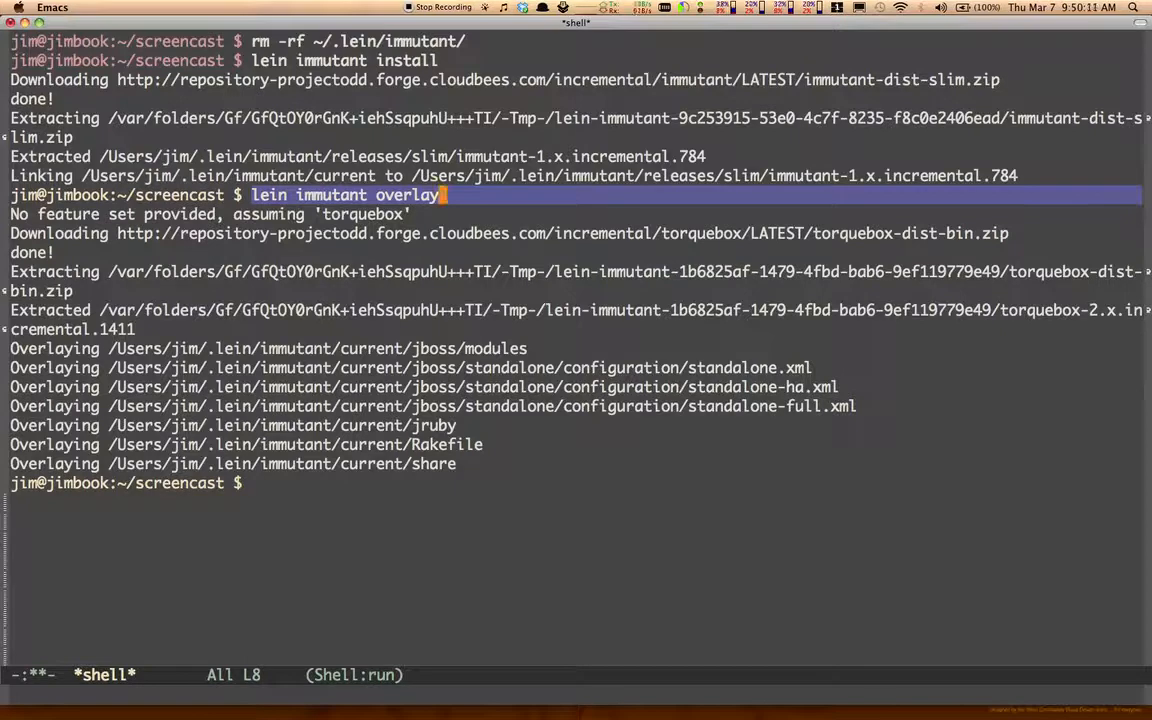
pyautogui.write('escal')
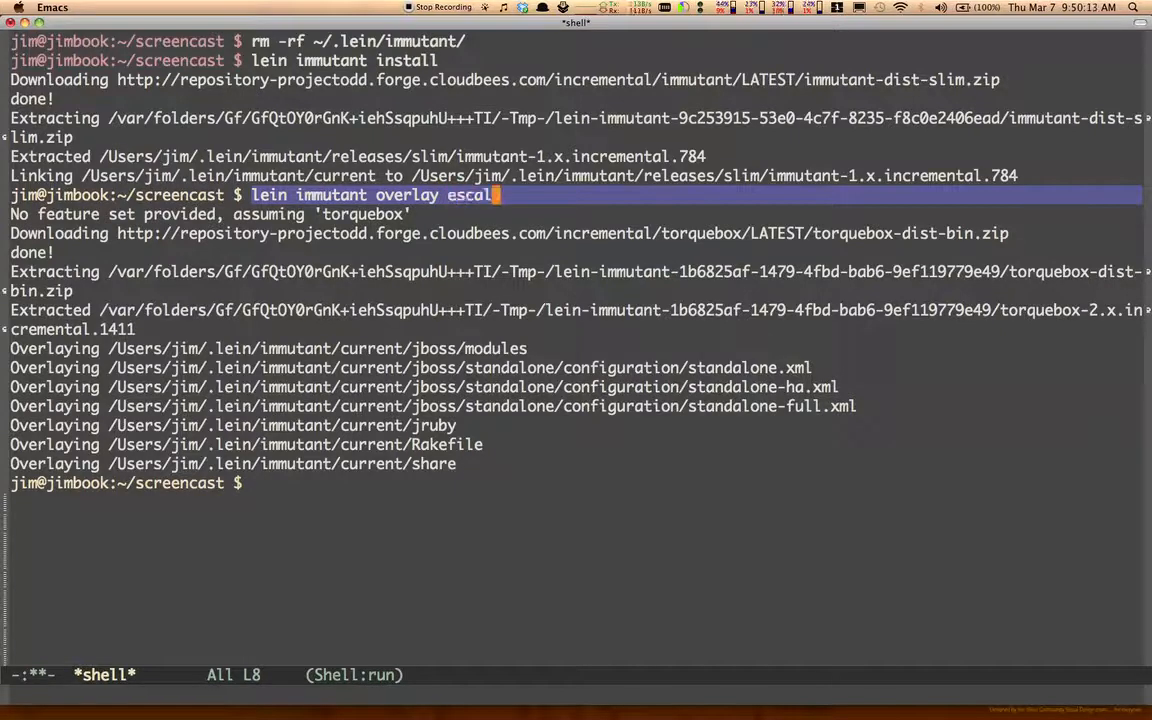
pyautogui.write('ante')
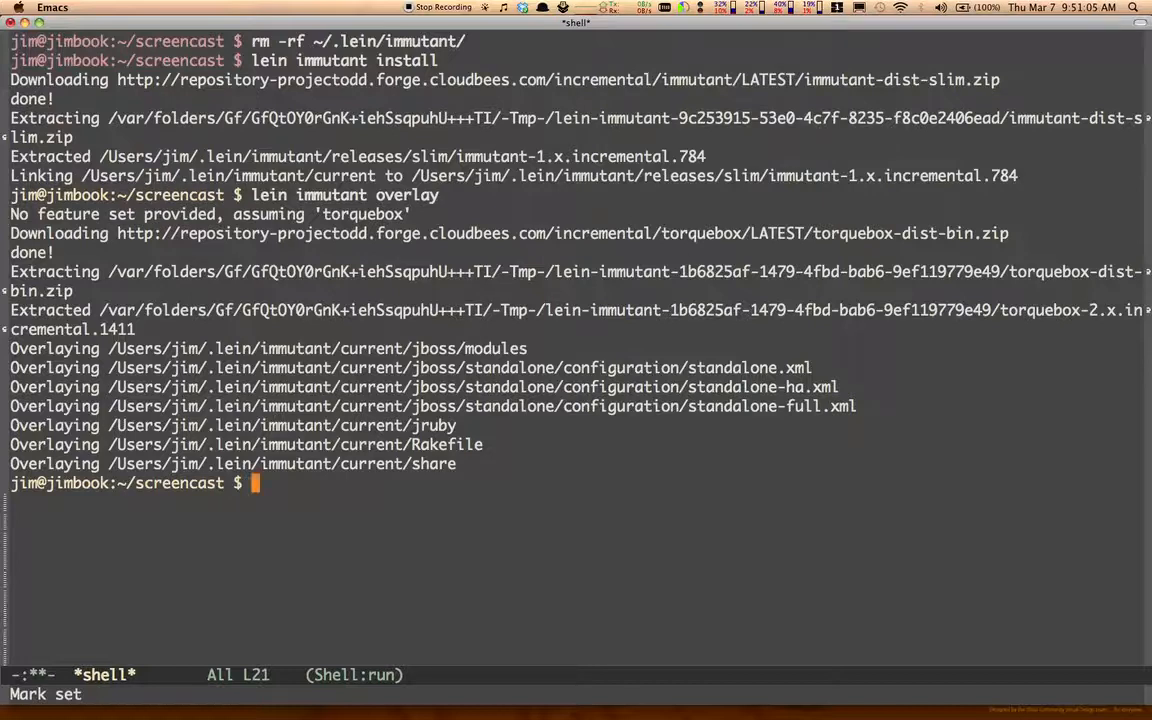
# Start Immutant with lein immutant run and follow the JBoss boot log to its end.
pyautogui.write('lein immutant run')
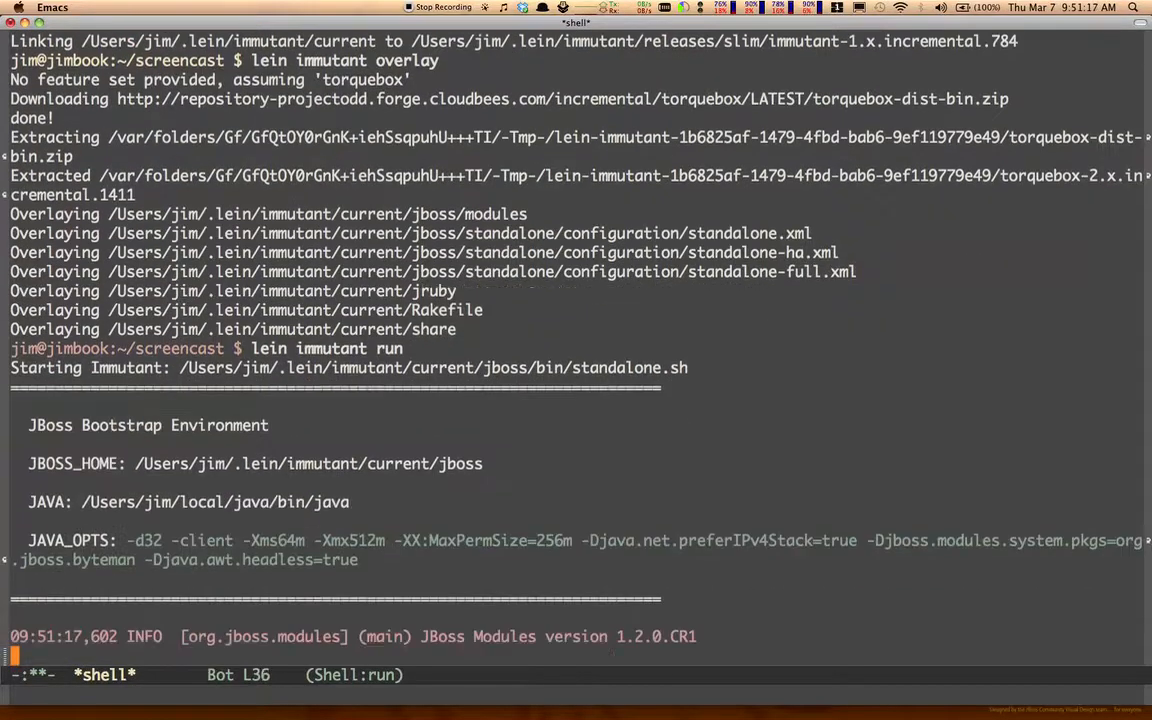
pyautogui.scroll(-3)
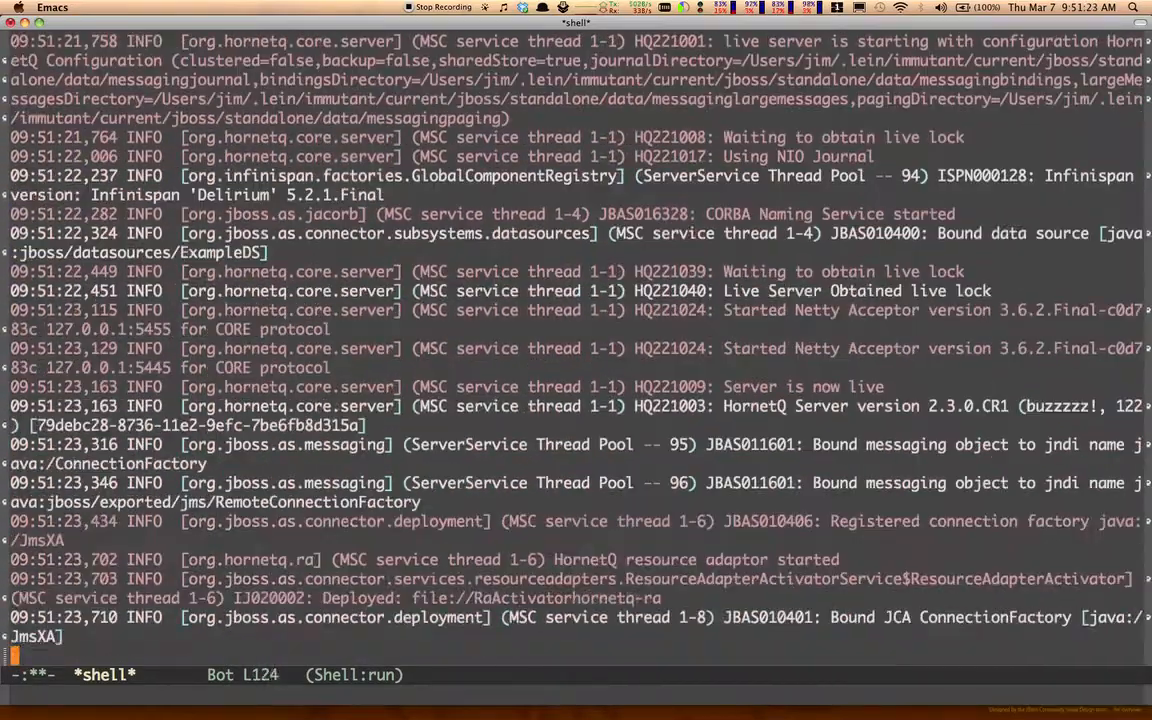
pyautogui.scroll(-3)
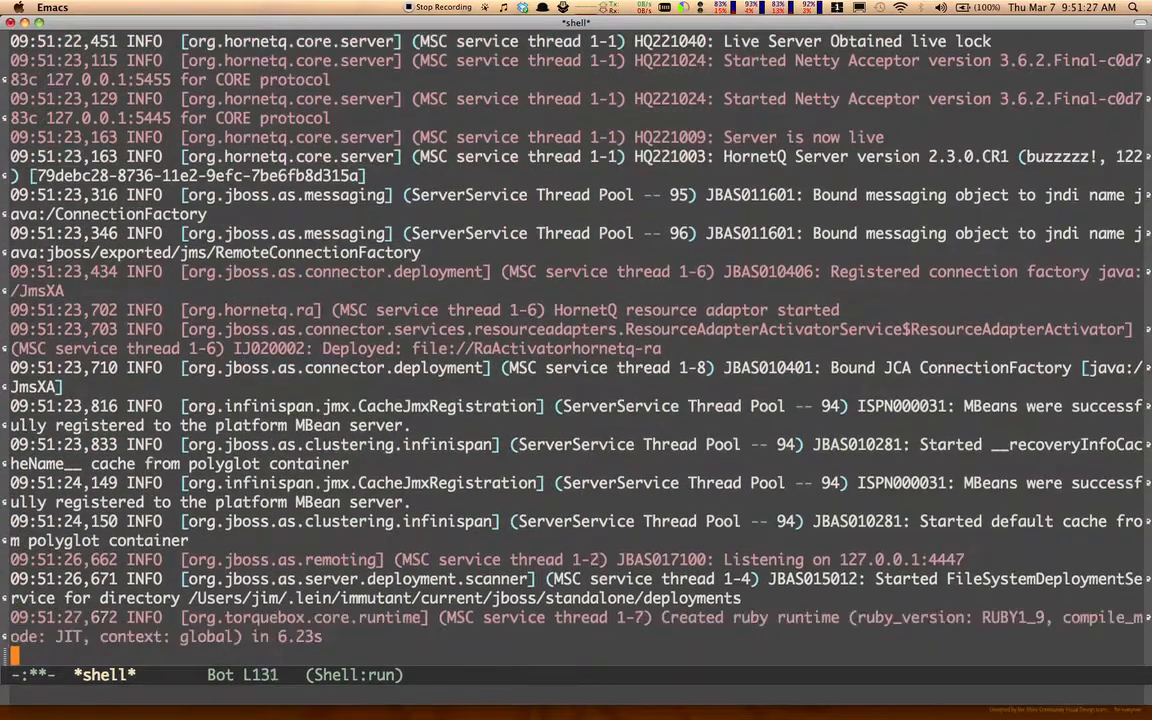
pyautogui.scroll(-3)
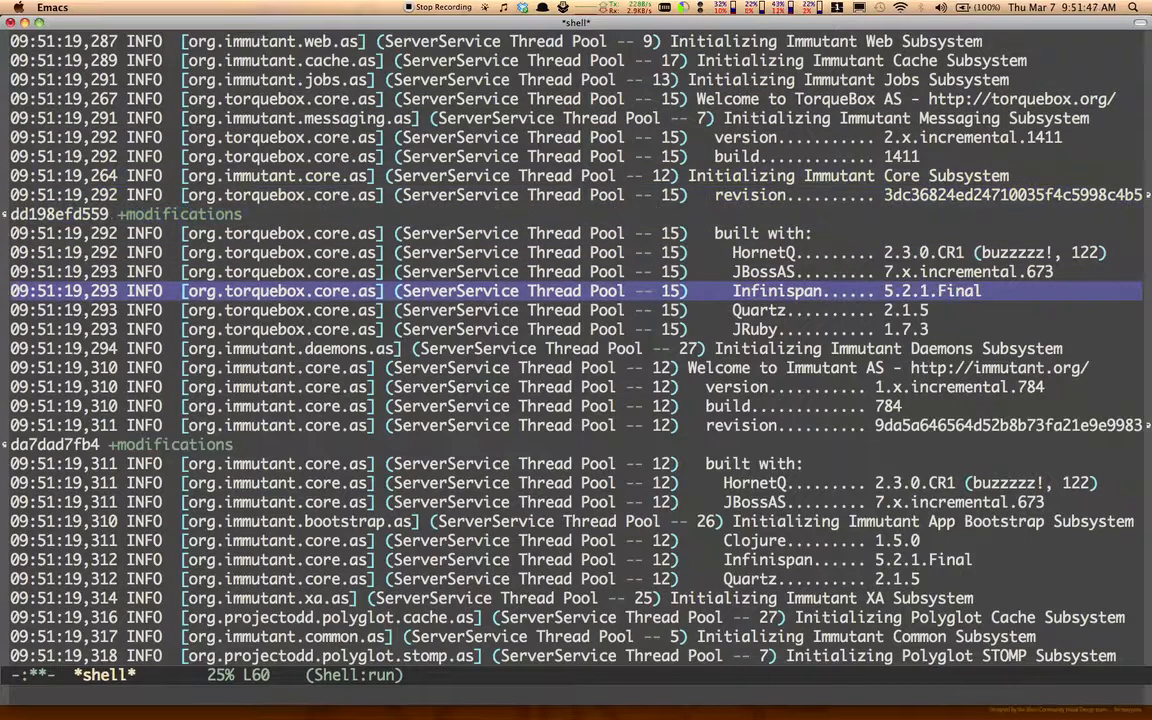
pyautogui.press('up')
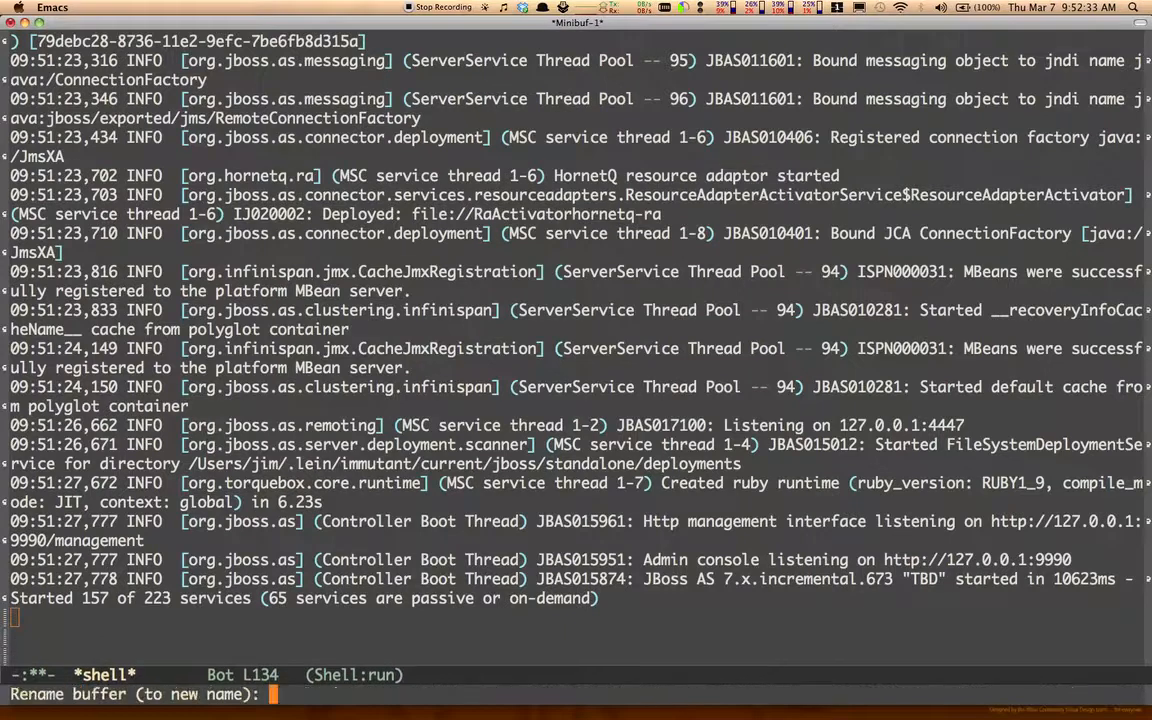
# Rename the server shell to *server* and run lein new simple in a fresh shell.
pyautogui.write('*serve')
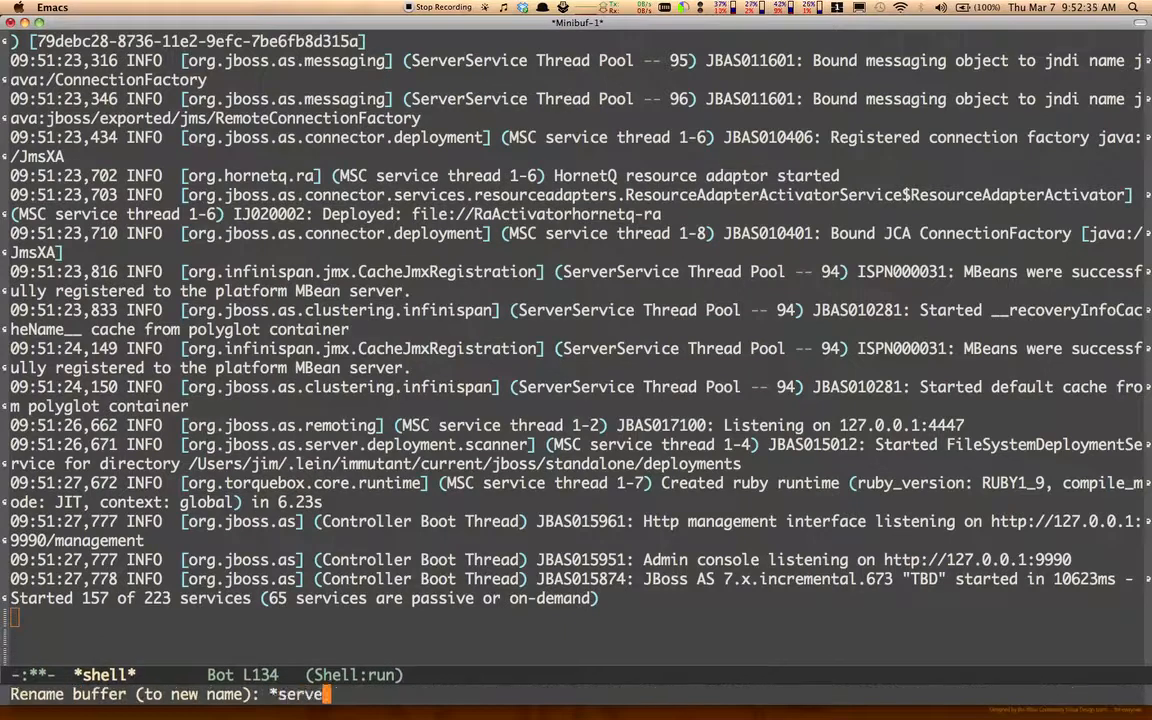
pyautogui.press('Return')
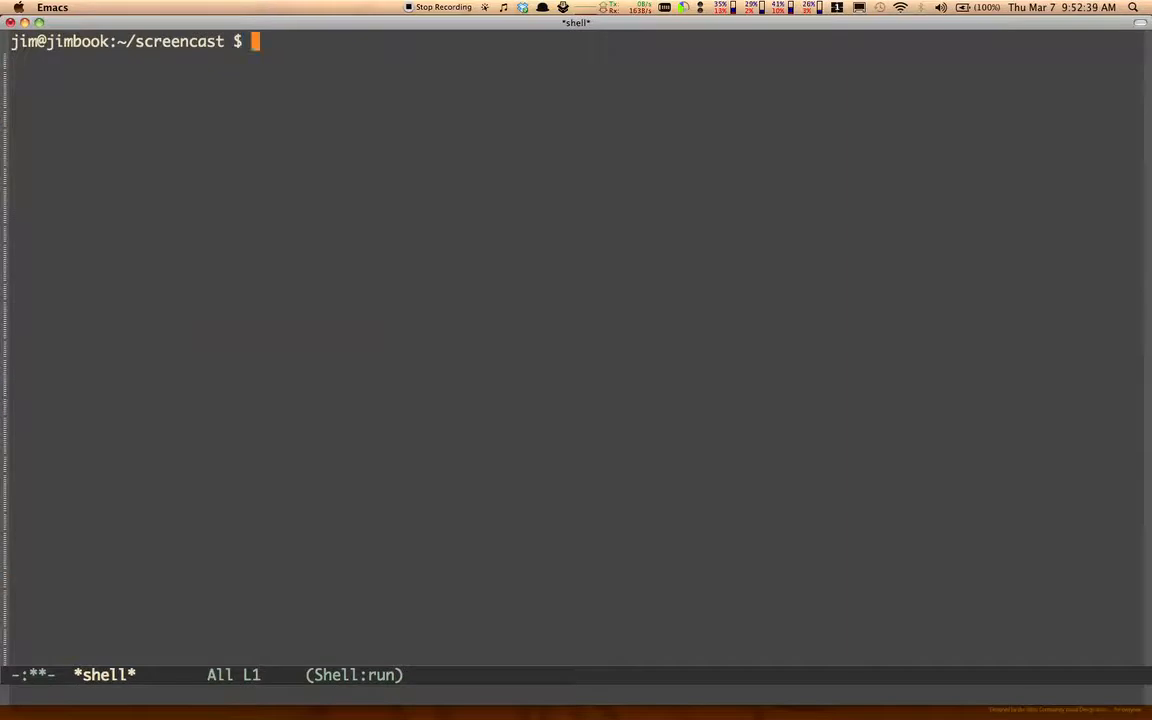
pyautogui.write('lein new simple')
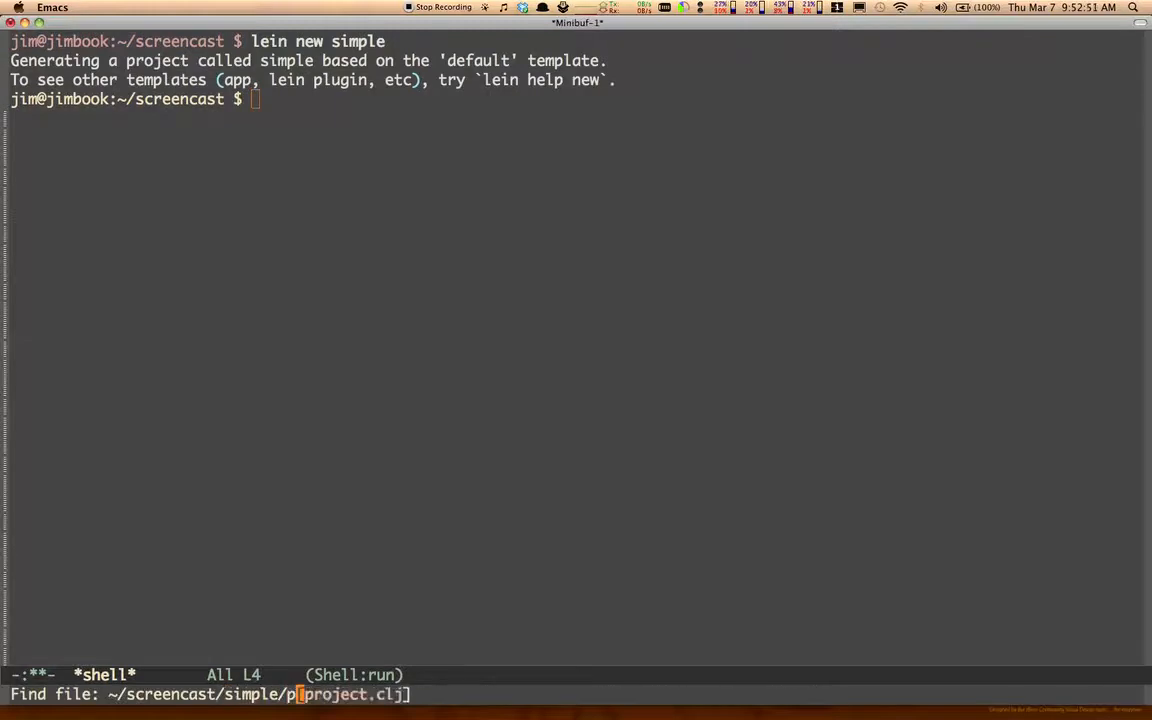
# Add :immutant {:nrepl-port 7888} to defproject in simple/project.clj.
pyautogui.press('Return')
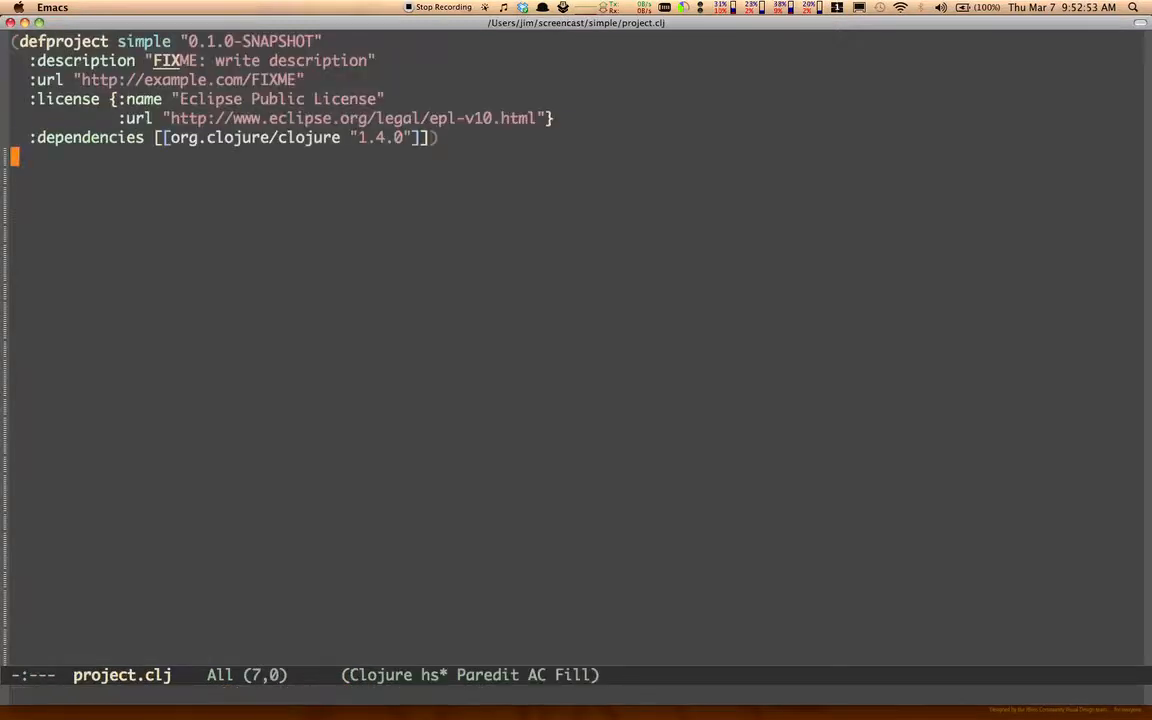
pyautogui.write(':in')
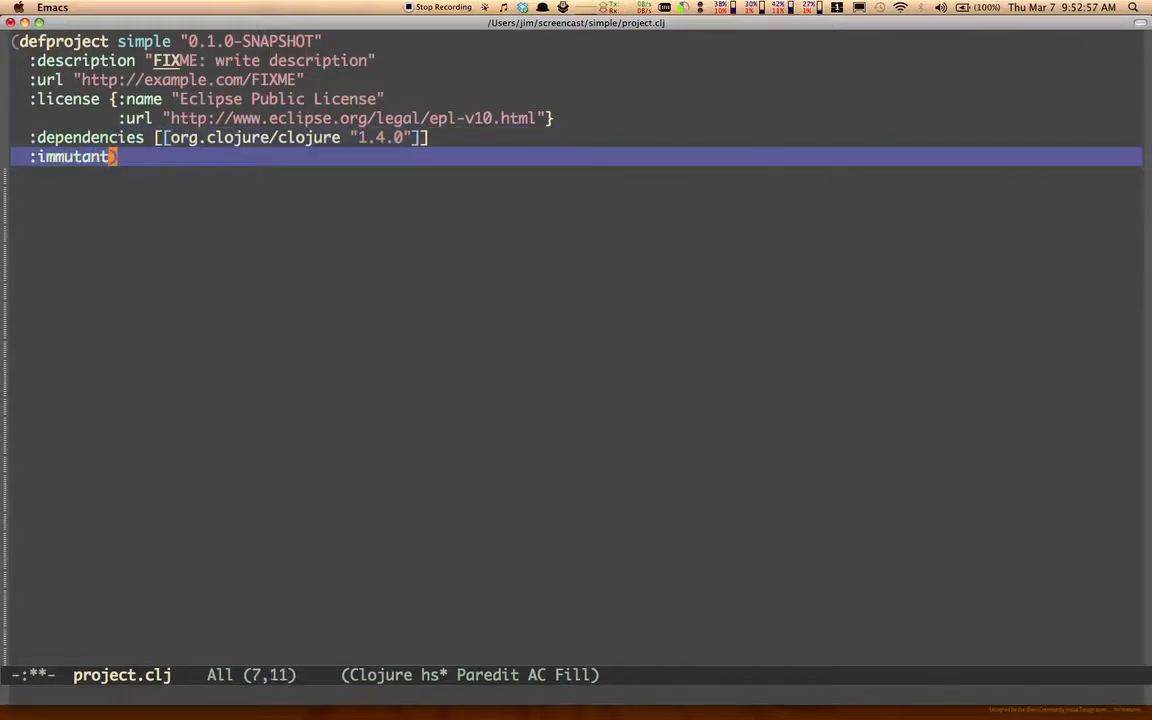
pyautogui.write('{:}')
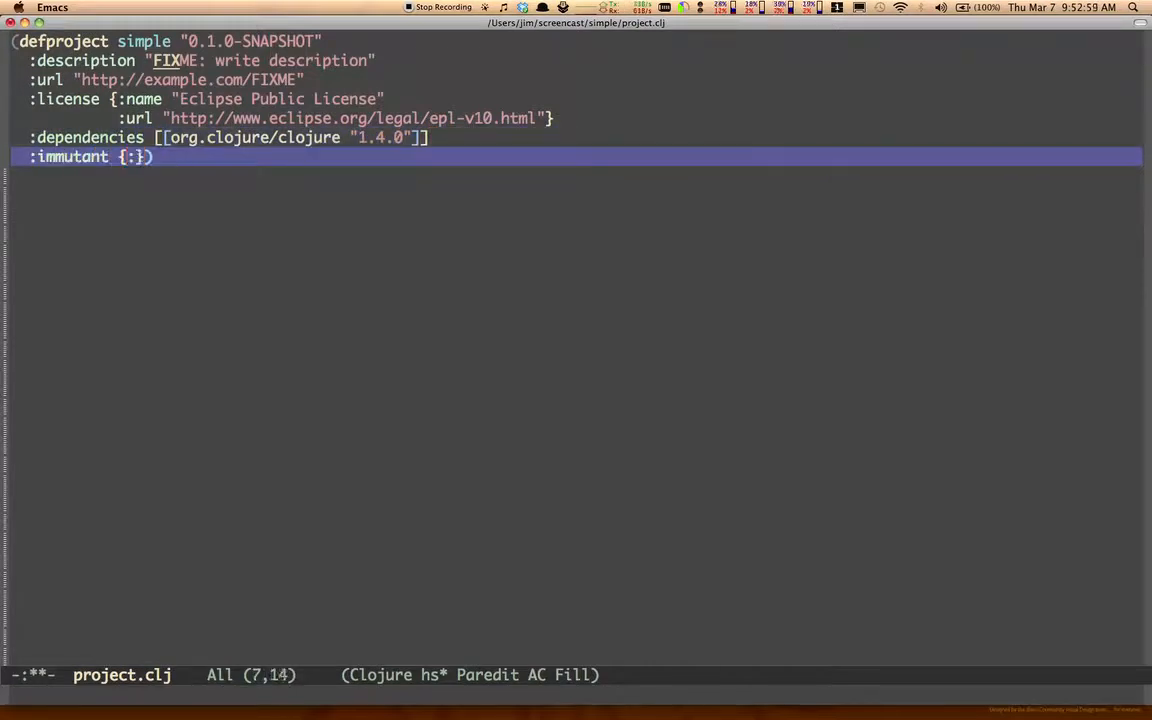
pyautogui.write('nrepl-port 78')
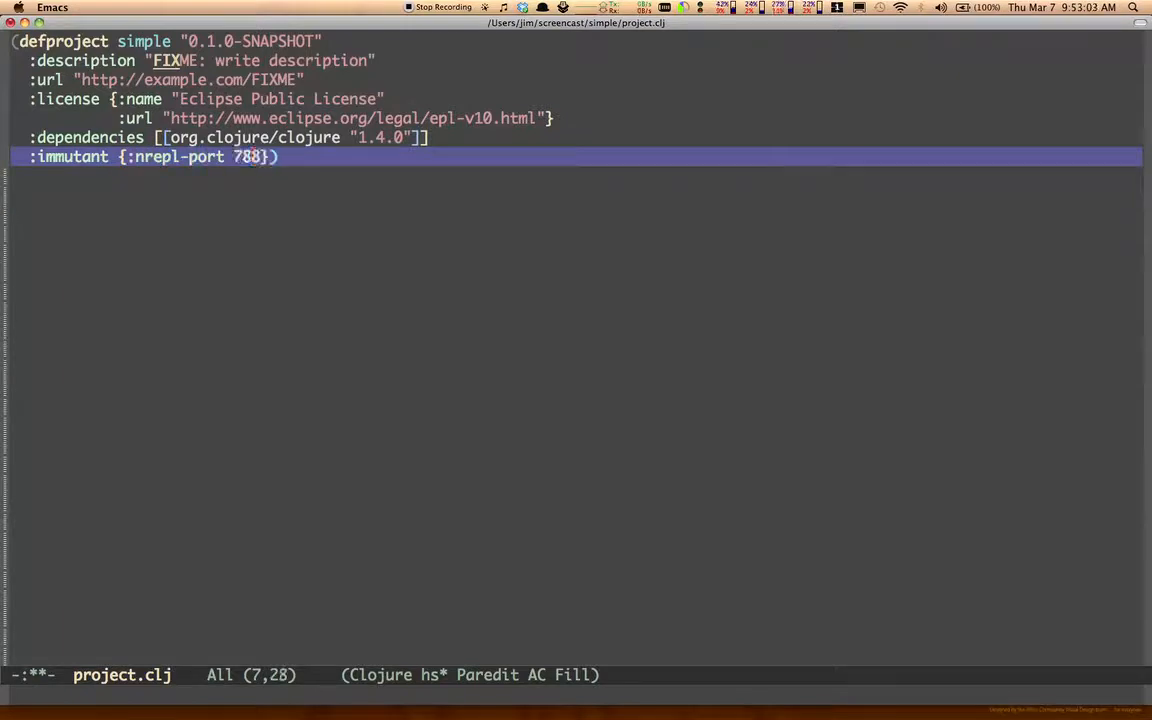
pyautogui.write('8')
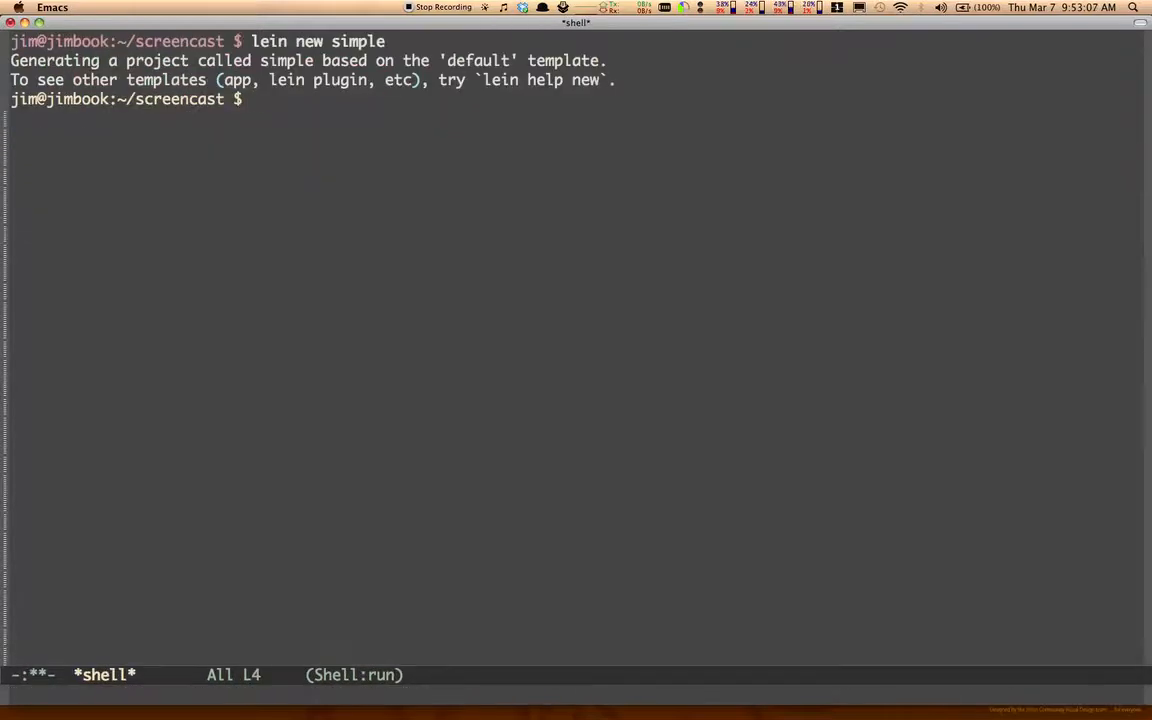
# Deploy simple with lein immutant deploy, with the *server* log showing nREPL on port 7888.
pyautogui.write('lein immutant deploy simple/')
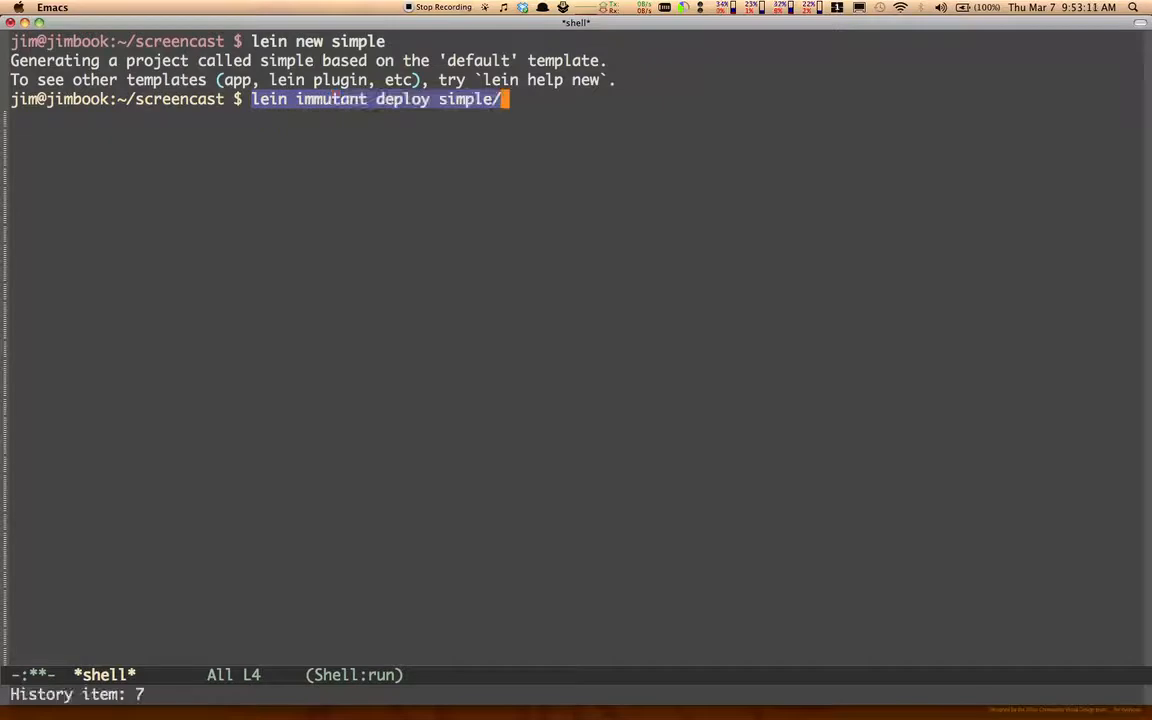
pyautogui.press('BackSpace')
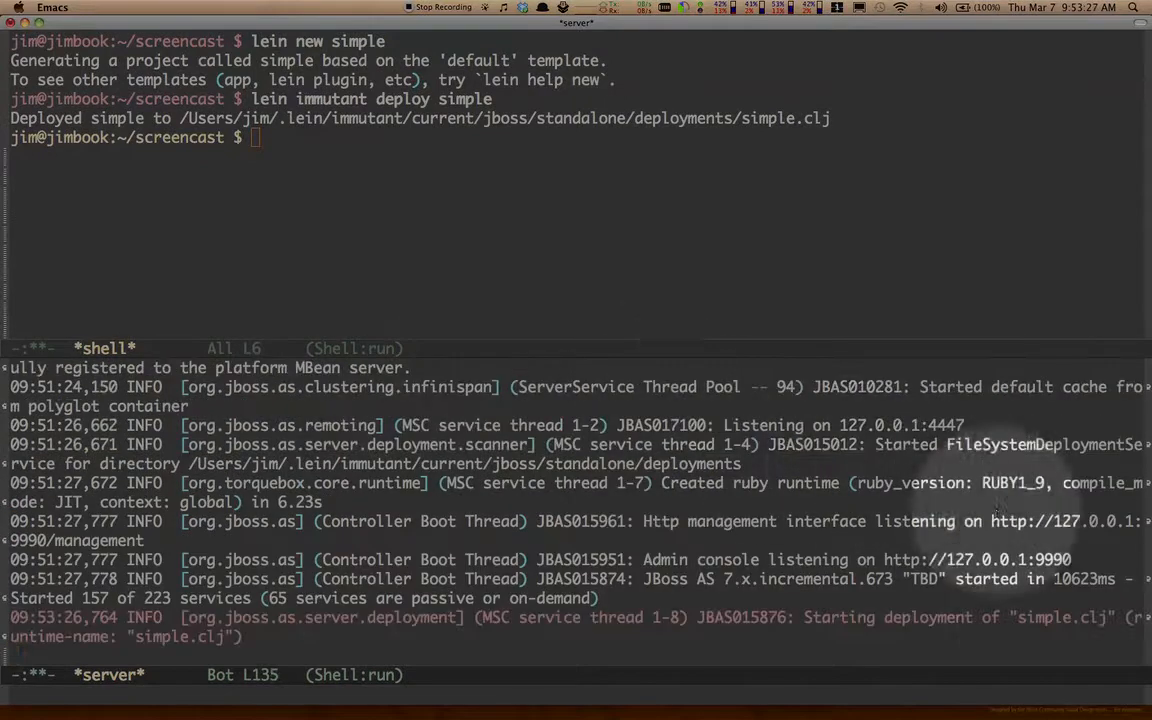
pyautogui.moveTo(1063, 609)
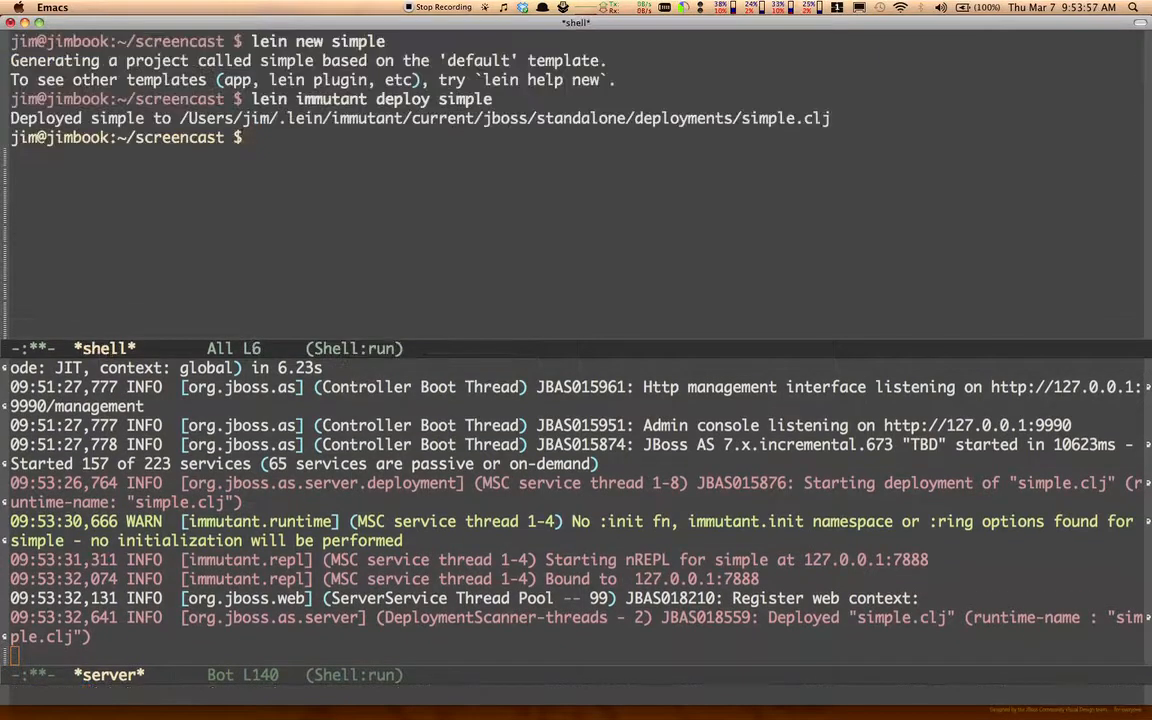
pyautogui.write('export TORQUEBOX_HOME=~/.lein/immutant/current')
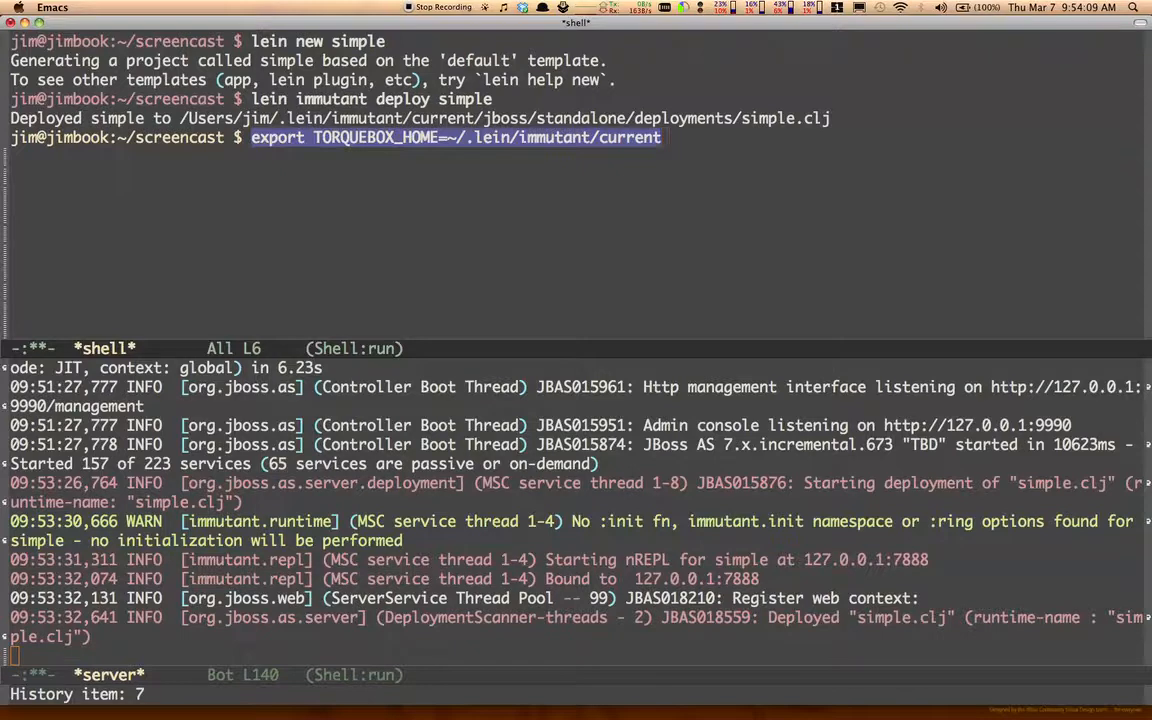
# Export TORQUEBOX_HOME=~/.lein/immutant/current and its JRuby bin on PATH, then gem install torquebox-console.
pyautogui.write('exp')
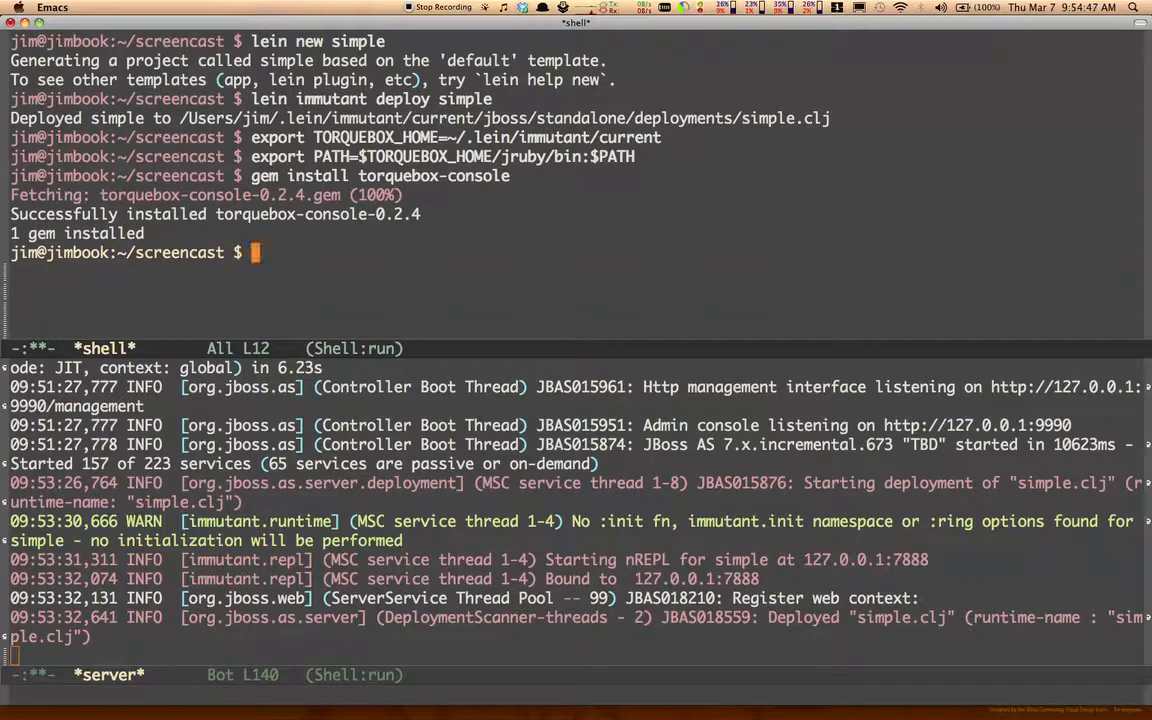
# Launch the TorqueBox console against the server and evaluate puts "howdy" in it.
pyautogui.write('tbc')
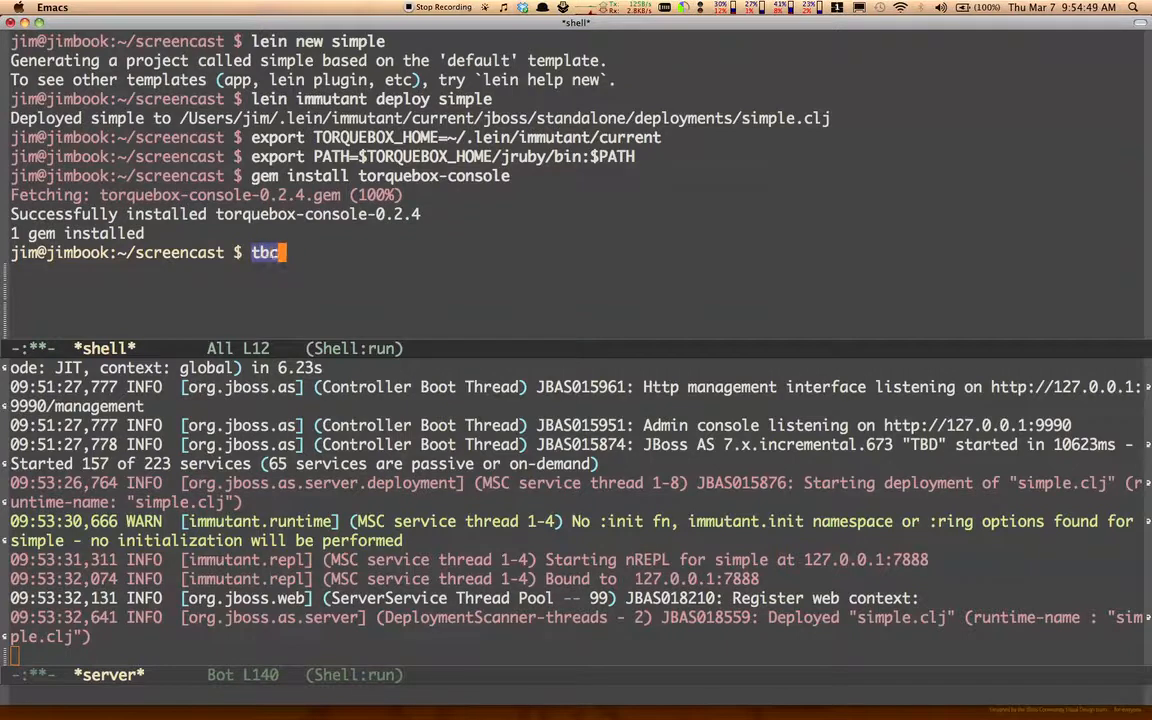
pyautogui.write('console')
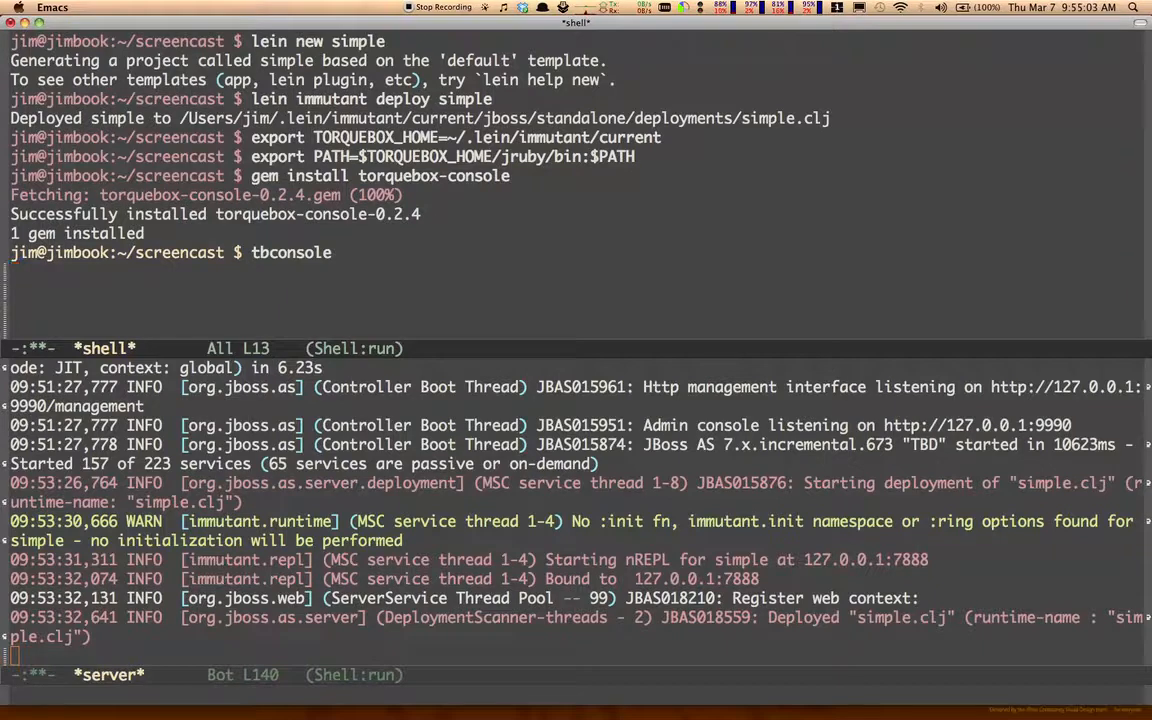
pyautogui.press('Return')
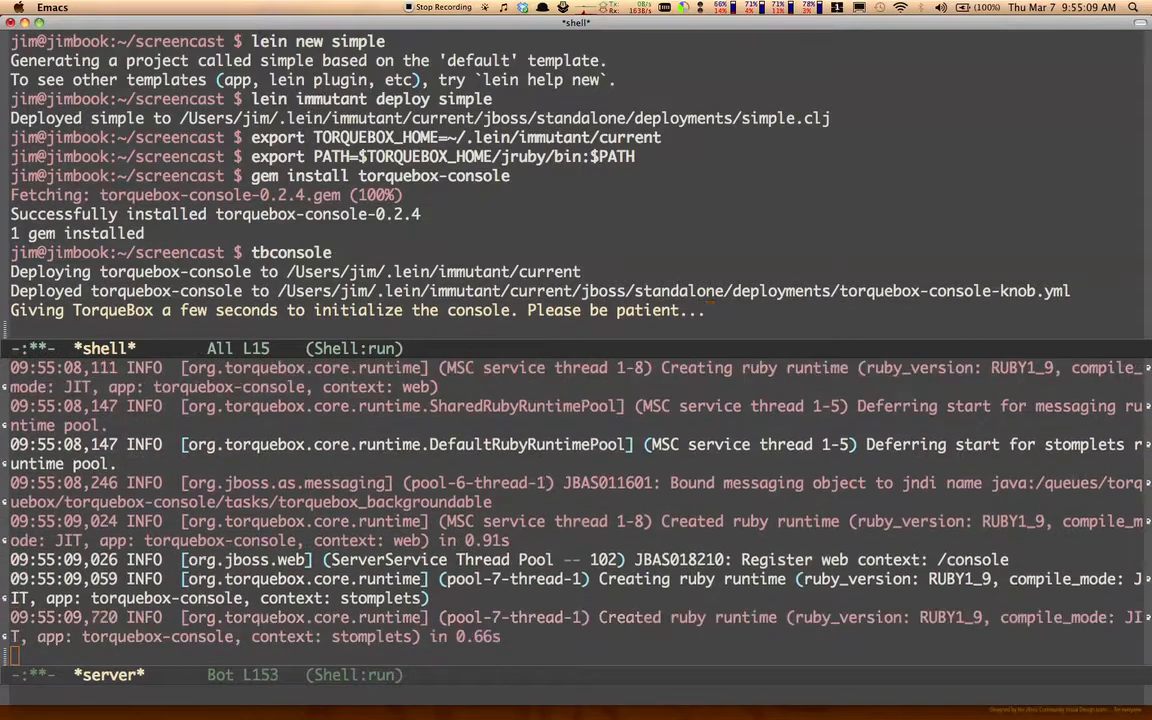
pyautogui.scroll(-3)
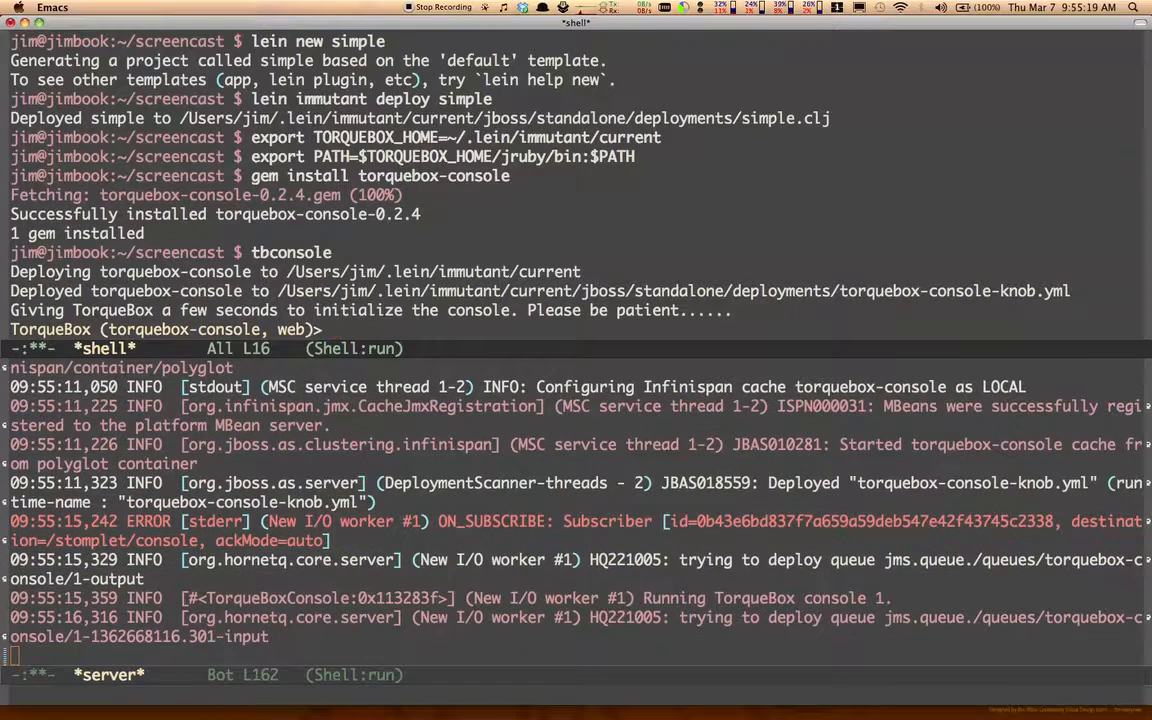
pyautogui.write('puts "howdy')
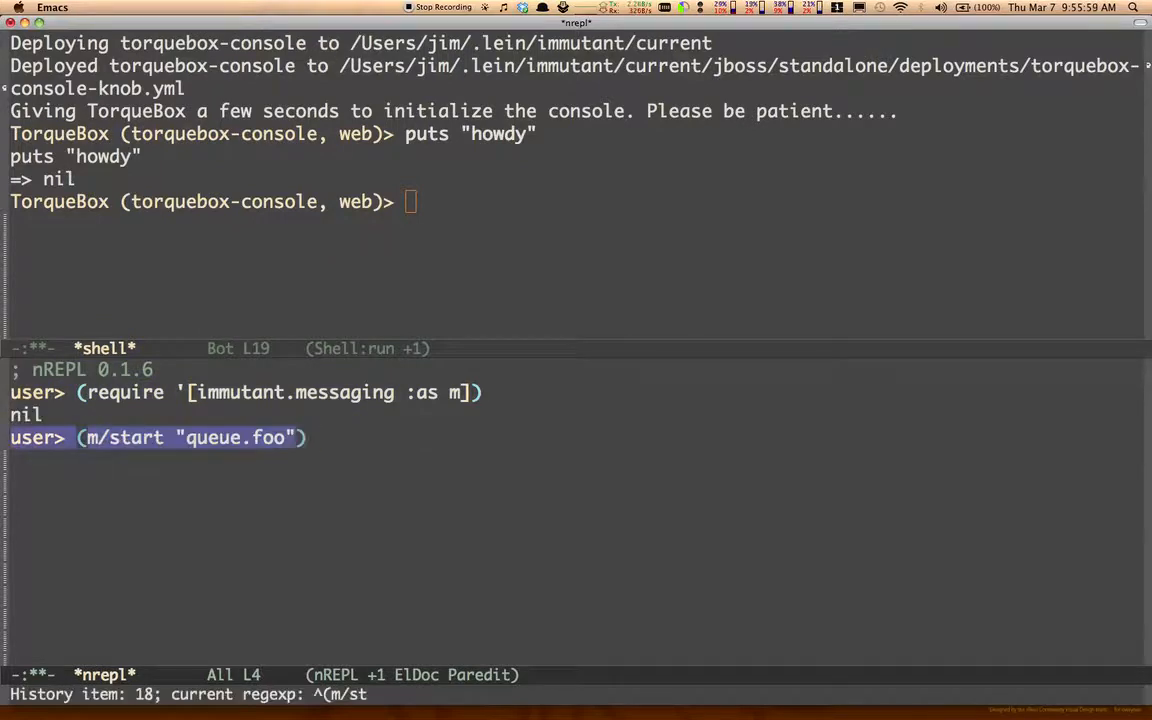
# In nREPL, receive "howdy" from queue.foo and publish "howdy ruby" to it.
pyautogui.press('Return')
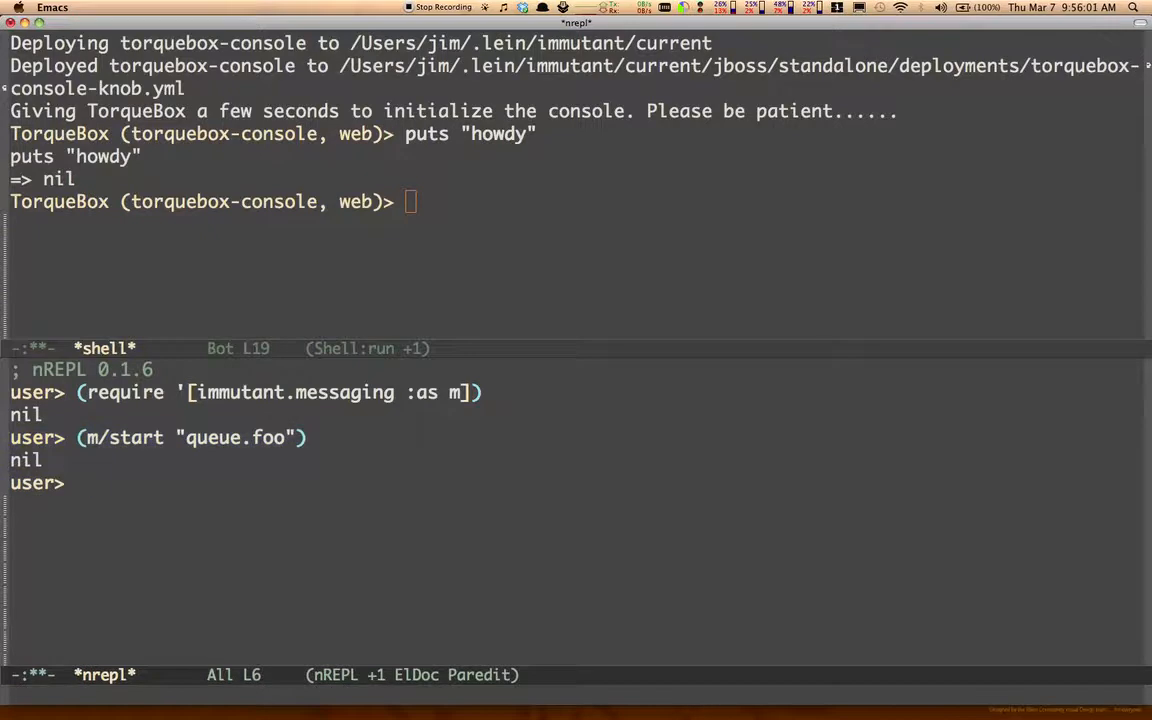
pyautogui.write('(')
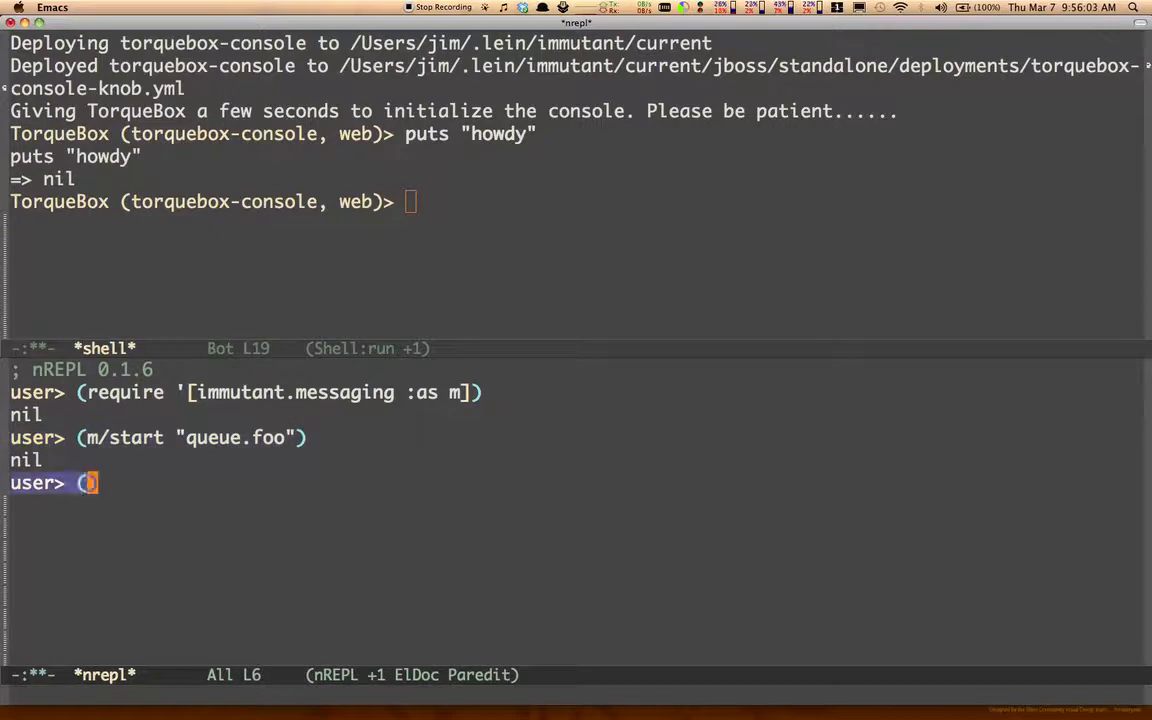
pyautogui.write('m/publish "queue.foo" "howdy ruby')
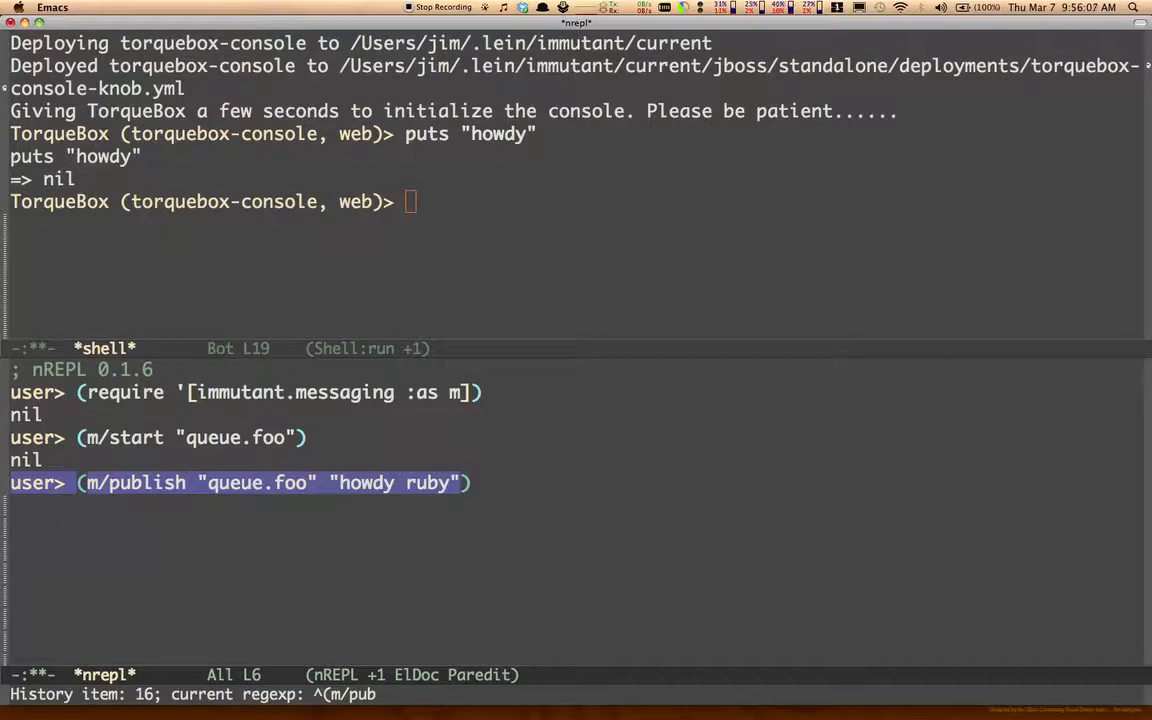
pyautogui.press('backspace')
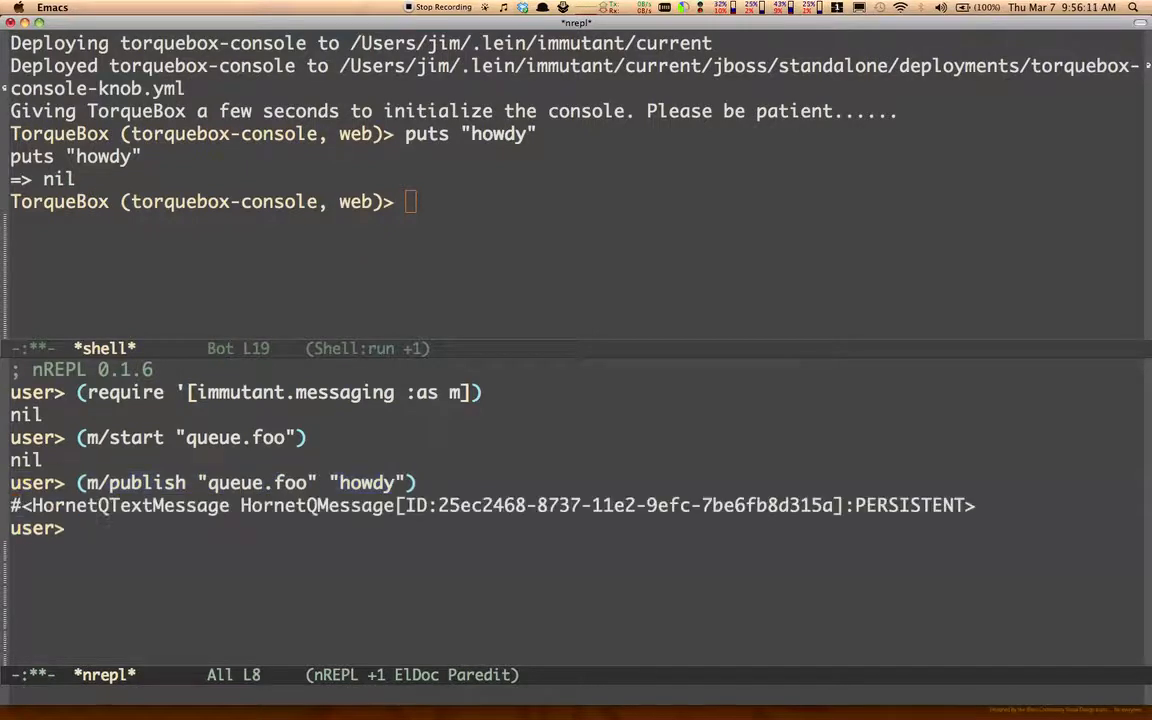
pyautogui.write('(m')
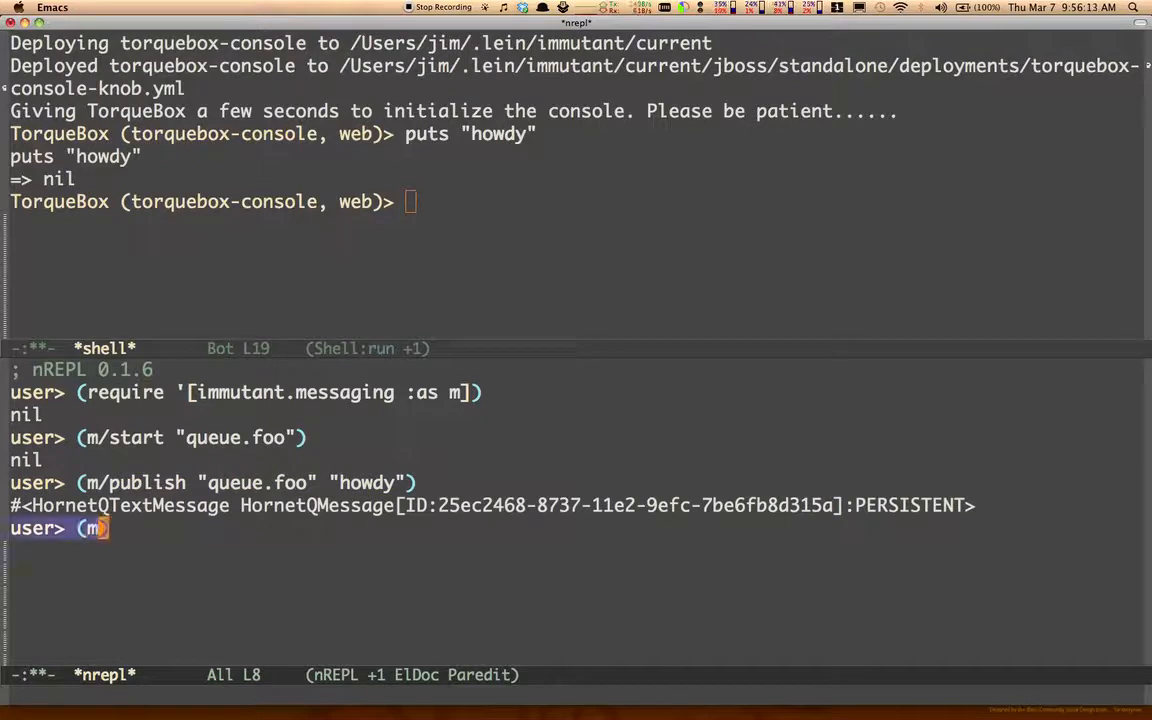
pyautogui.write('/receive')
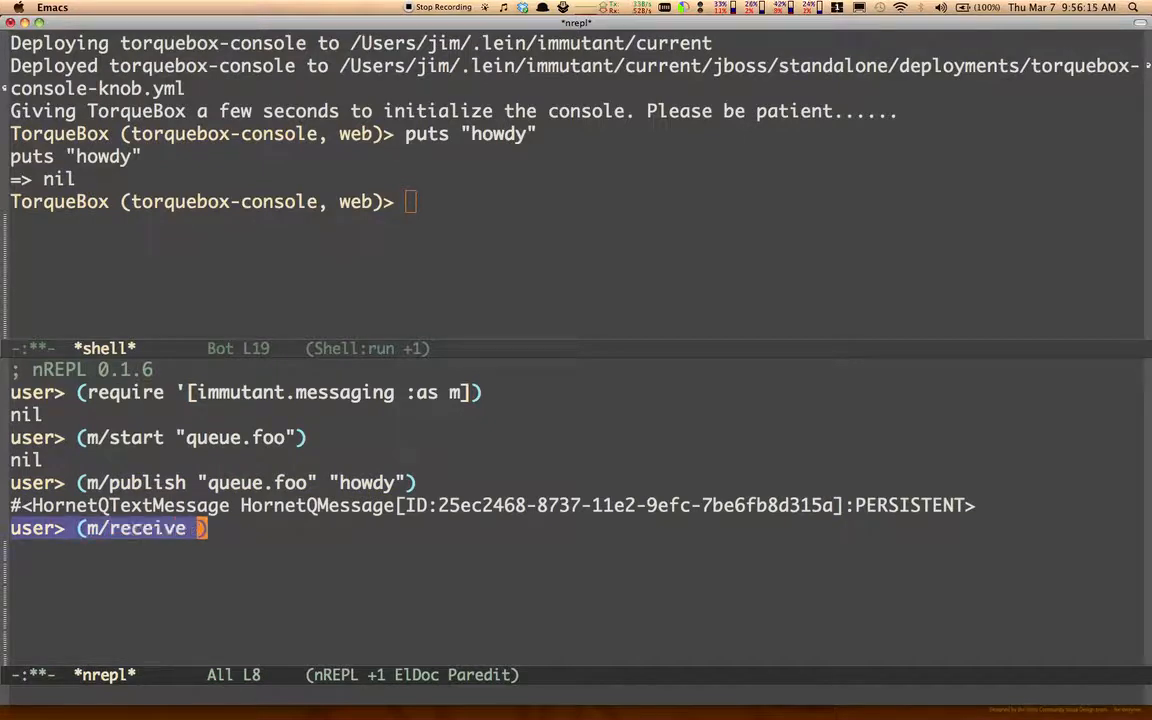
pyautogui.write('"queue.foo')
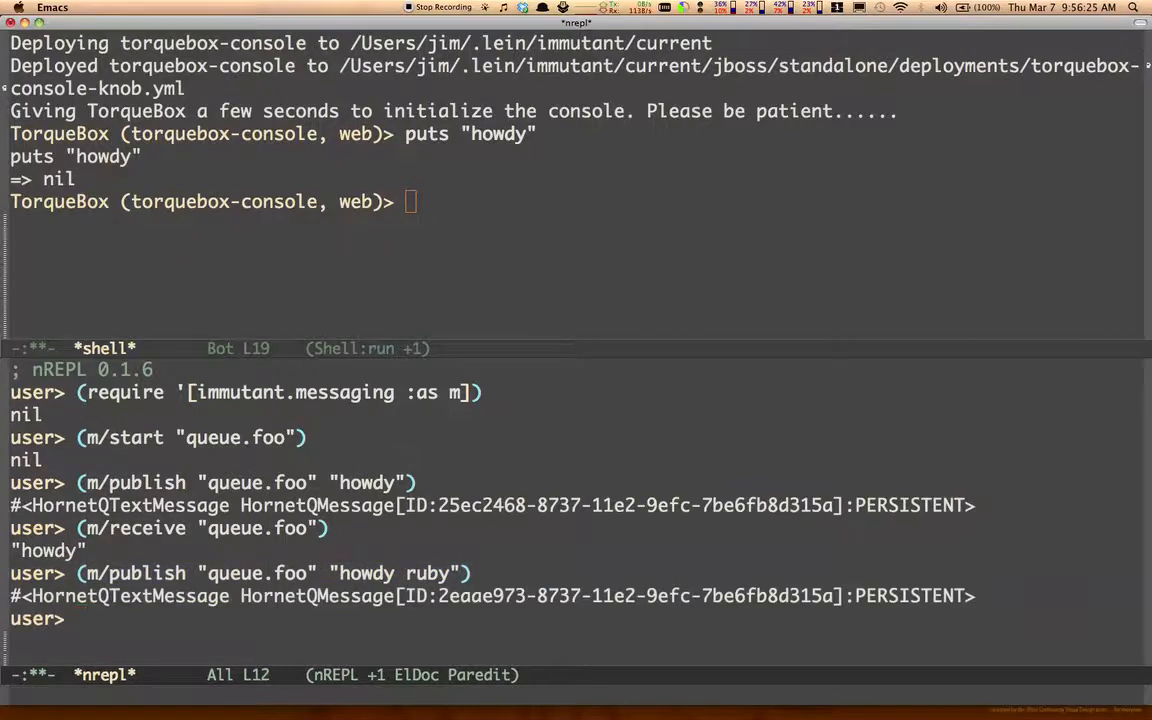
# Require 'torquebox-messaging' in the Ruby console.
pyautogui.write('r')
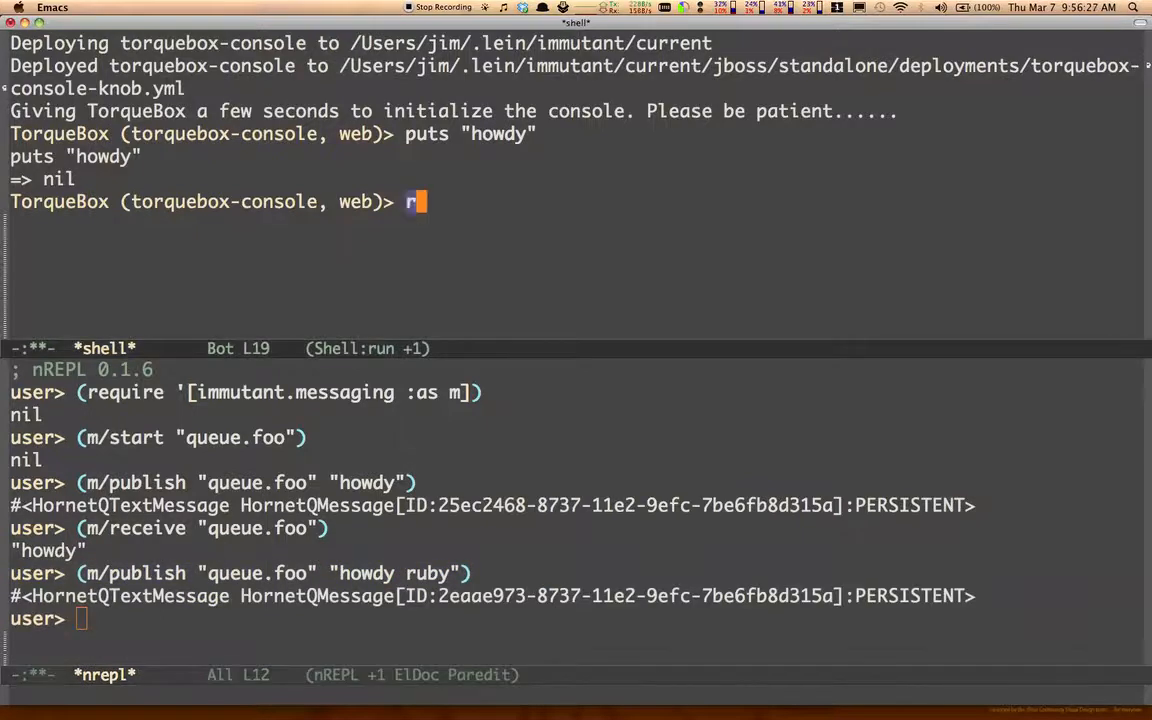
pyautogui.write('equire')
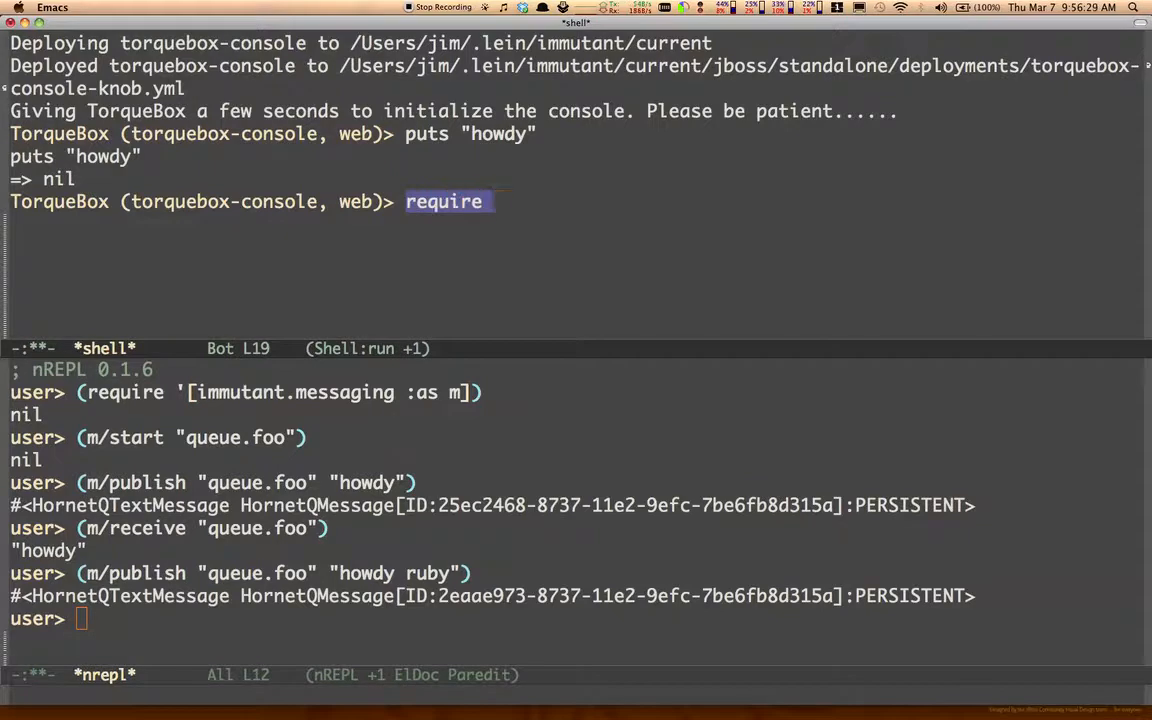
pyautogui.write("'torquebox")
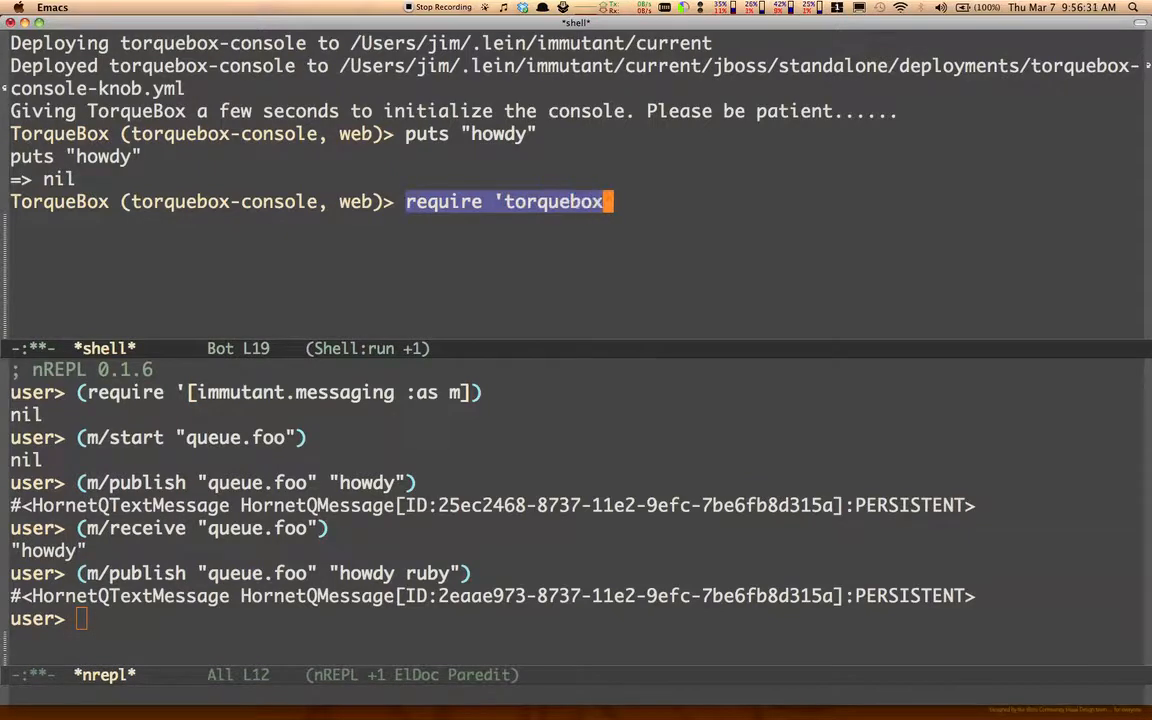
pyautogui.write("-messaging'")
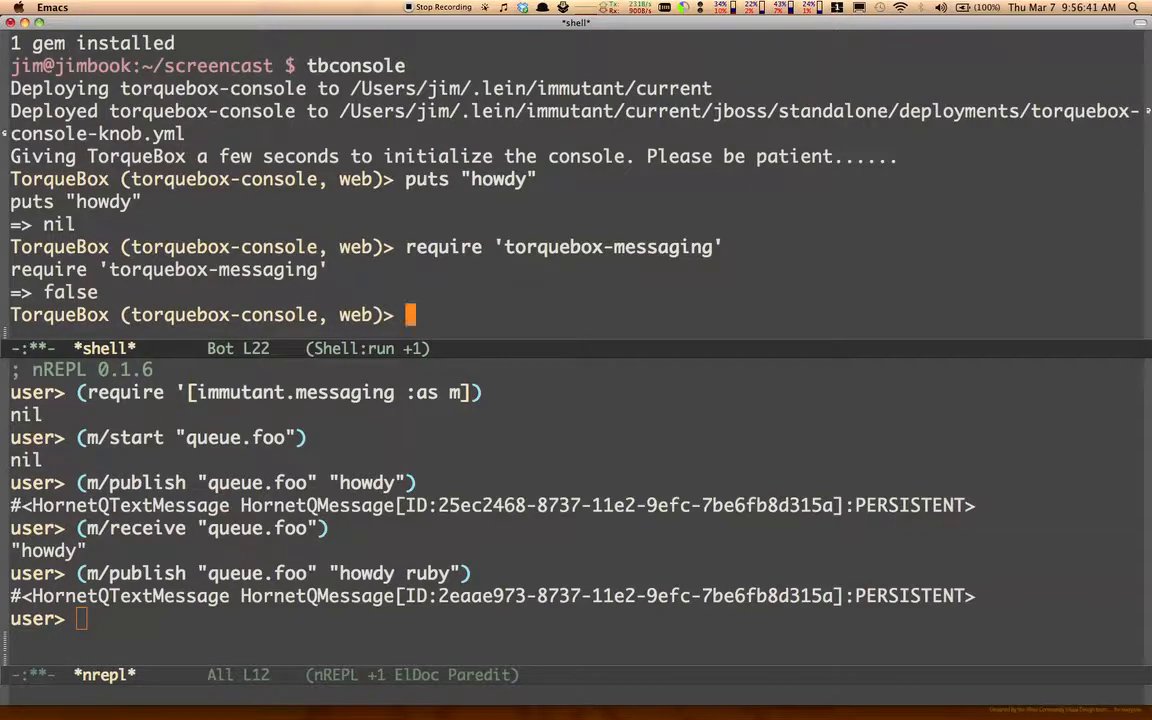
# Bind q to TorqueBox::Messaging::Queue.new("queue.foo") and receive "howdy ruby" with q.receive.
pyautogui.write('g')
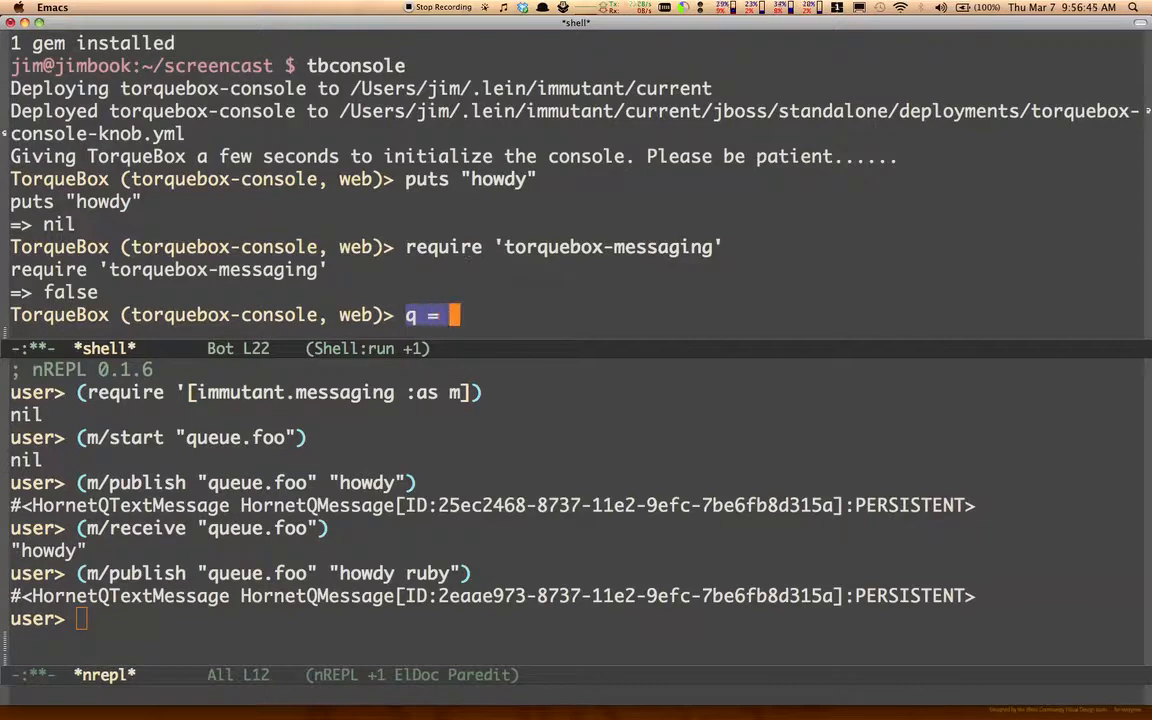
pyautogui.write('TorqueBox::M')
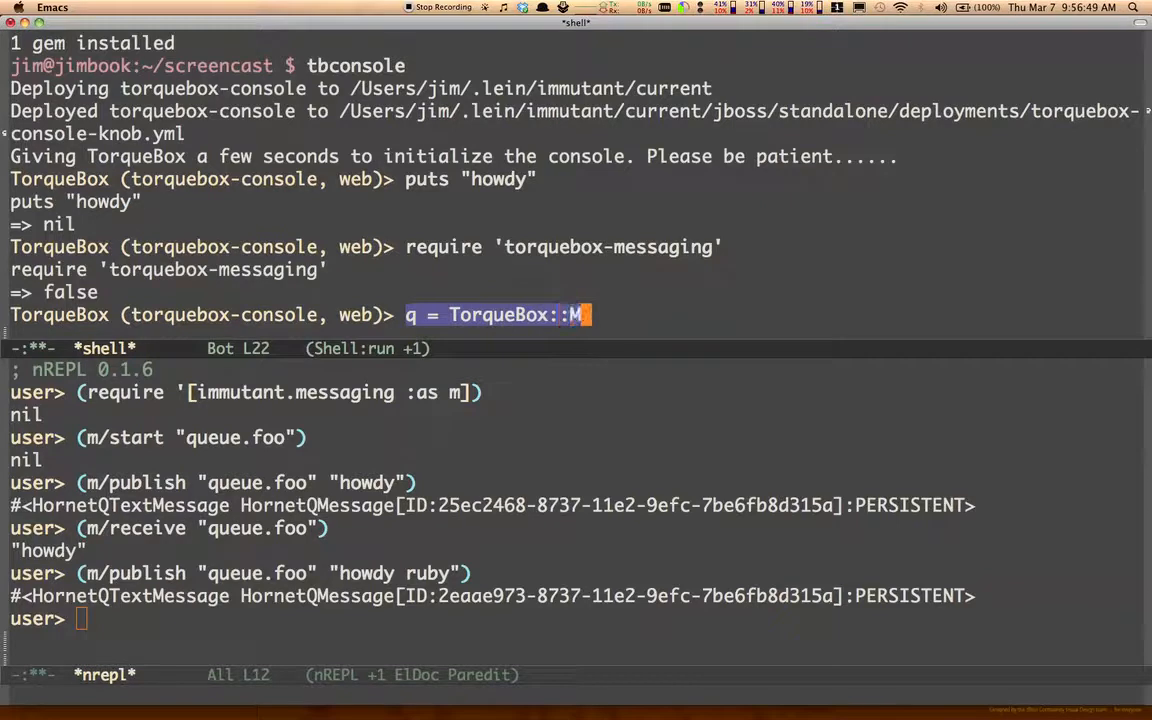
pyautogui.write('essaging::Q')
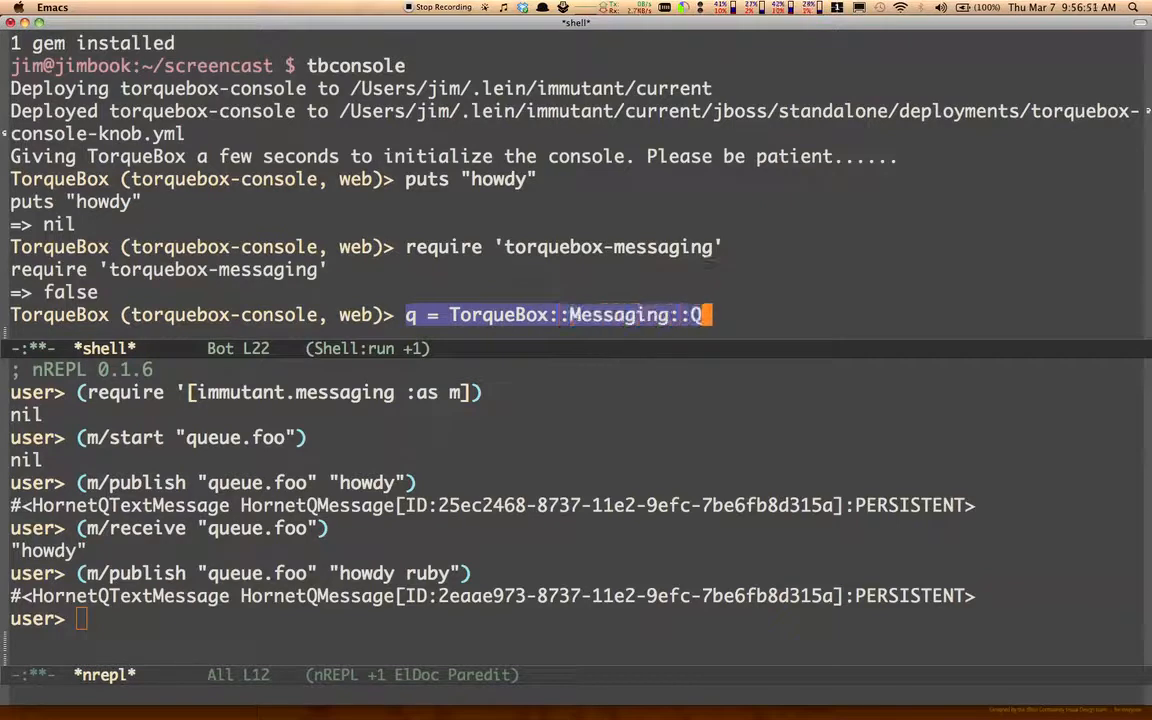
pyautogui.write('ueue.new("')
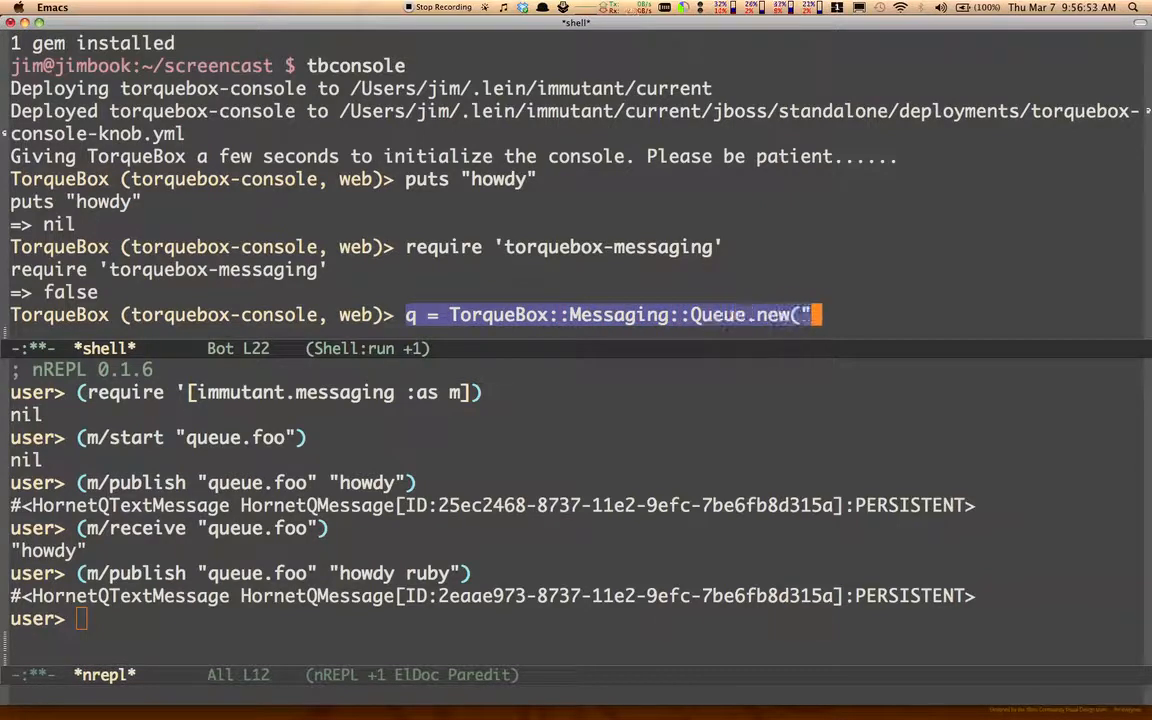
pyautogui.write('queue.')
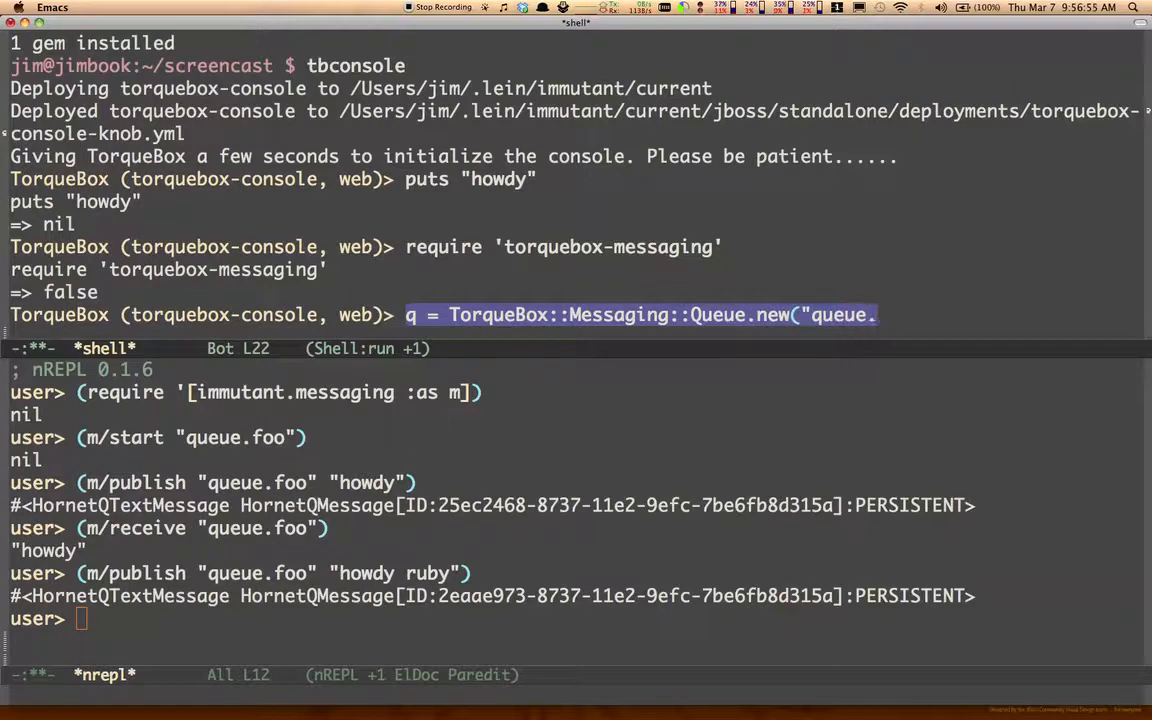
pyautogui.write('foo")')
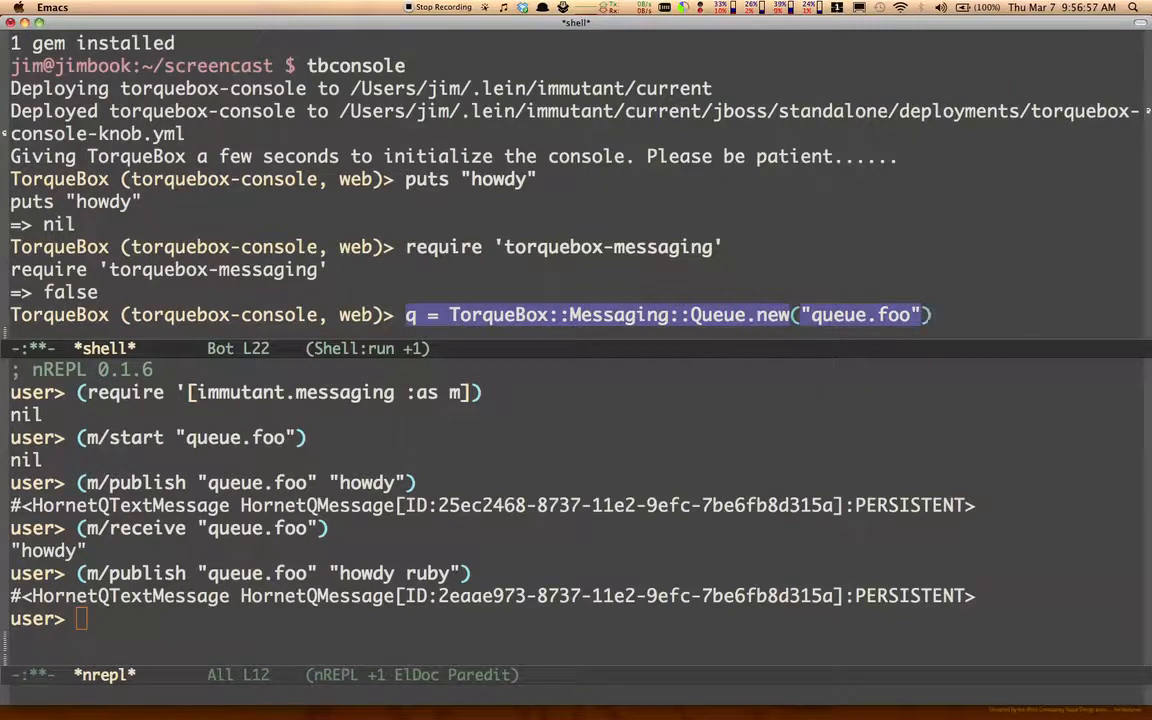
pyautogui.press('Return')
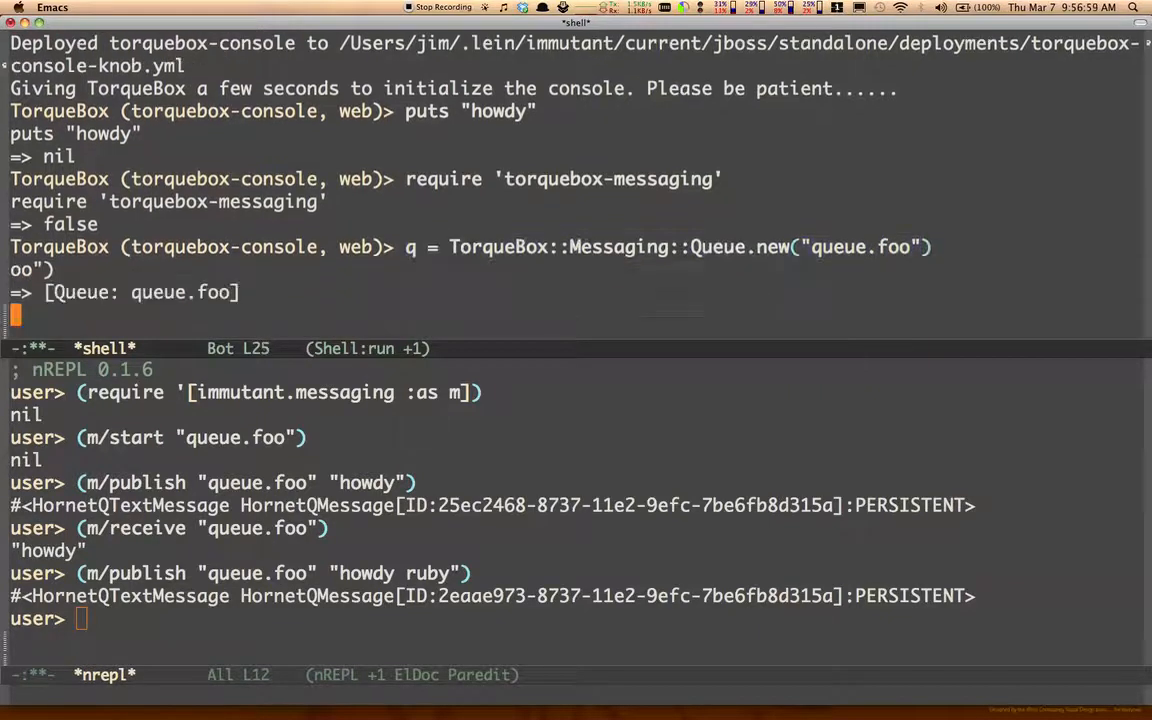
pyautogui.write('q.')
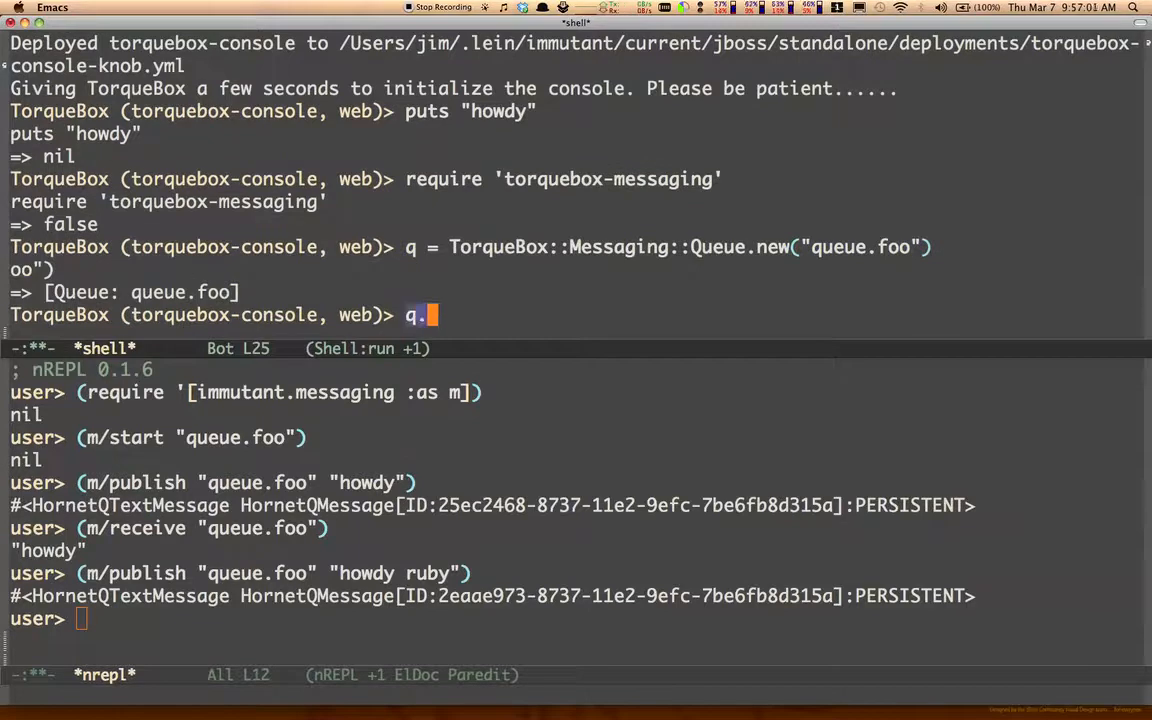
pyautogui.write('receive')
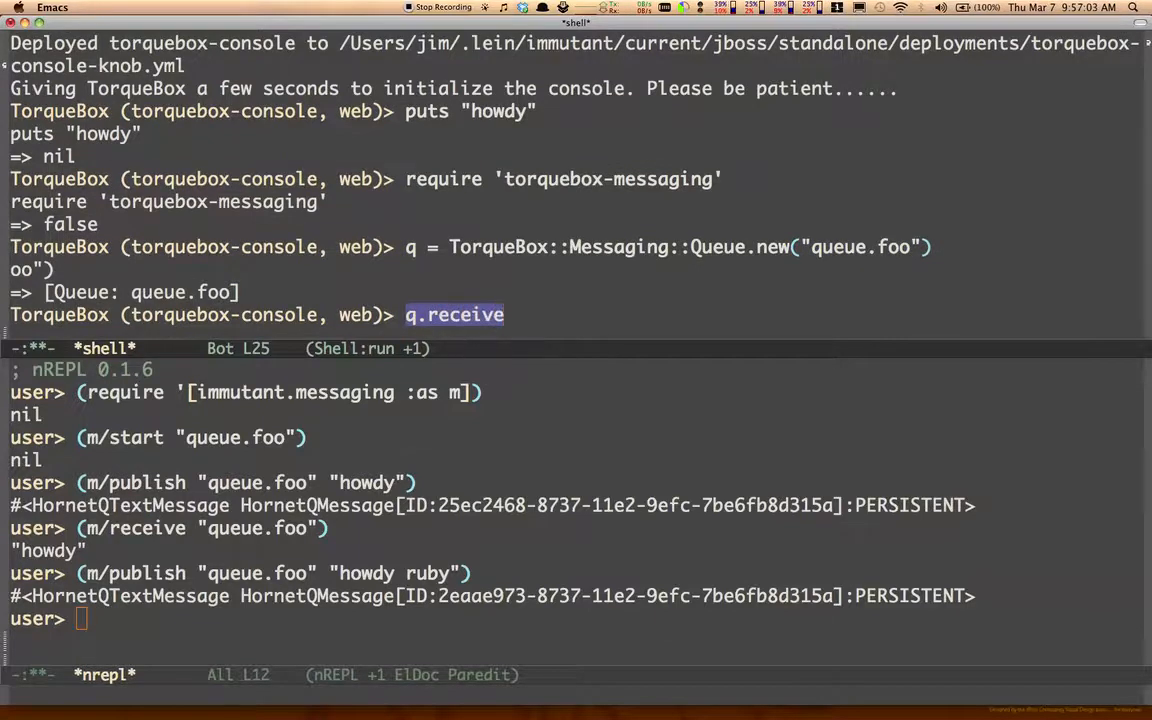
pyautogui.press('Return')
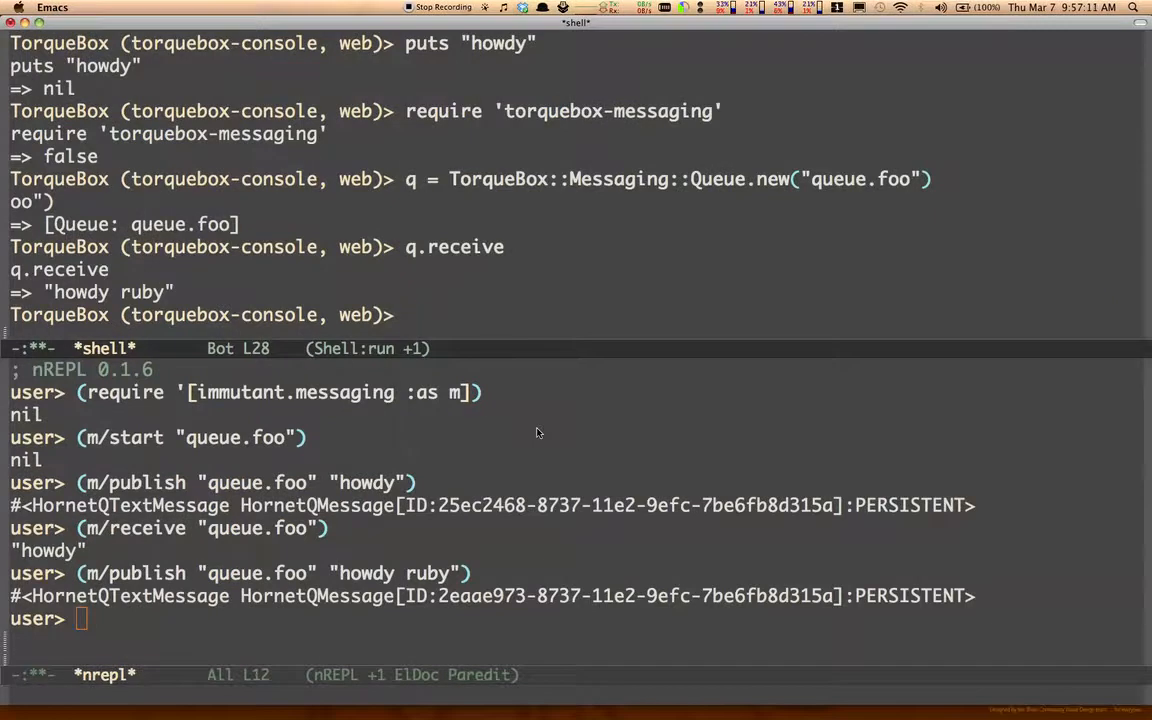
# Publish "won't work" from Ruby, then watch Clojure's receive fail on :marshal encoding.
pyautogui.write('q.publi')
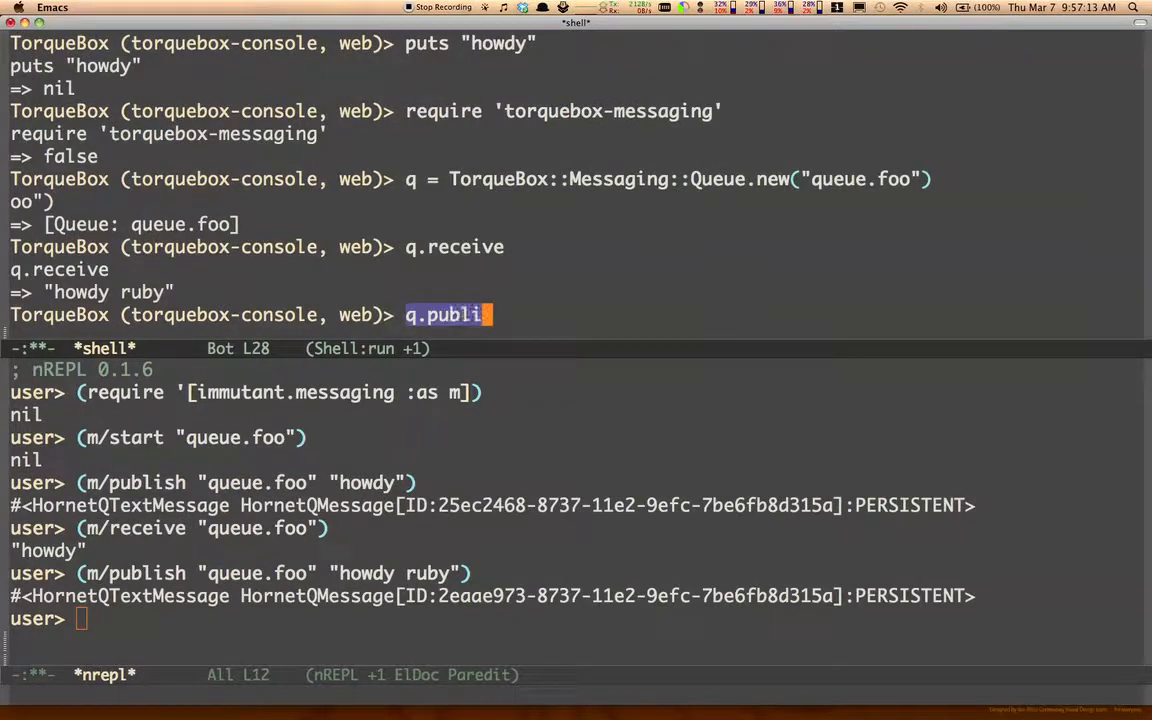
pyautogui.write('sh("')
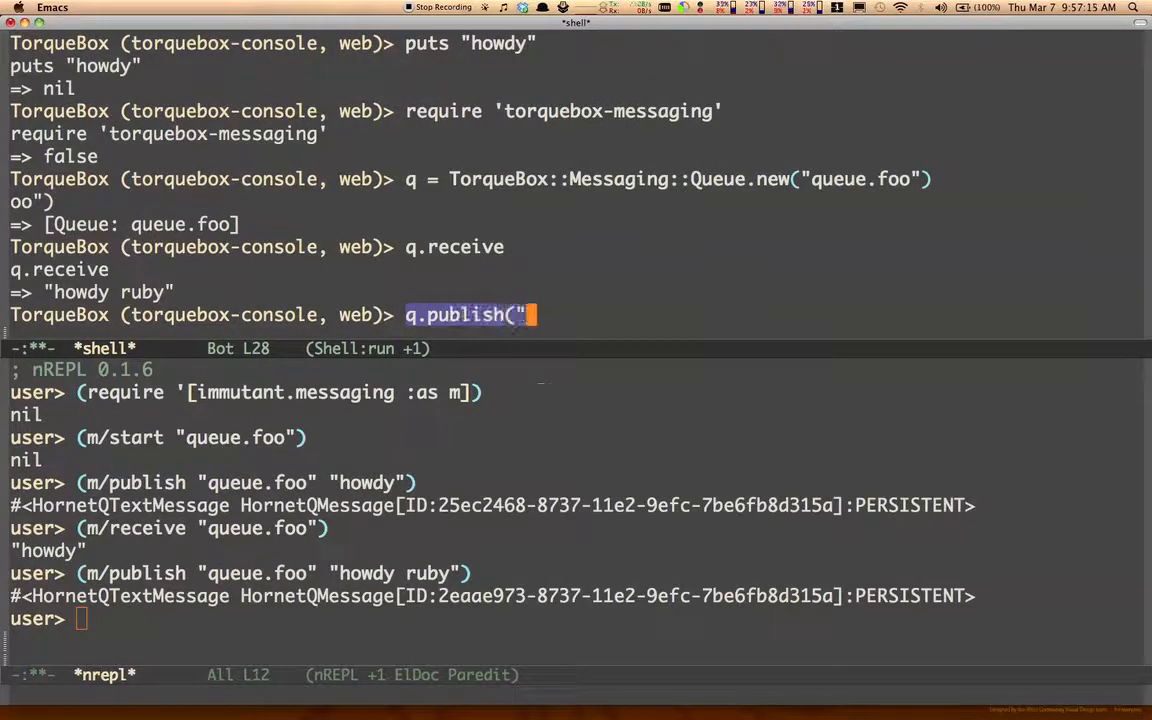
pyautogui.write("won't work")
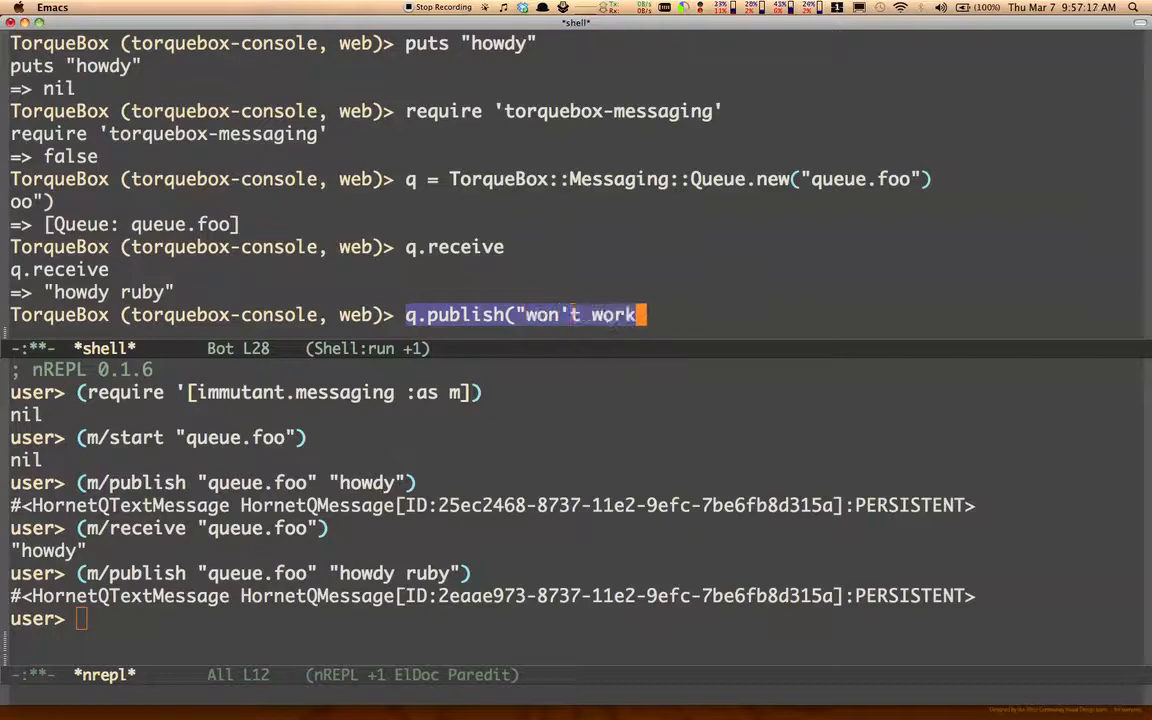
pyautogui.write('")')
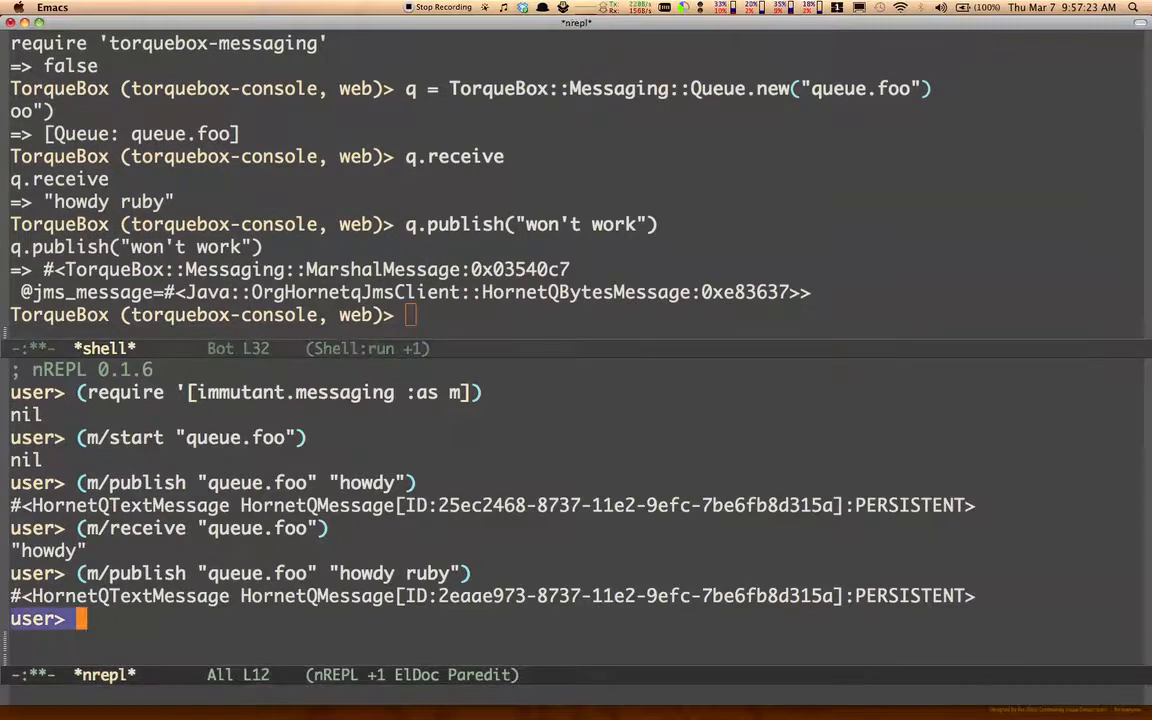
pyautogui.write('()')
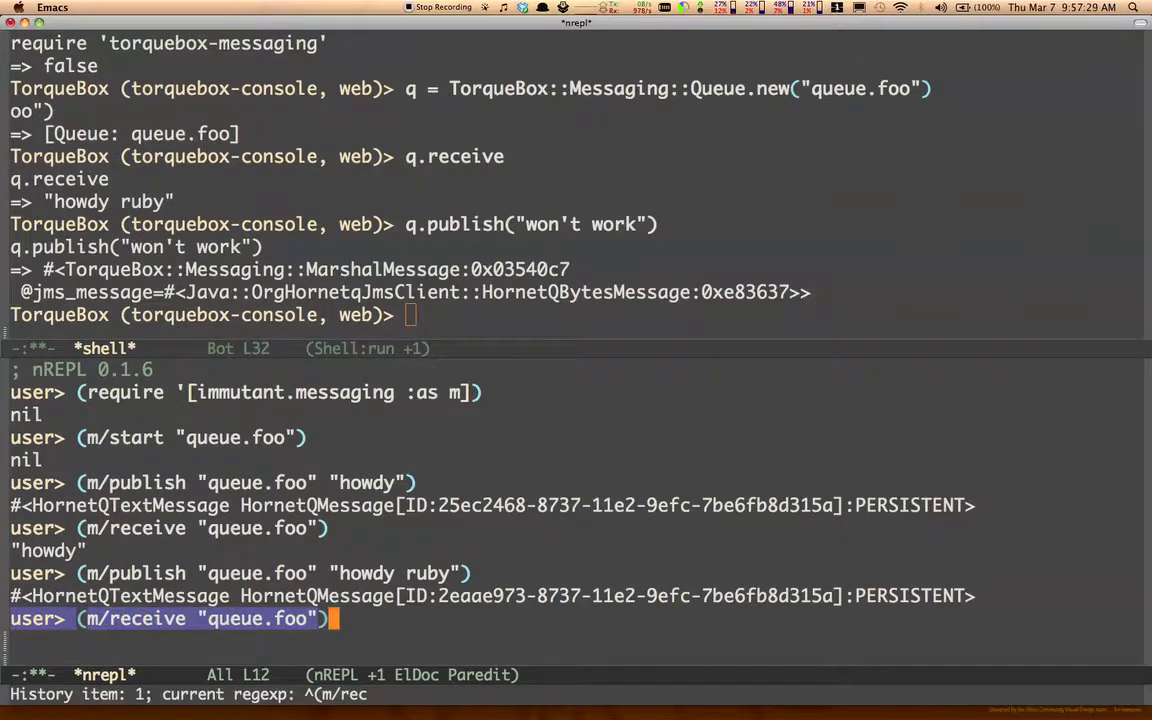
pyautogui.press('Return')
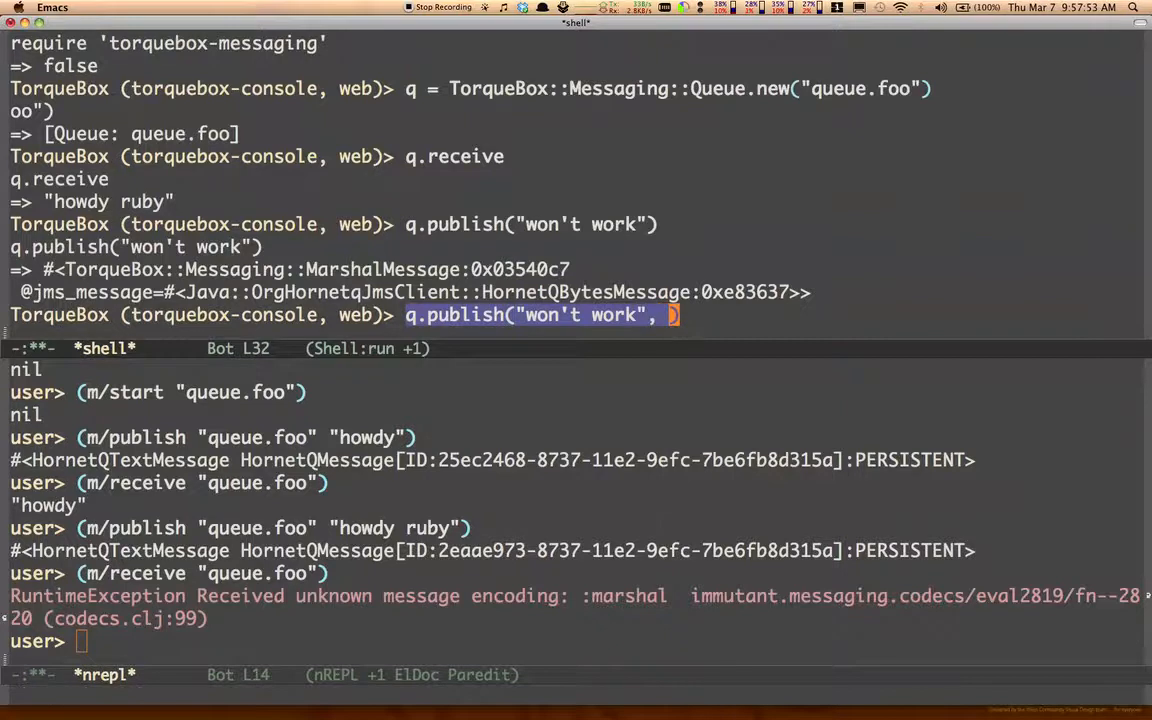
# Republish from Ruby with :json then :edn encoding, so Clojure receives "won't work" and "will work".
pyautogui.write(':encoding => :e')
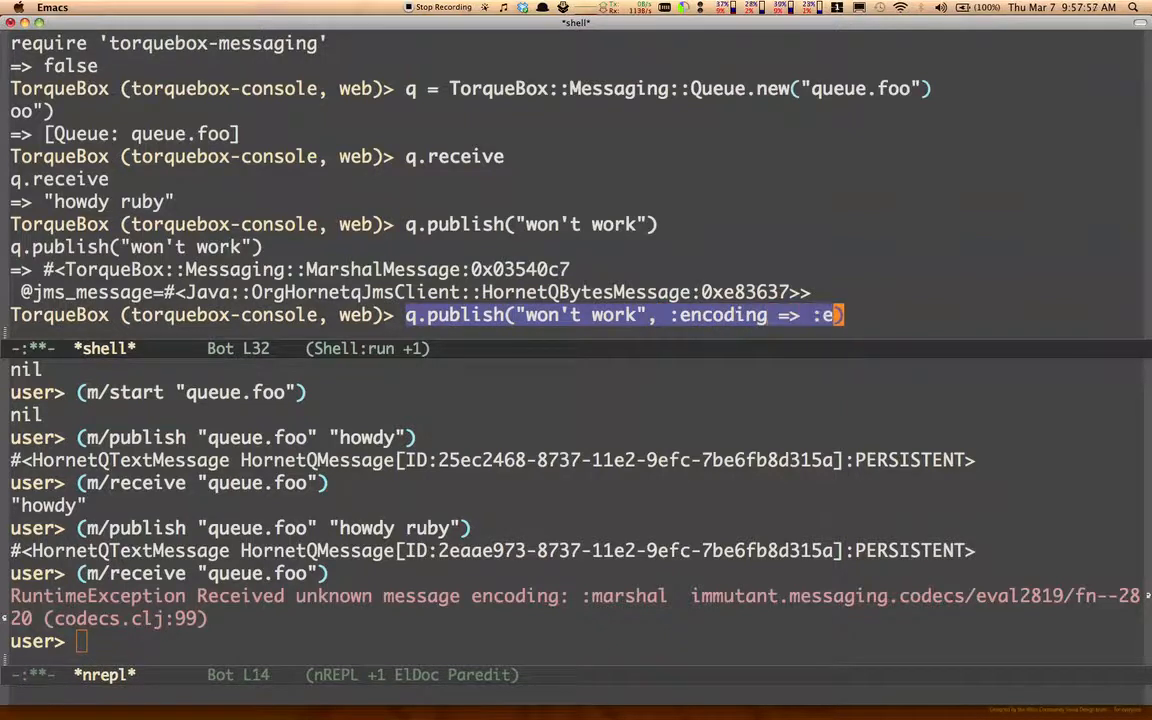
pyautogui.write('dn)')
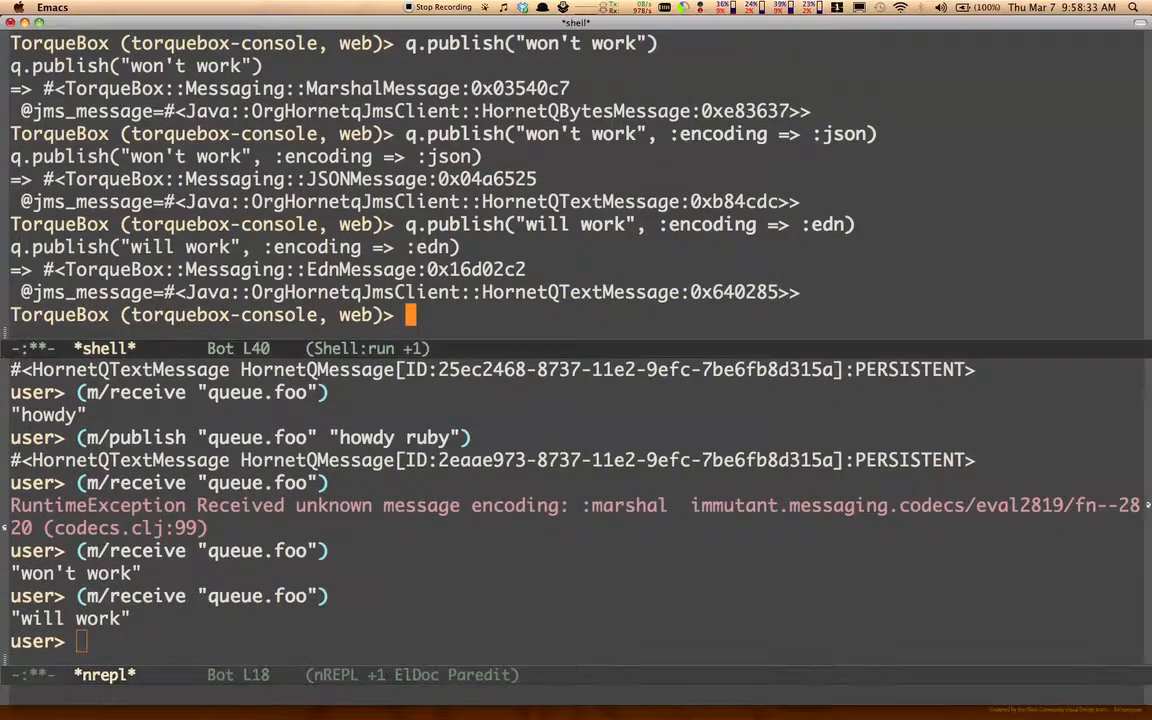
pyautogui.press('Up')
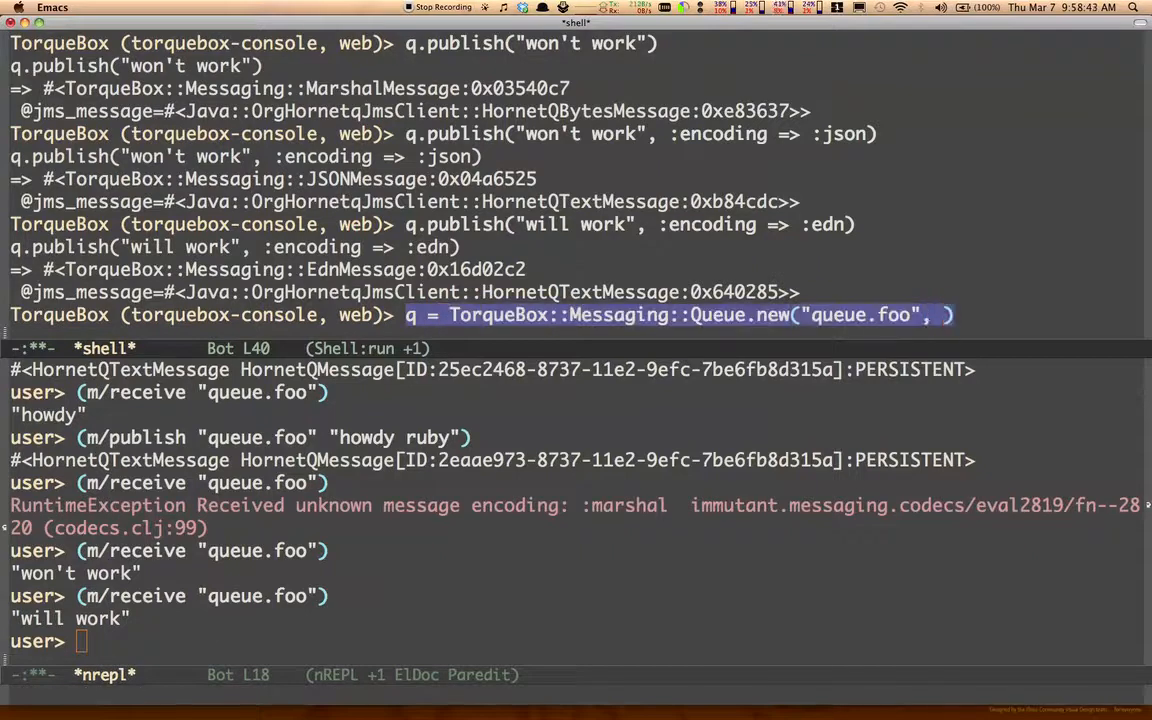
# Recreate Ruby's queue.foo with :edn as default encoding and publish Time.now.
pyautogui.write(':encoding => :')
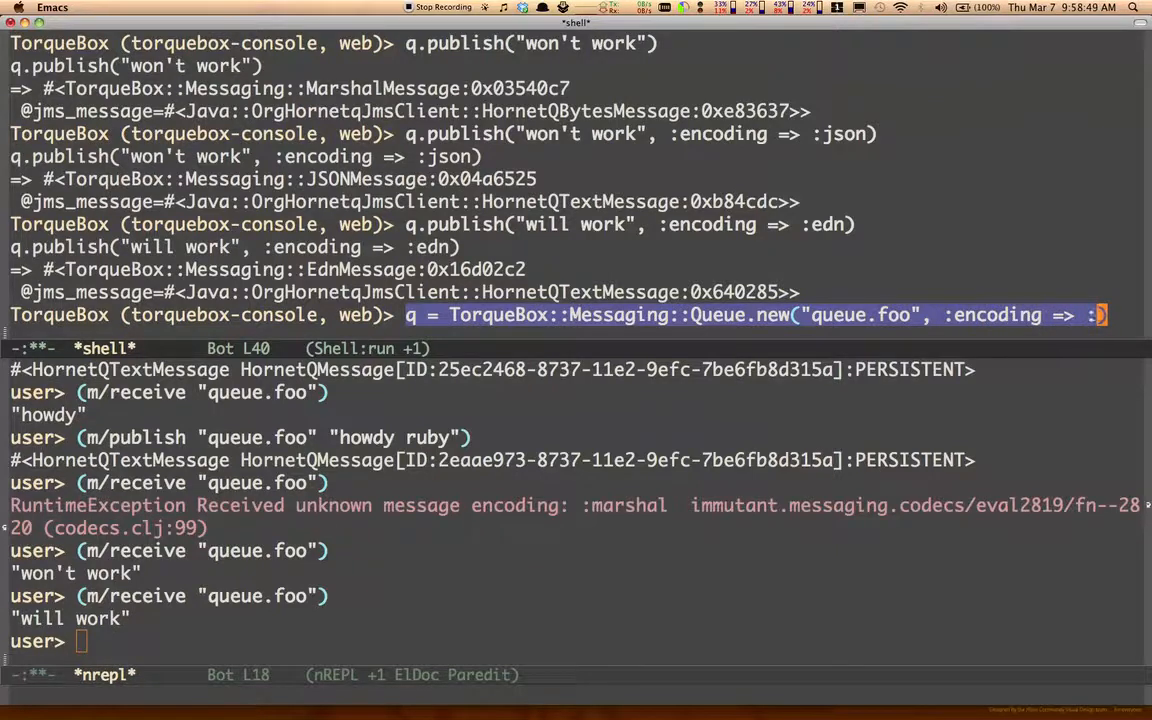
pyautogui.press('Return')
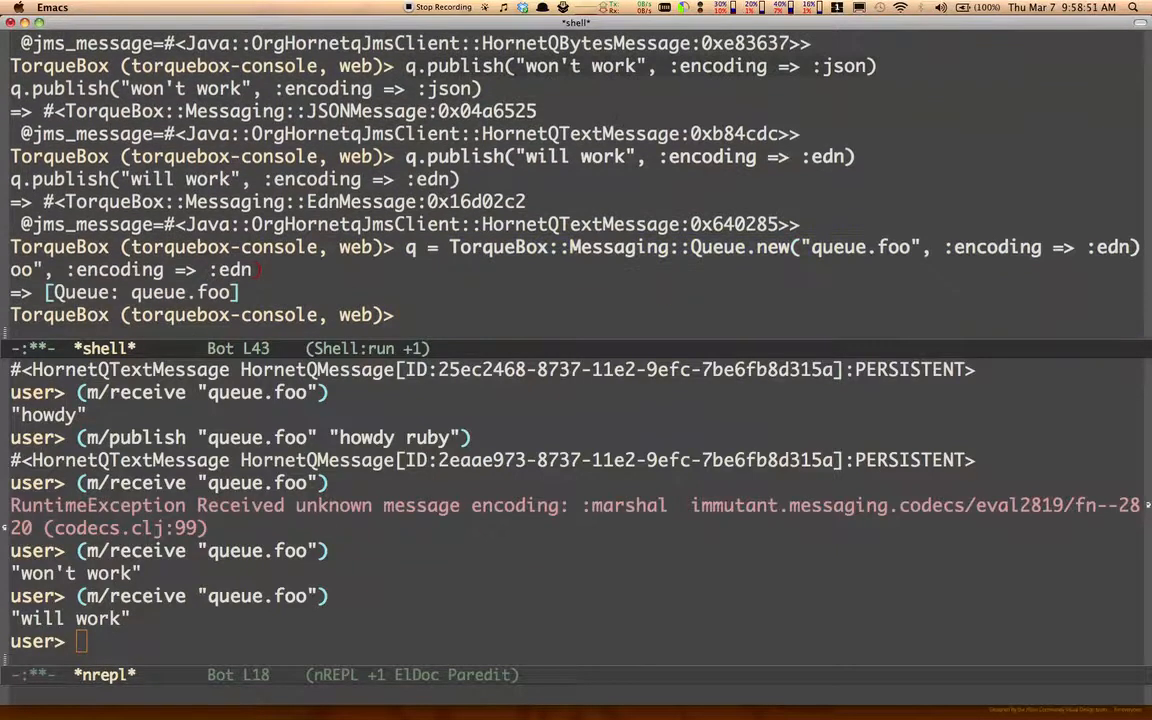
pyautogui.write('q.publish')
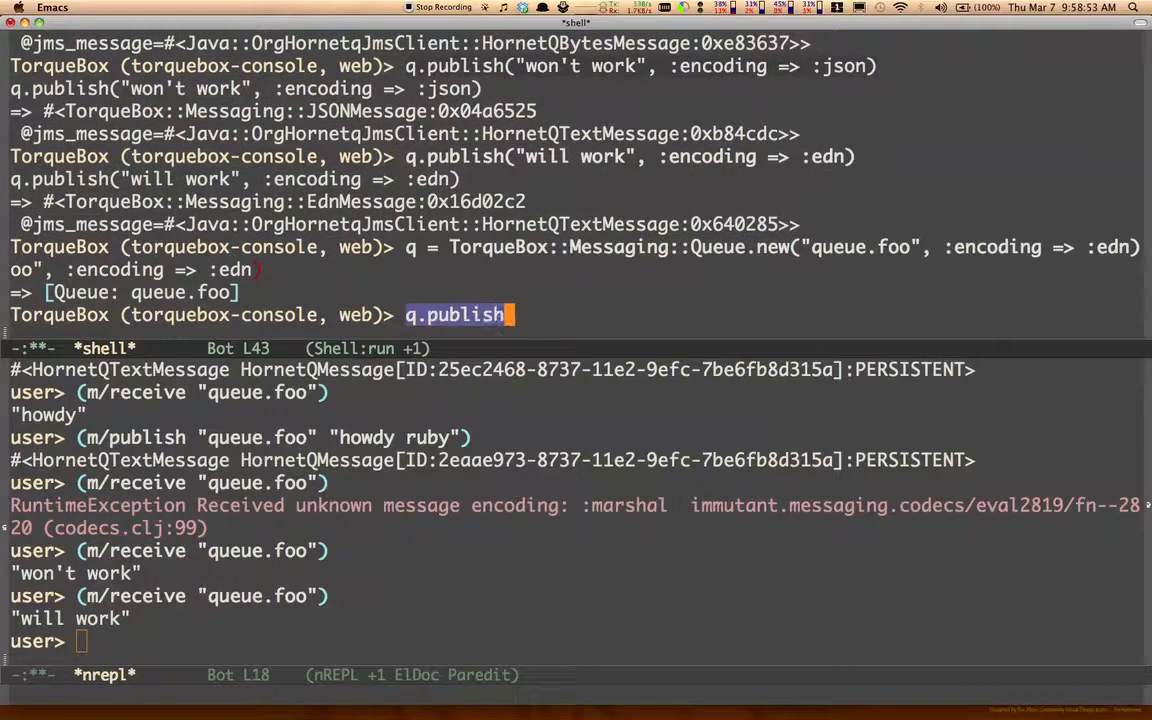
pyautogui.write('(Time.now)')
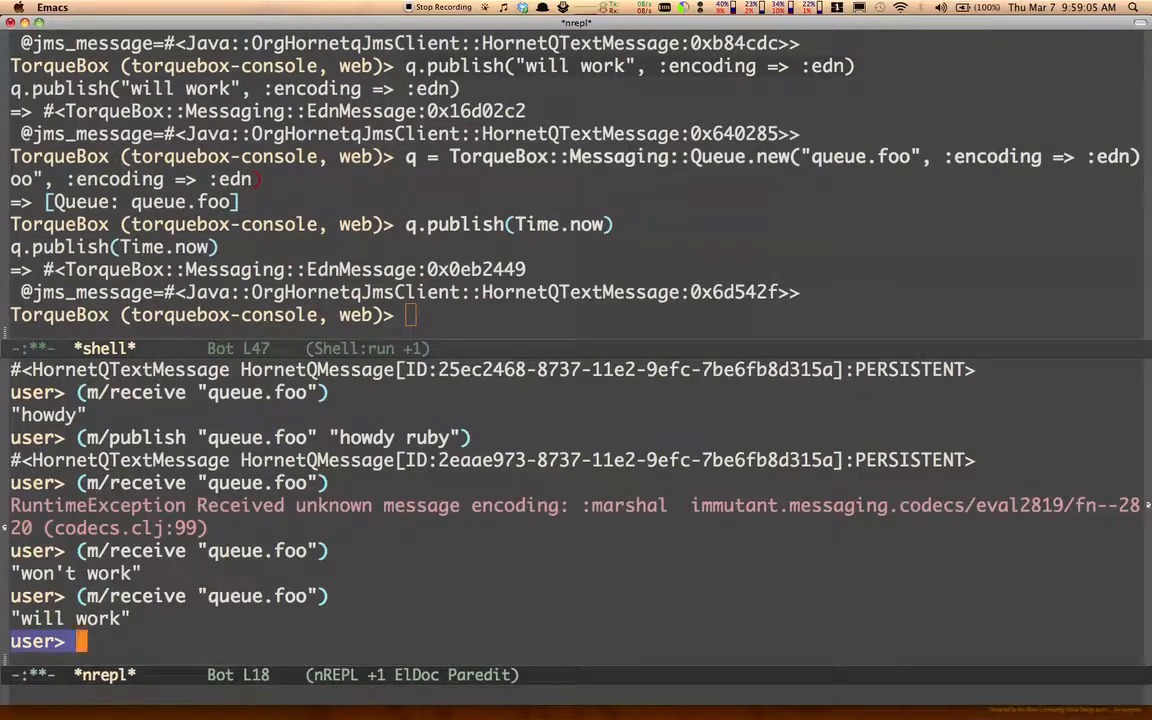
# Store the received queue.foo message as msg and check its class and string form.
pyautogui.write('(def msg (m/receive "queue.foo')
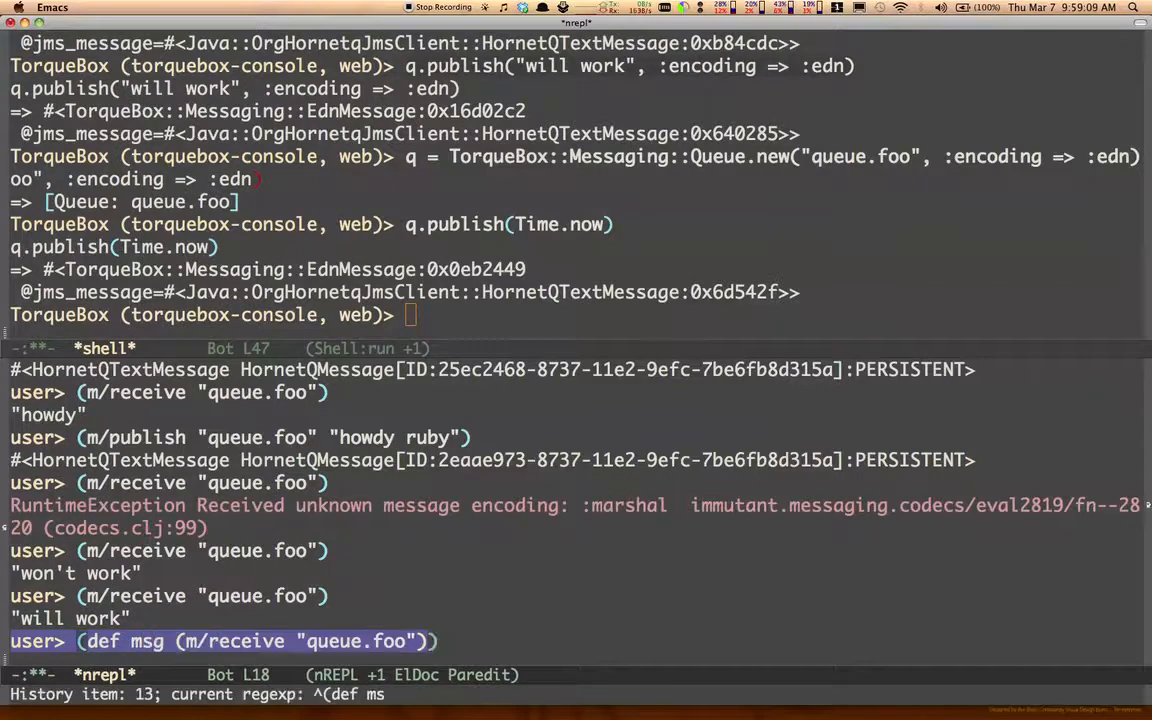
pyautogui.press('Return')
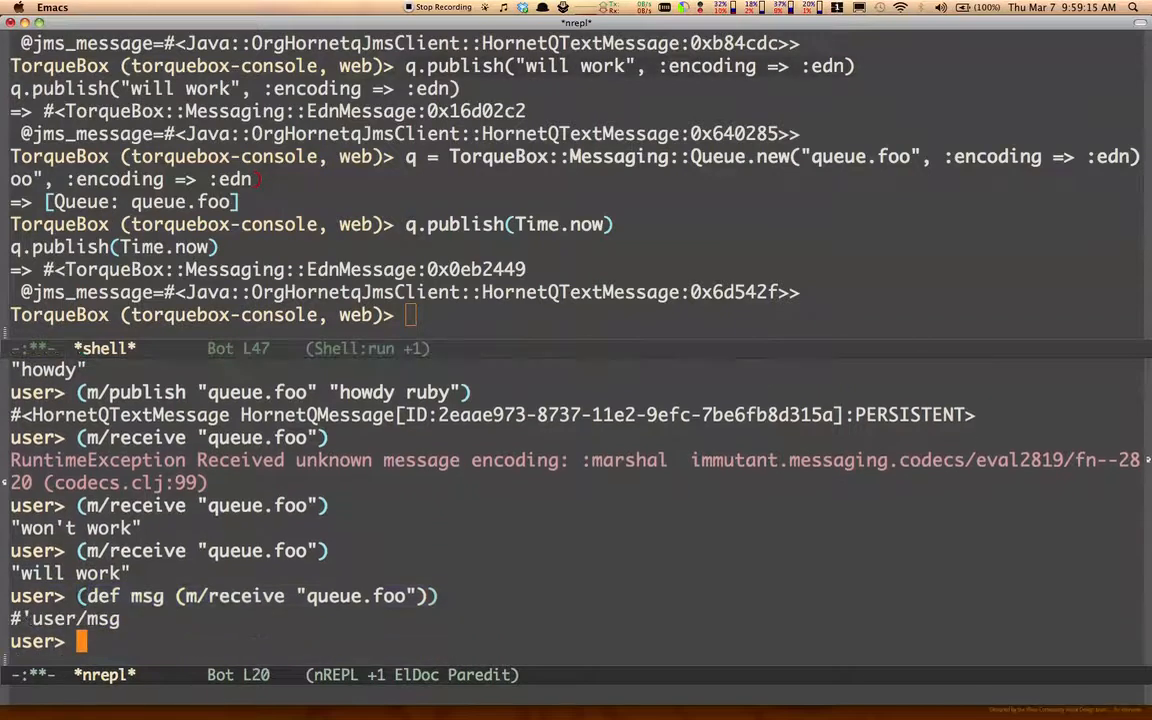
pyautogui.write('(')
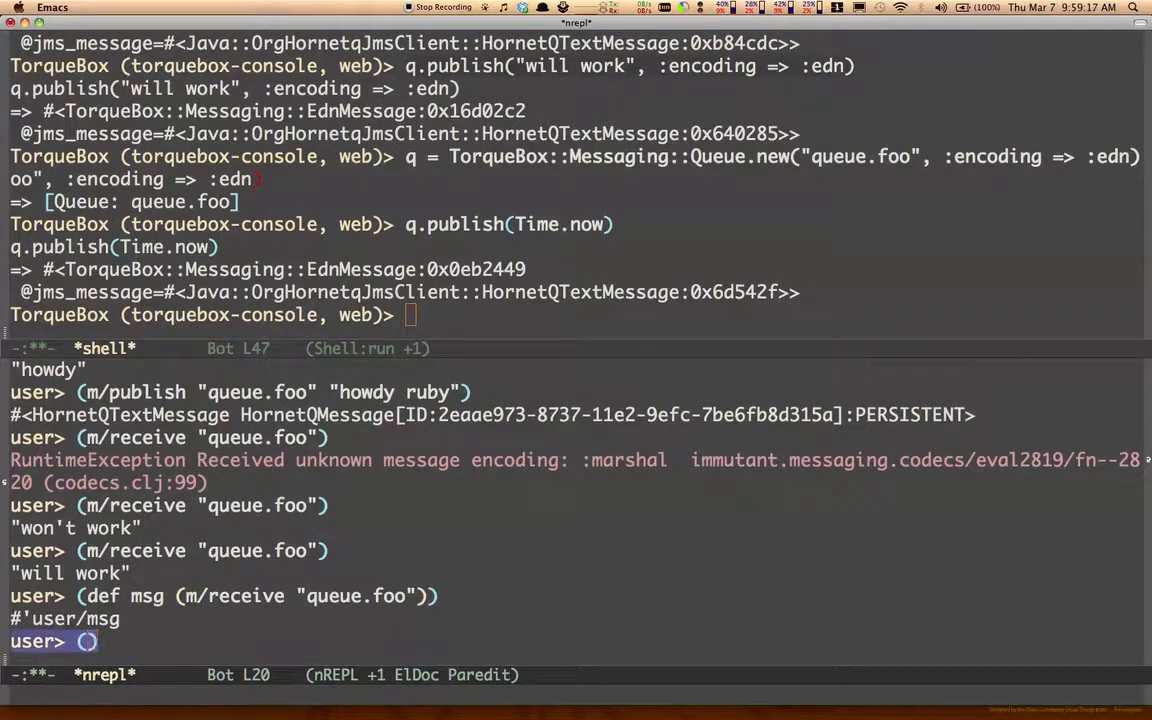
pyautogui.write('(class msg)')
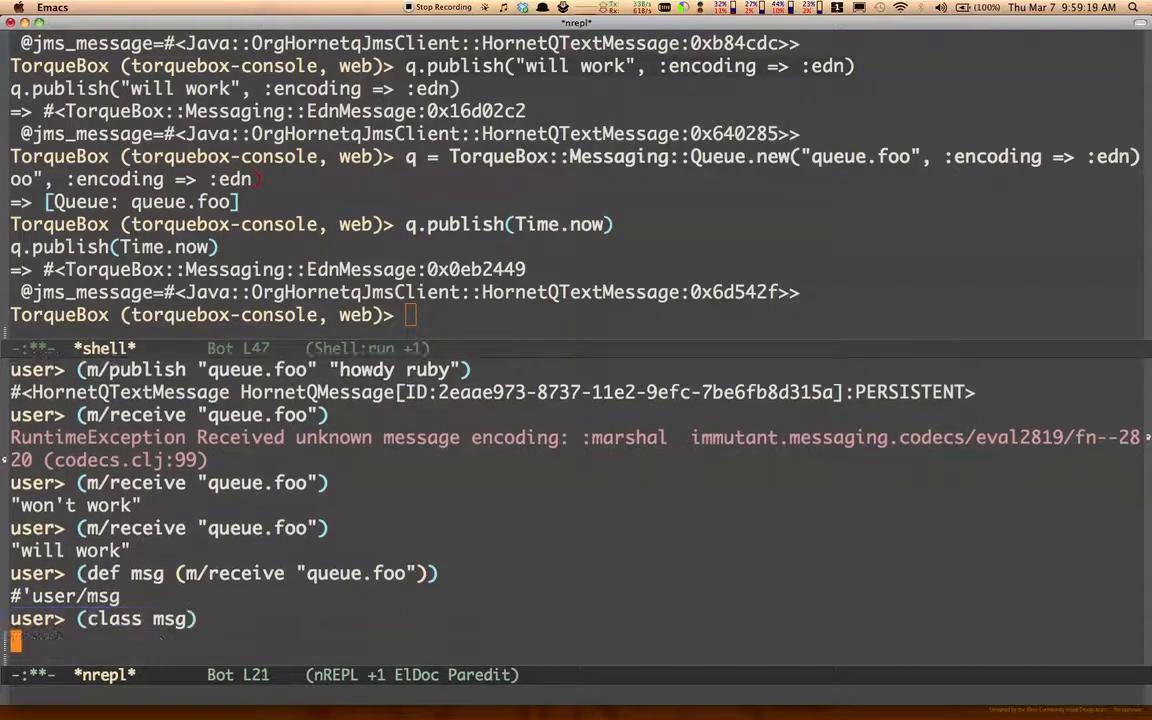
pyautogui.press('Return')
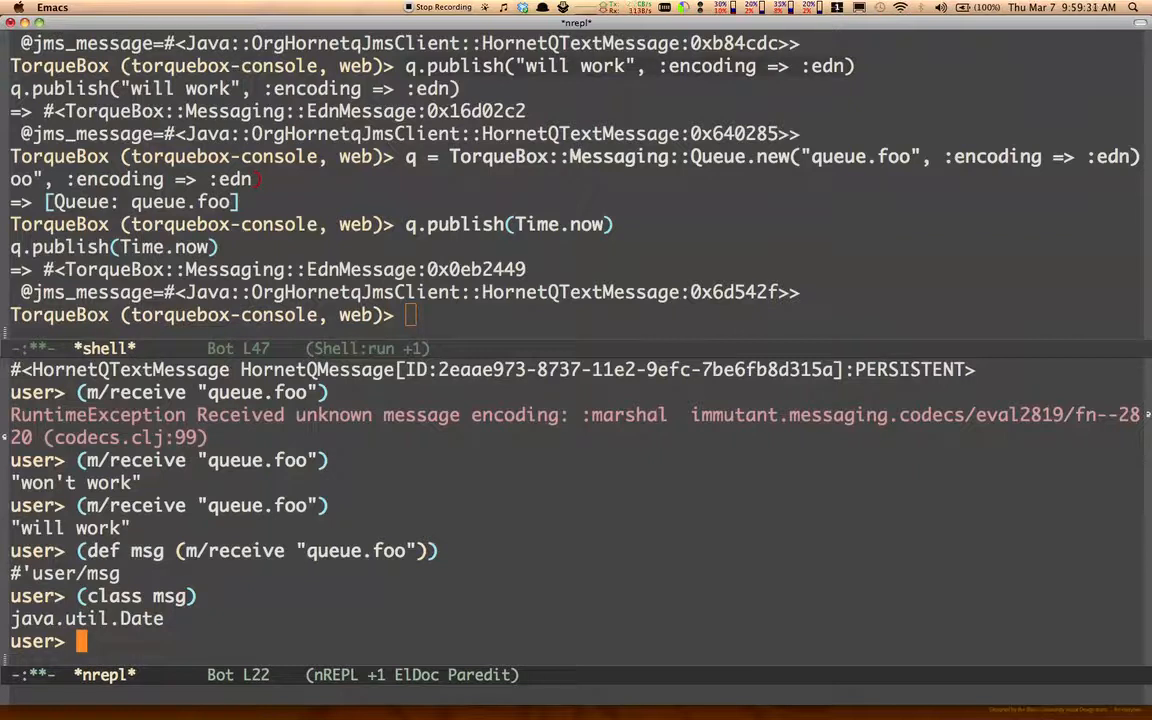
pyautogui.write('(str msg')
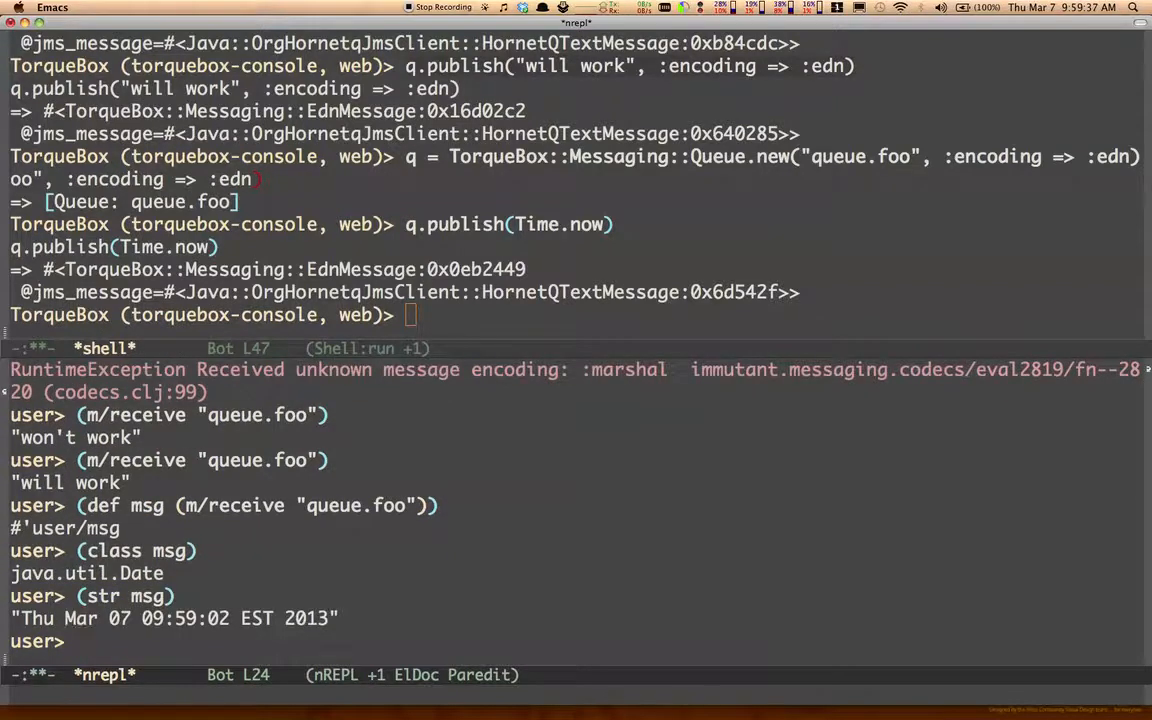
# Publish a new java.util.Date to queue.foo from the Clojure REPL.
pyautogui.write('(')
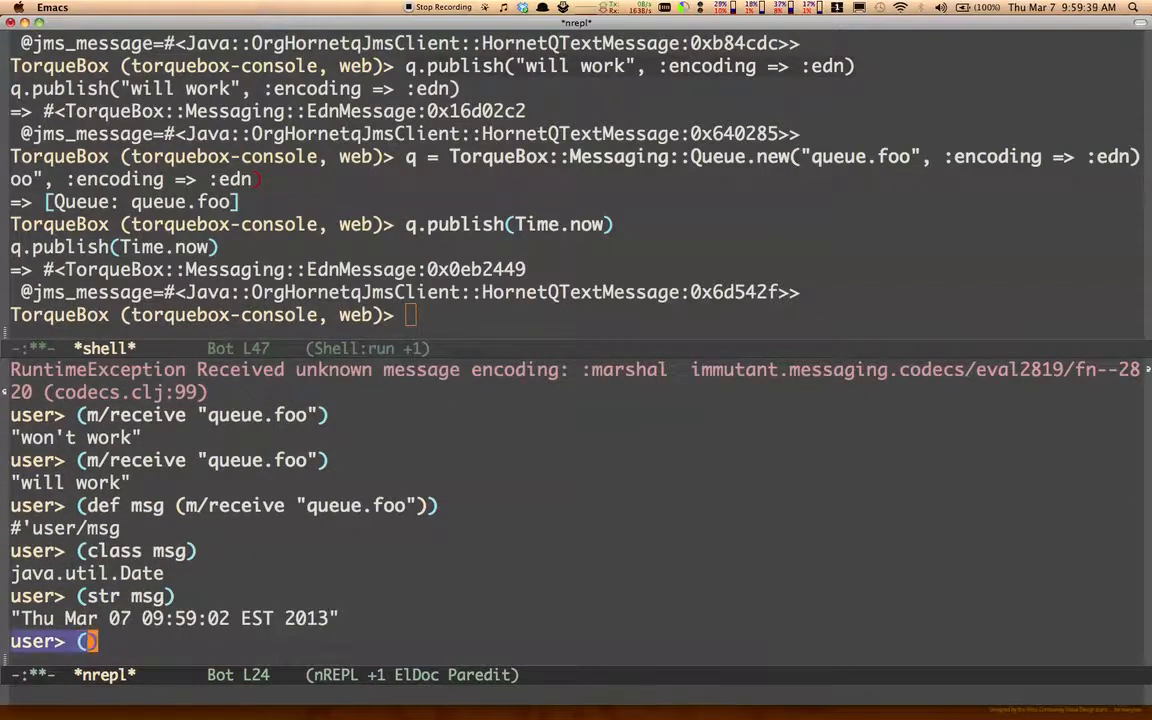
pyautogui.write('m/publish "queue.foo')
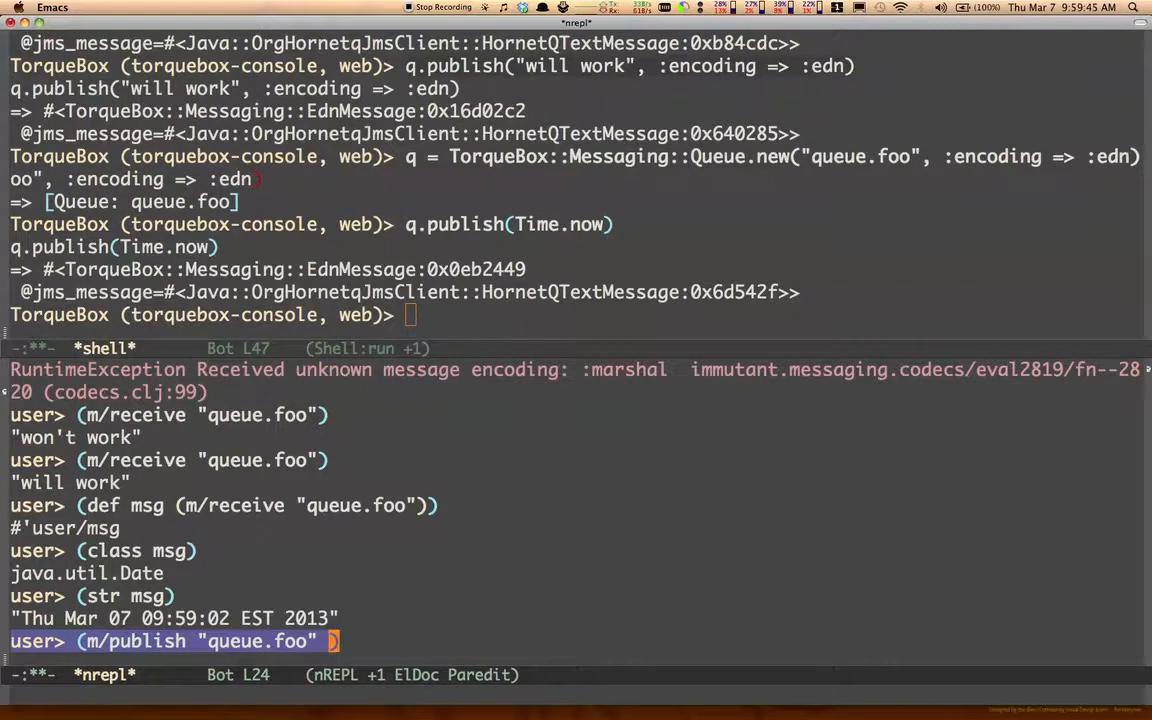
pyautogui.write('(java.u')
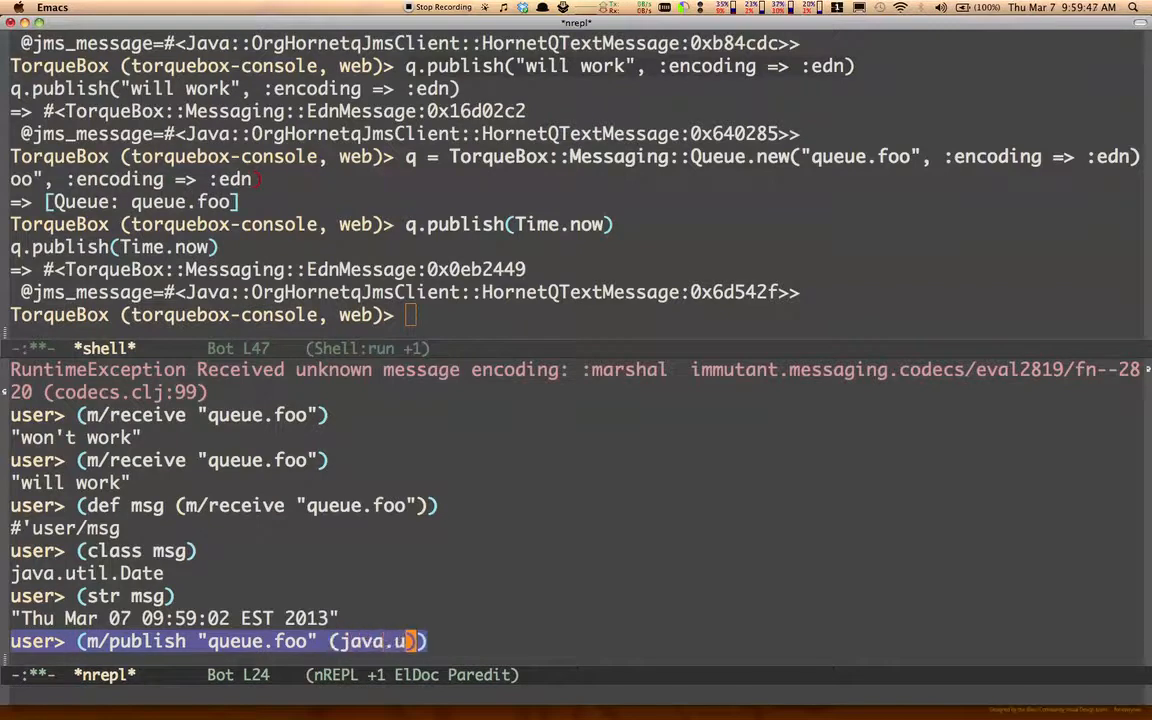
pyautogui.write('til.Date.')
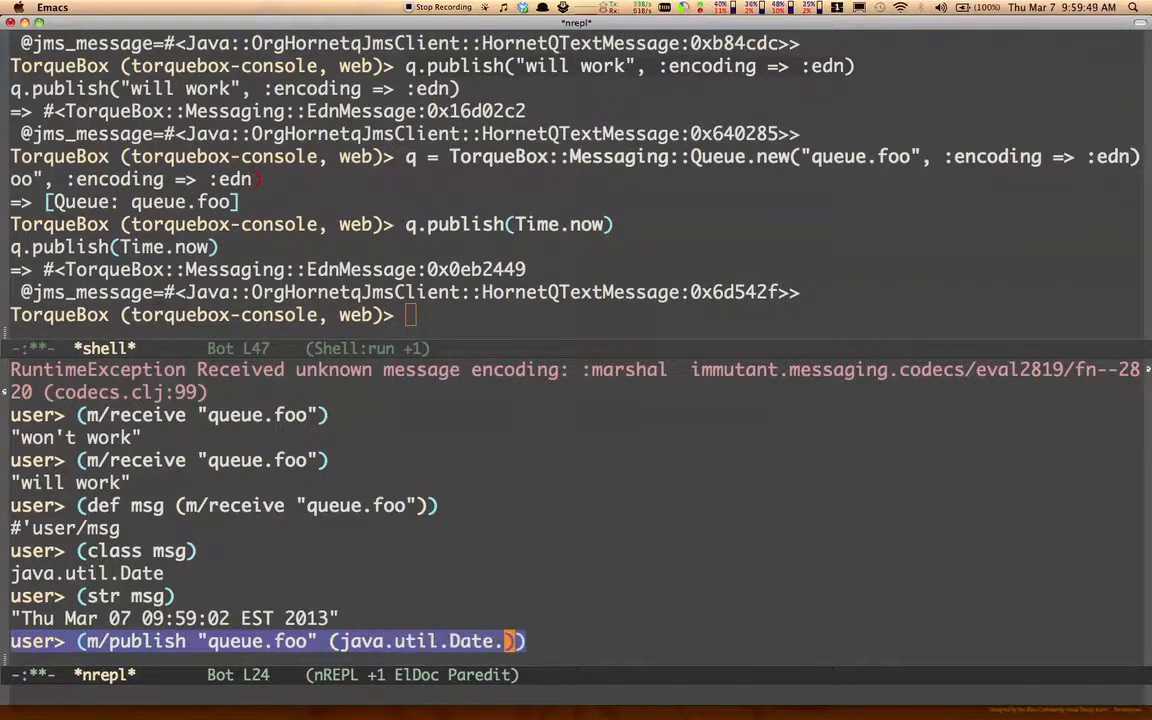
pyautogui.press('Return')
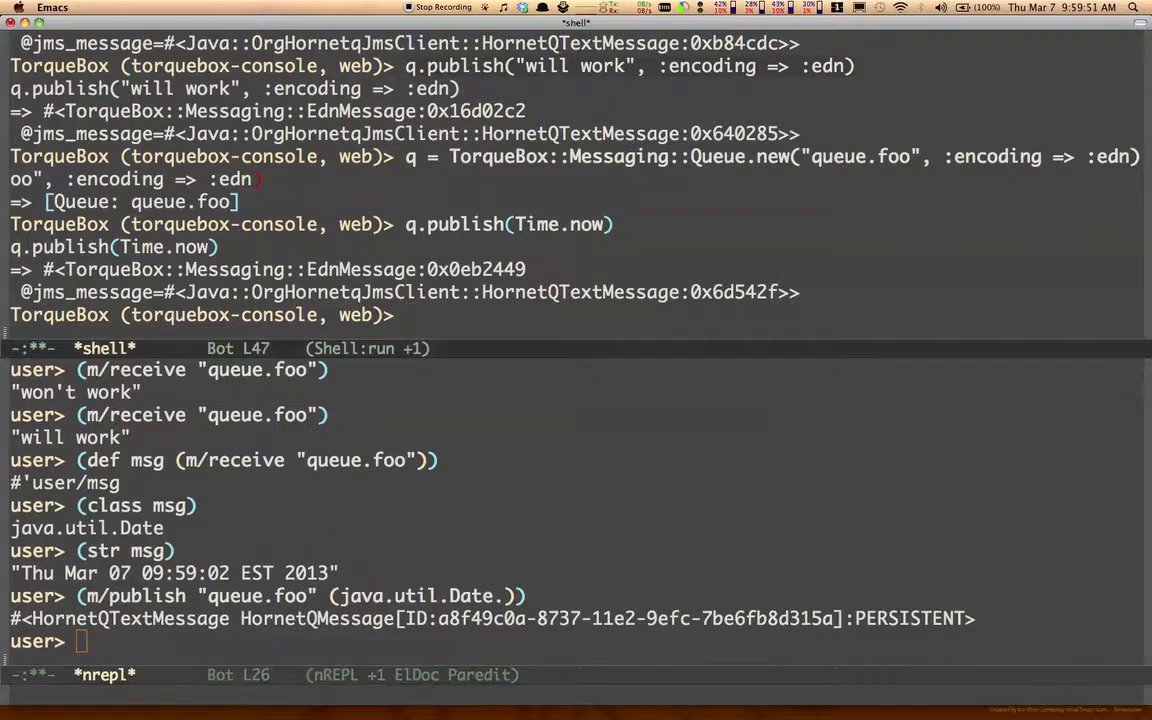
# Receive the Clojure Date in Ruby, then publish the nested map to queue.foo.
pyautogui.write('q.receive')
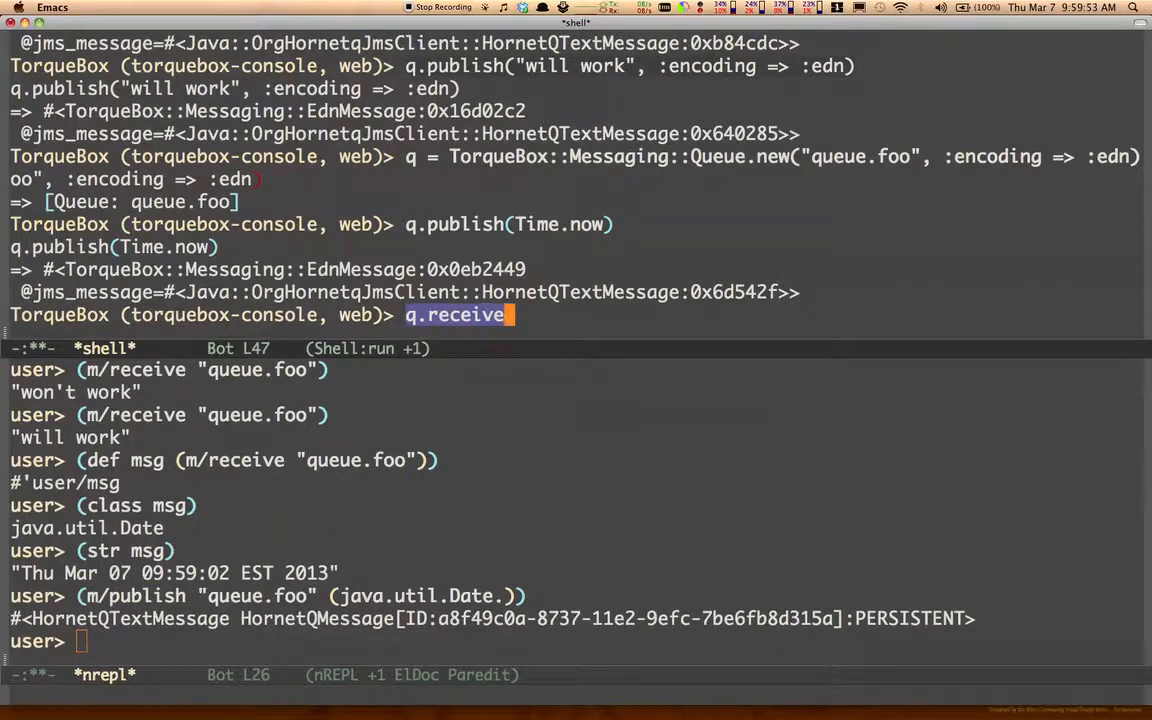
pyautogui.press('Return')
pyautogui.write('(')
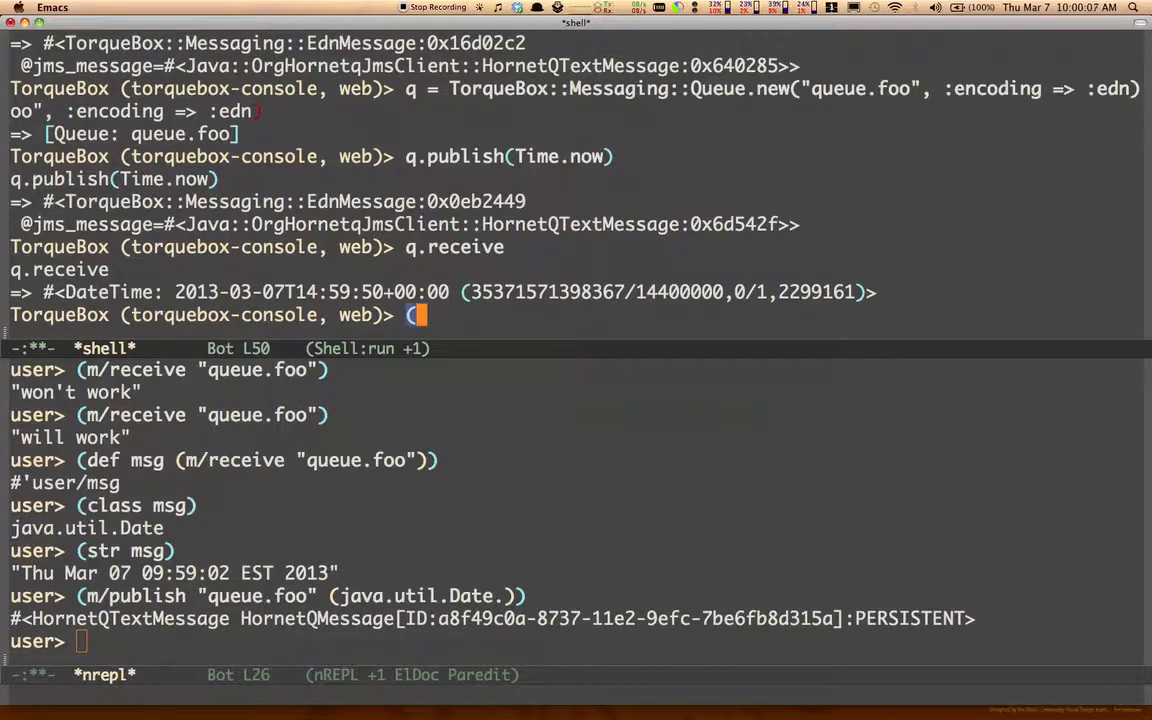
pyautogui.write('q.')
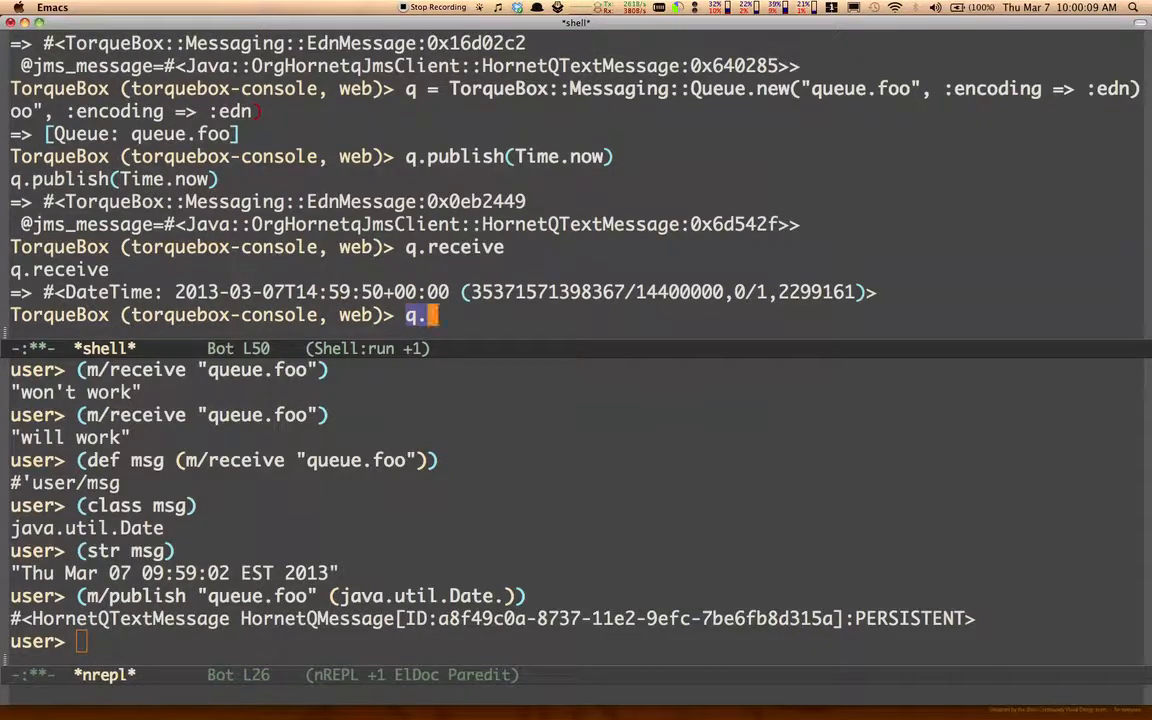
pyautogui.write('publish(')
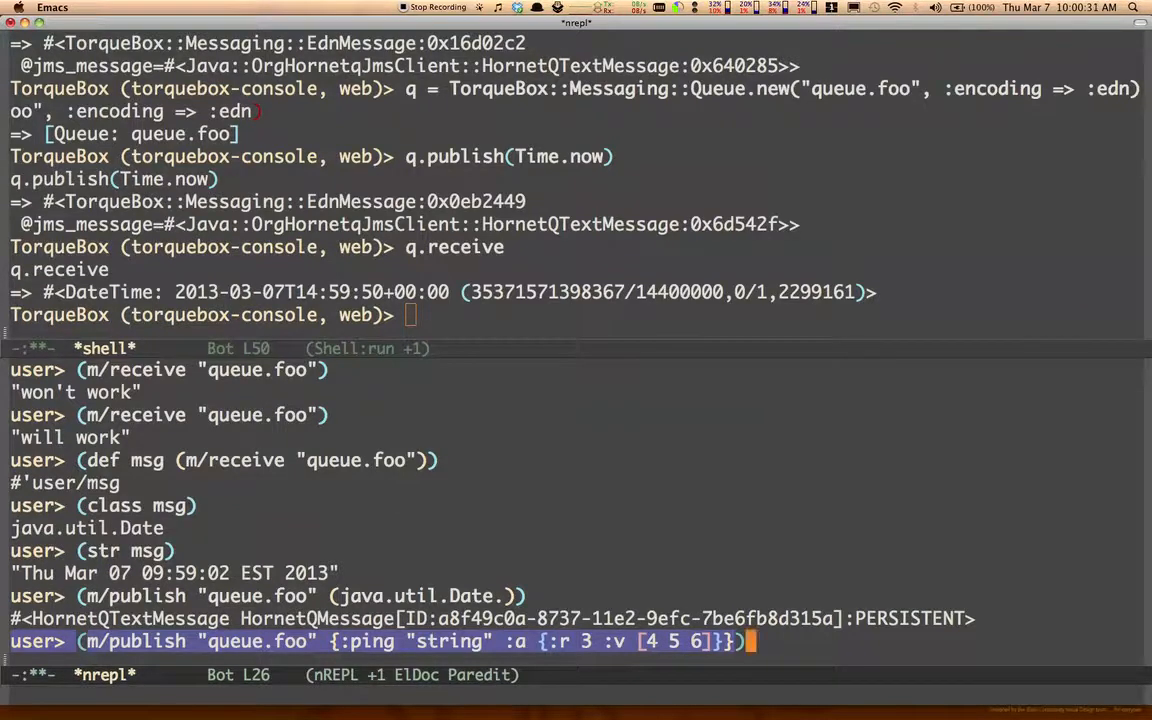
pyautogui.press('Return')
pyautogui.write('q.receiv')
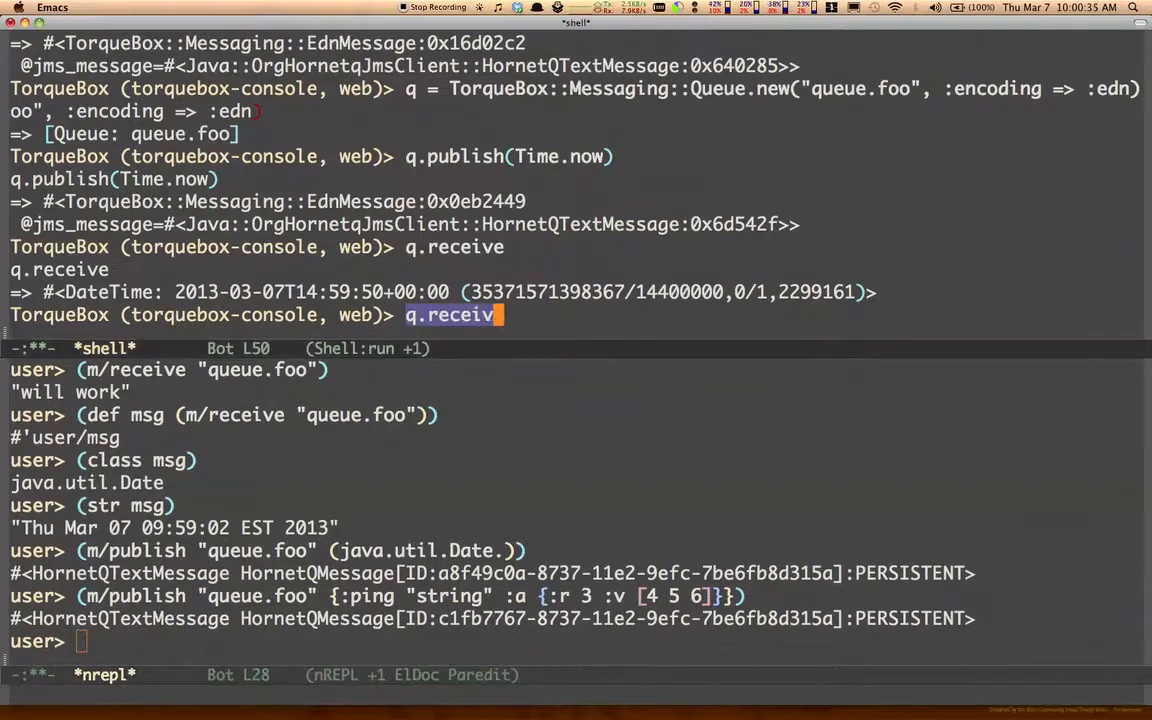
# Receive the map into d in Ruby, set d[:a][:v][2] to 42, and republish it.
pyautogui.write('d = q.receive')
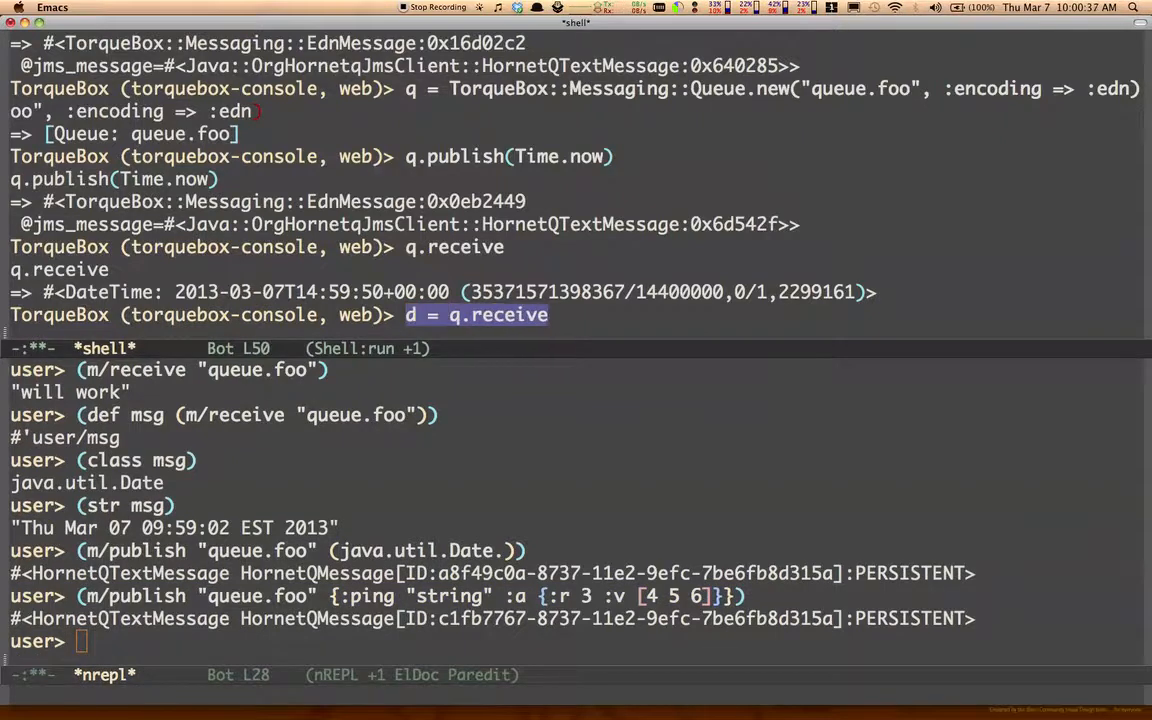
pyautogui.press('Return')
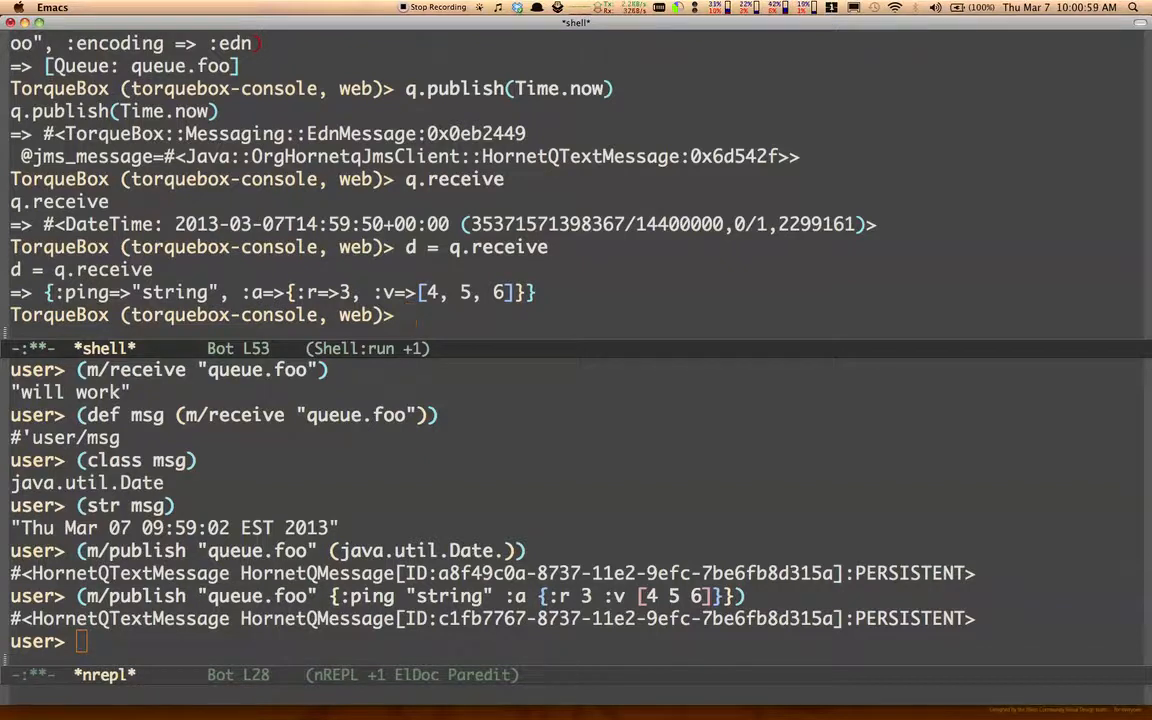
pyautogui.write('d[:a][')
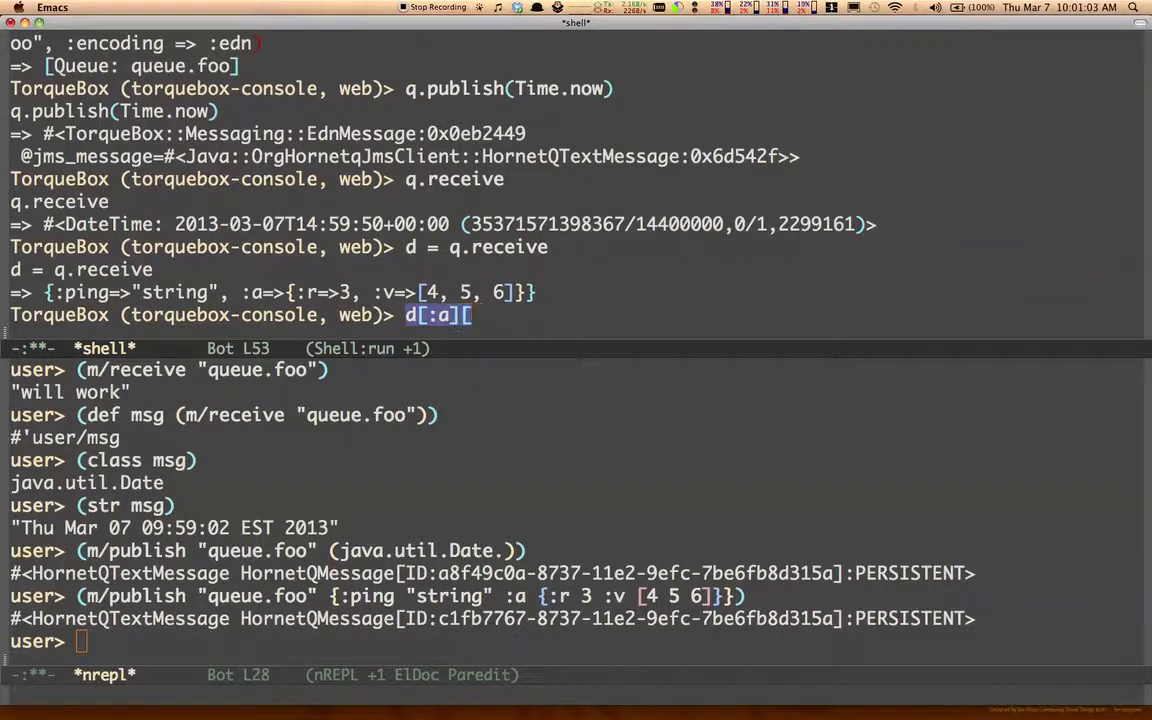
pyautogui.write(':v')
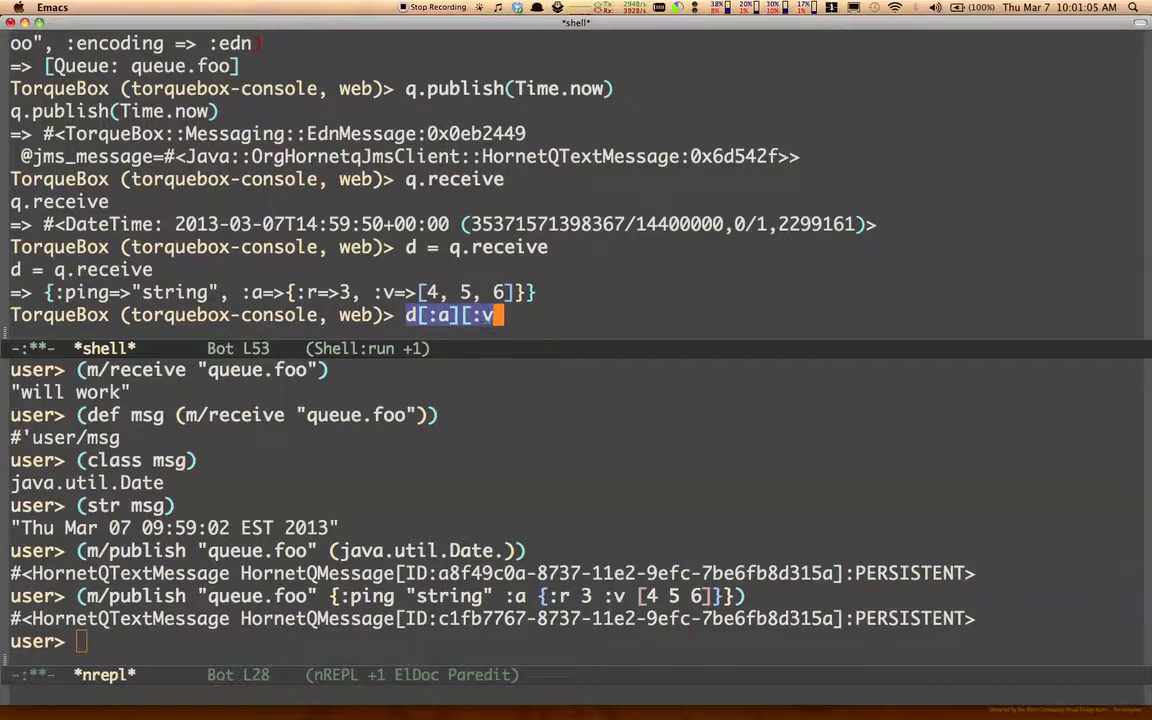
pyautogui.write('[2]')
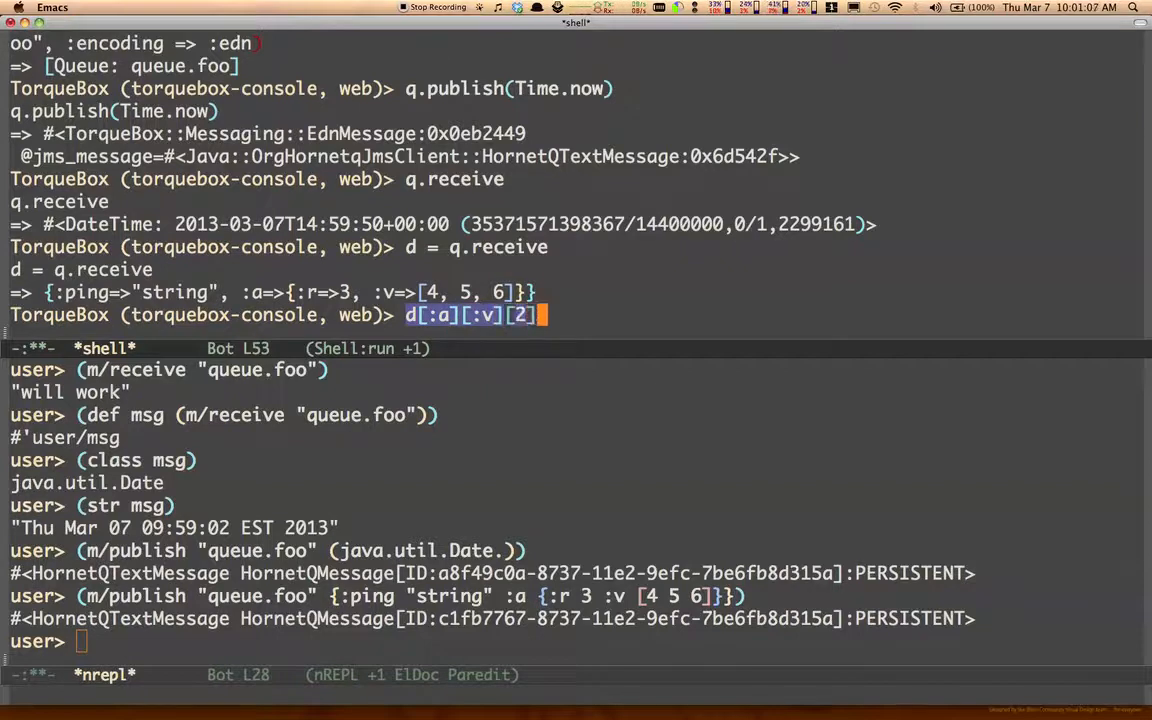
pyautogui.write('= 42')
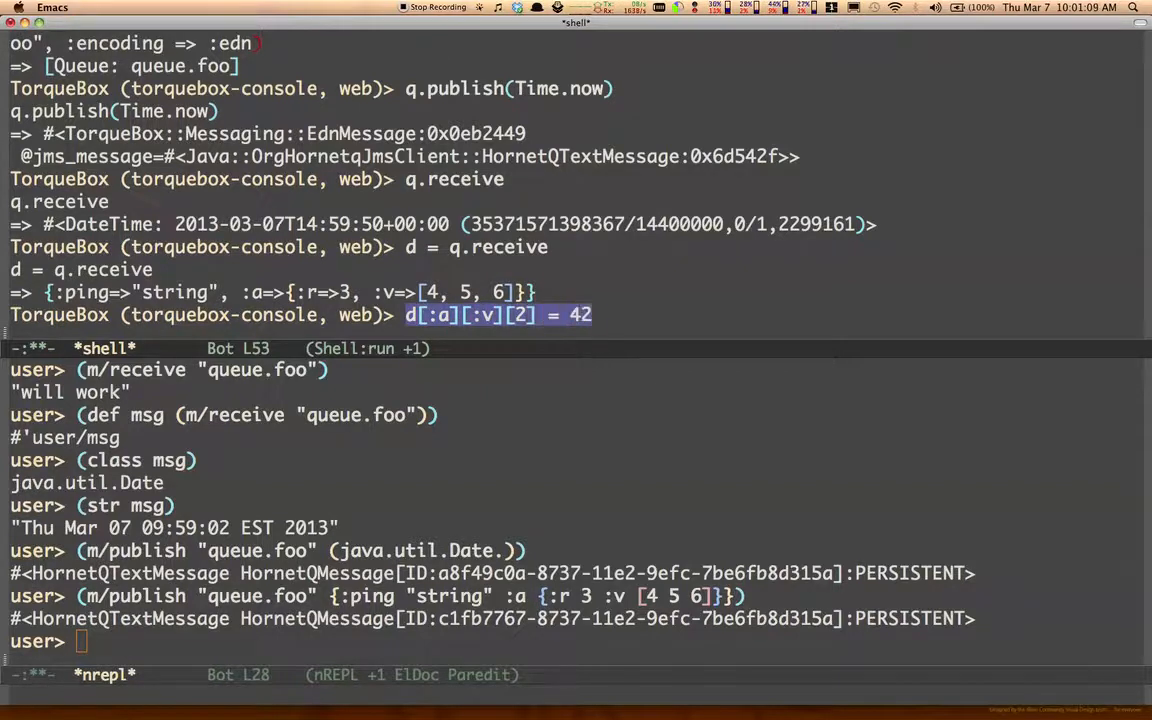
pyautogui.press('Return')
pyautogui.write('d')
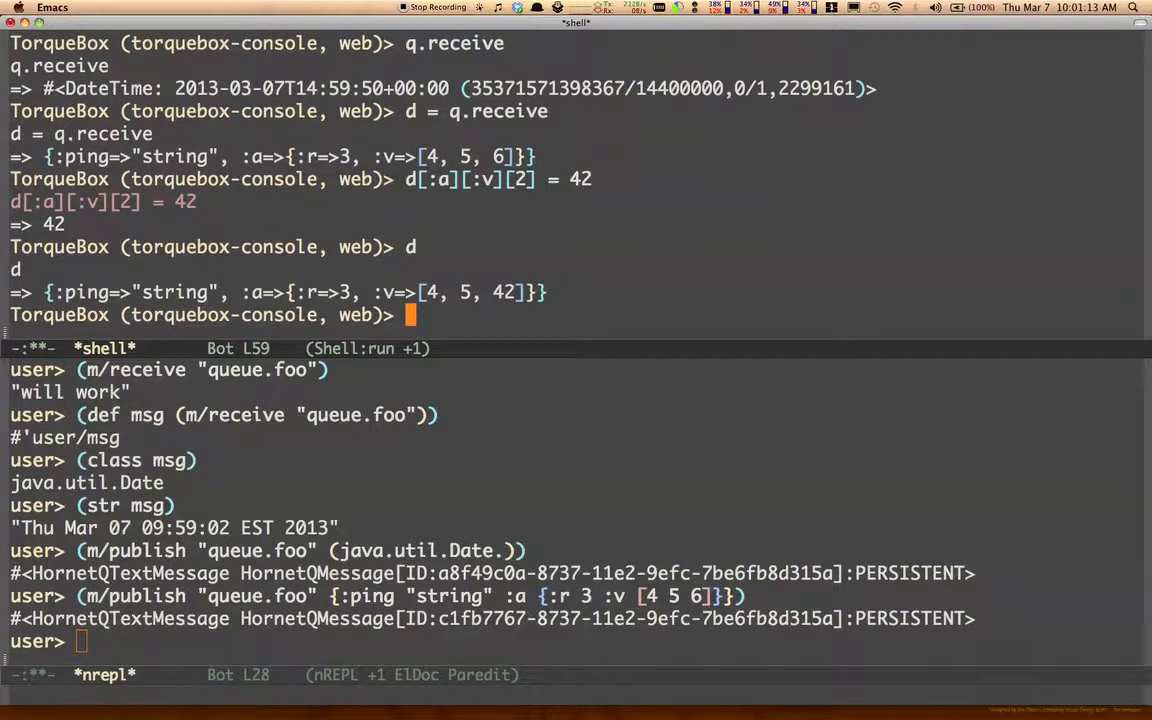
pyautogui.write('q.publish(d')
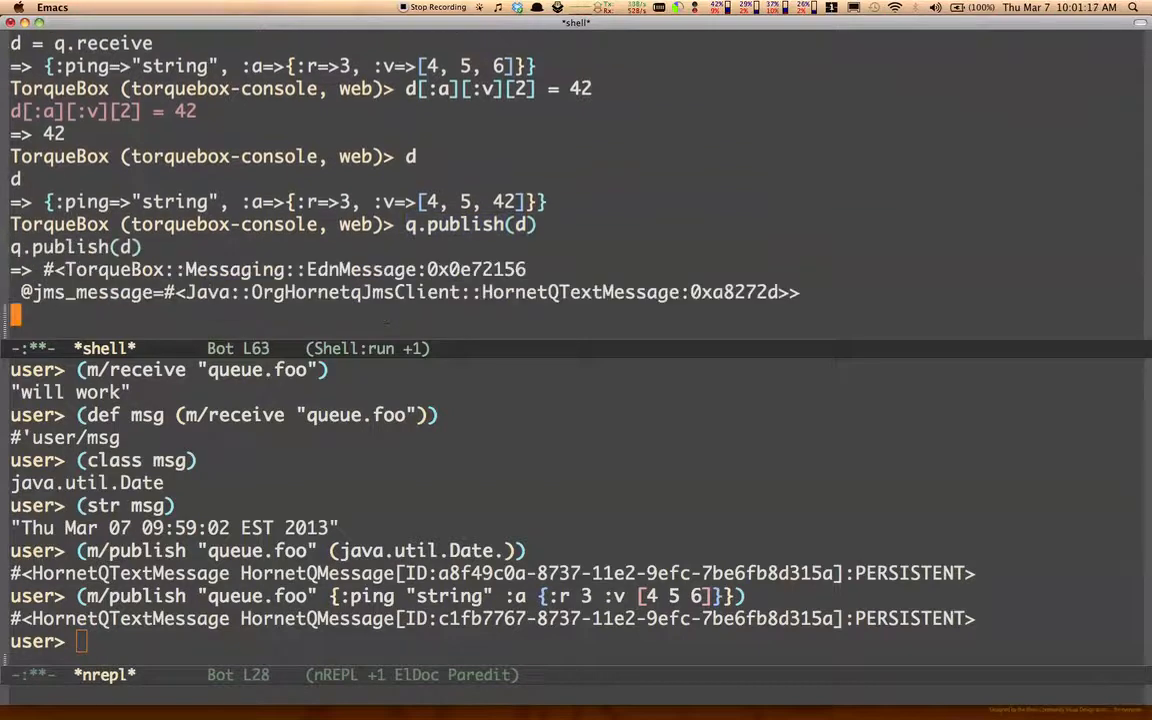
pyautogui.write('(m/receive "queue.foo')
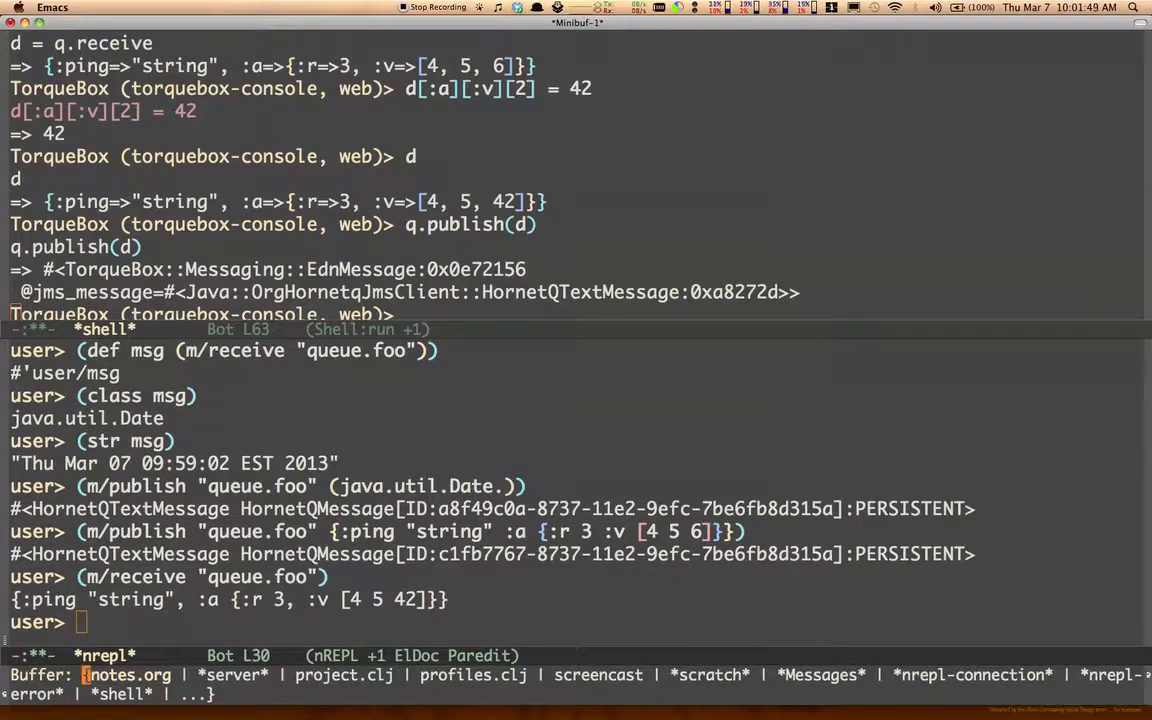
# Glance at the Messaging outline in notes.org, then return to the *nrepl* buffer.
pyautogui.click(128, 675)
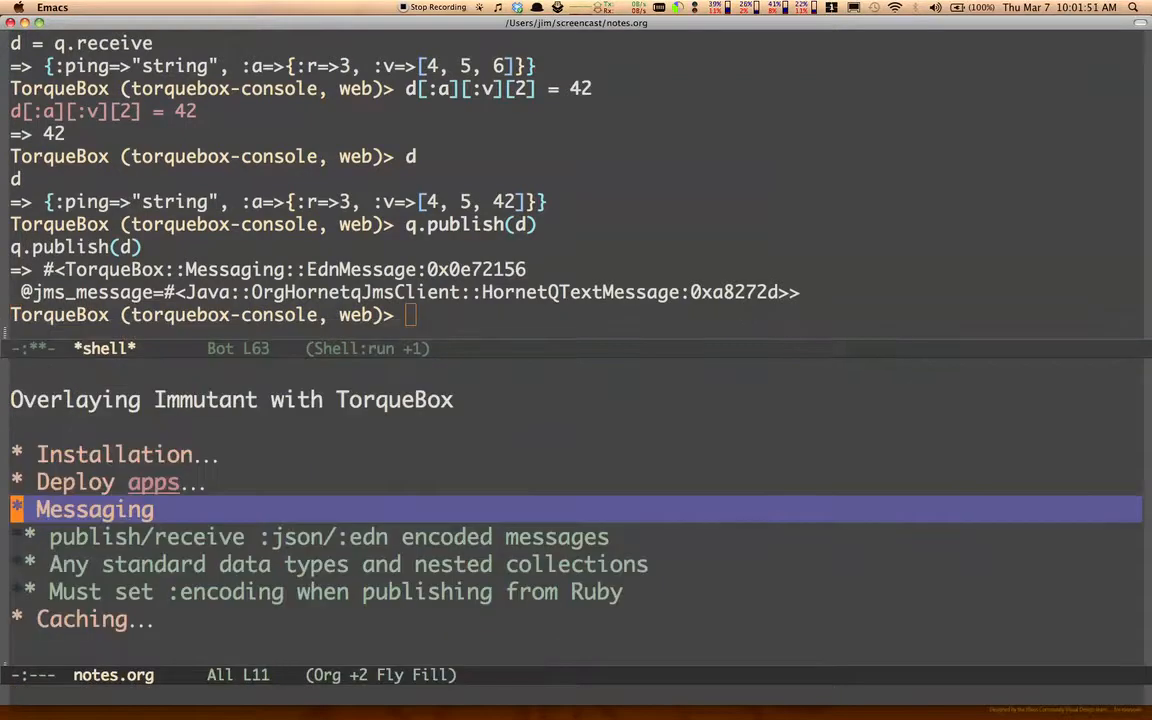
pyautogui.click(93, 509)
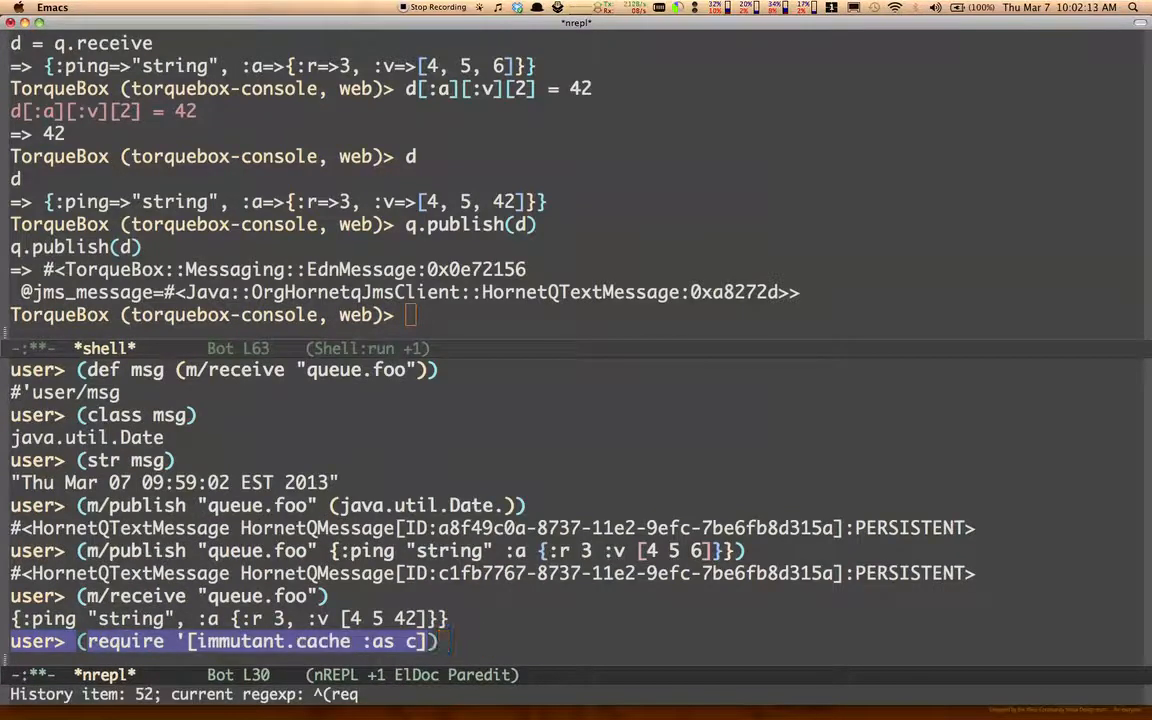
# Require immutant.cache, show the empty cache, then put :a [1 2 3] and :b java.util.Date.
pyautogui.press('Return')
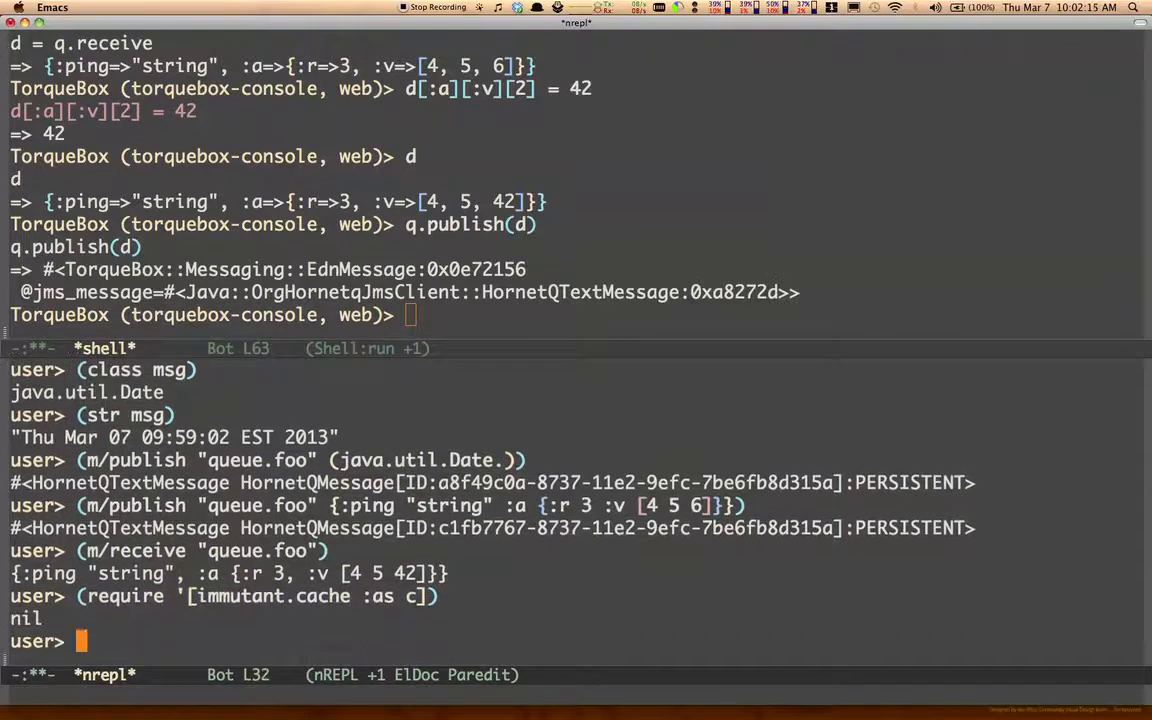
pyautogui.write('(def cache (c/')
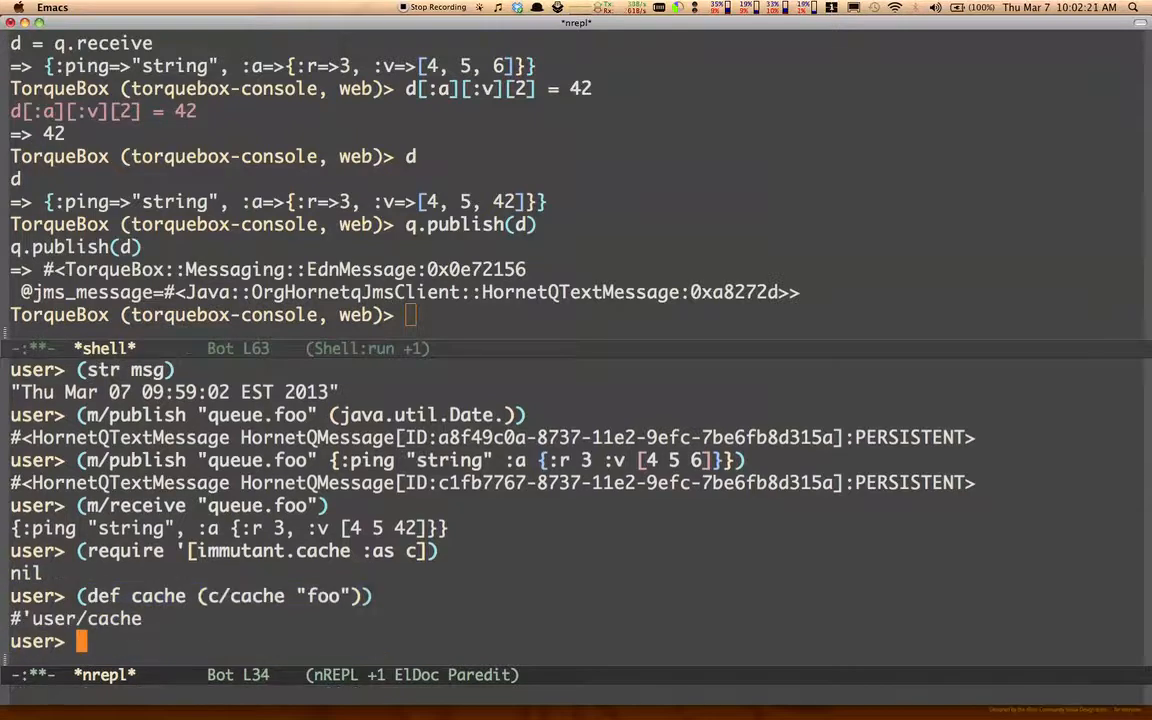
pyautogui.write('cac')
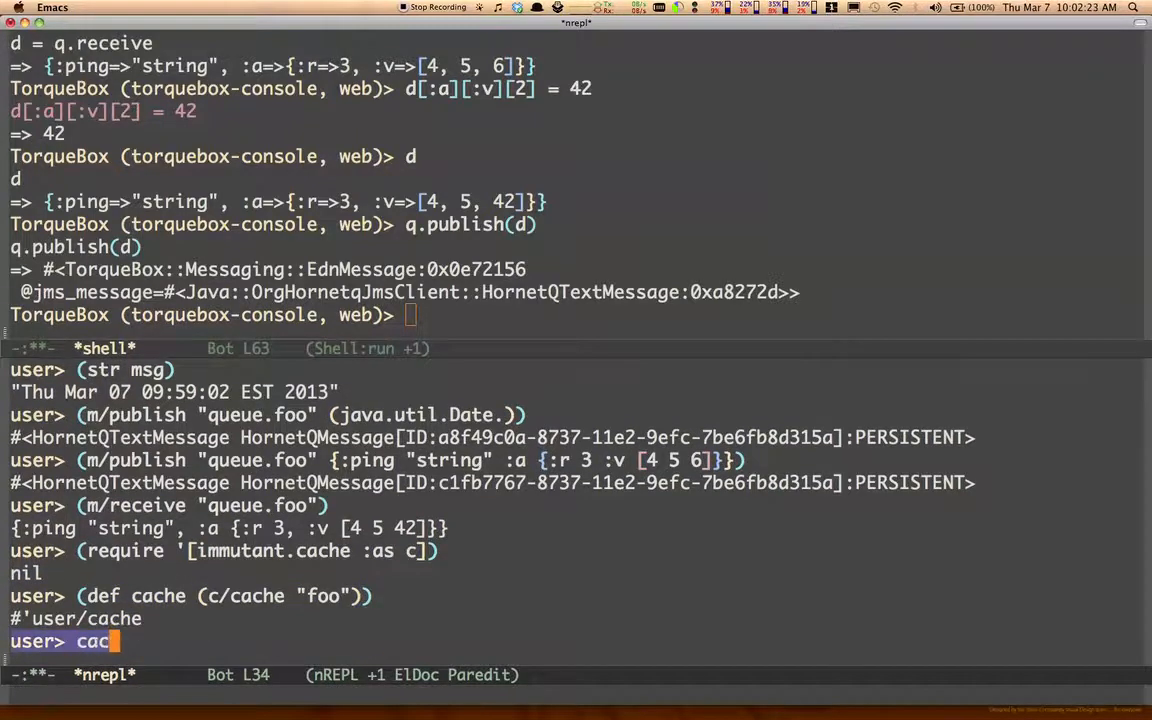
pyautogui.press('Return')
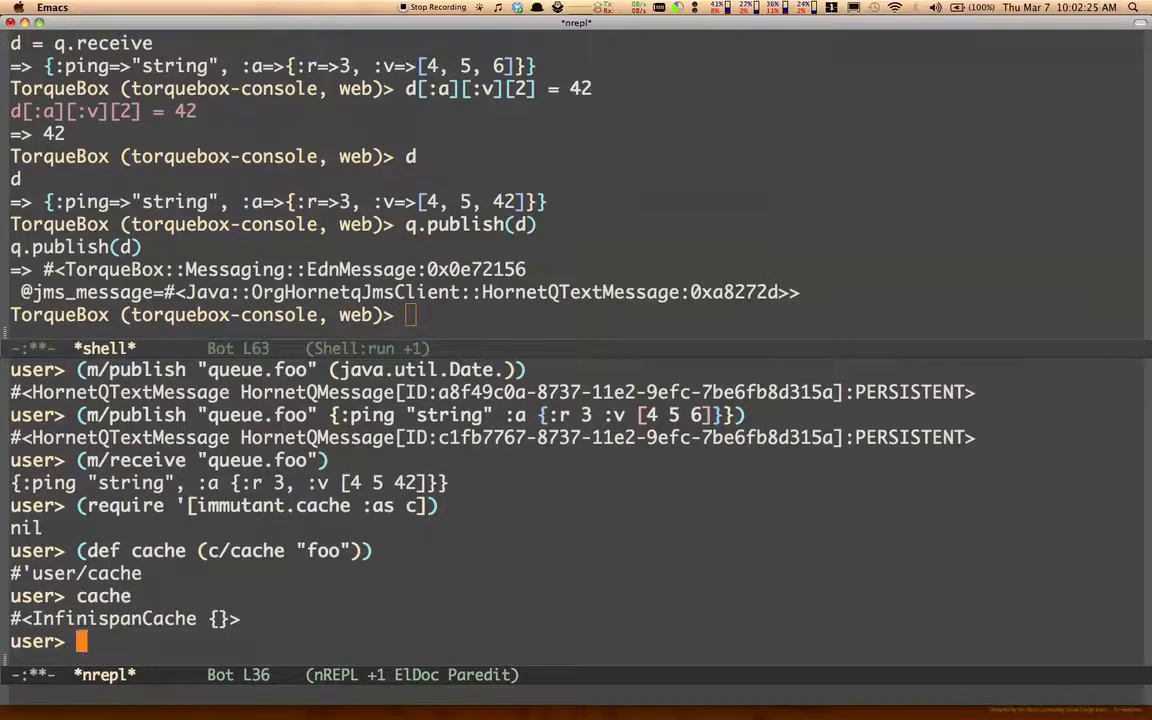
pyautogui.write('(c/put cache :a [1 2 3')
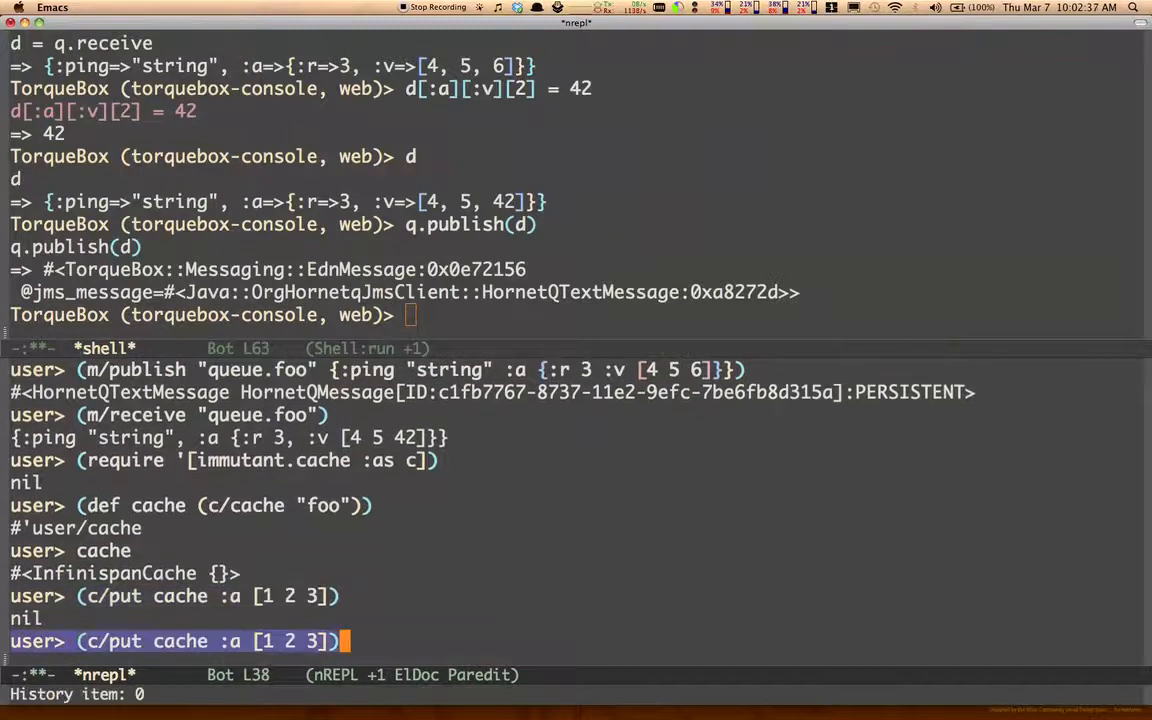
pyautogui.write('b')
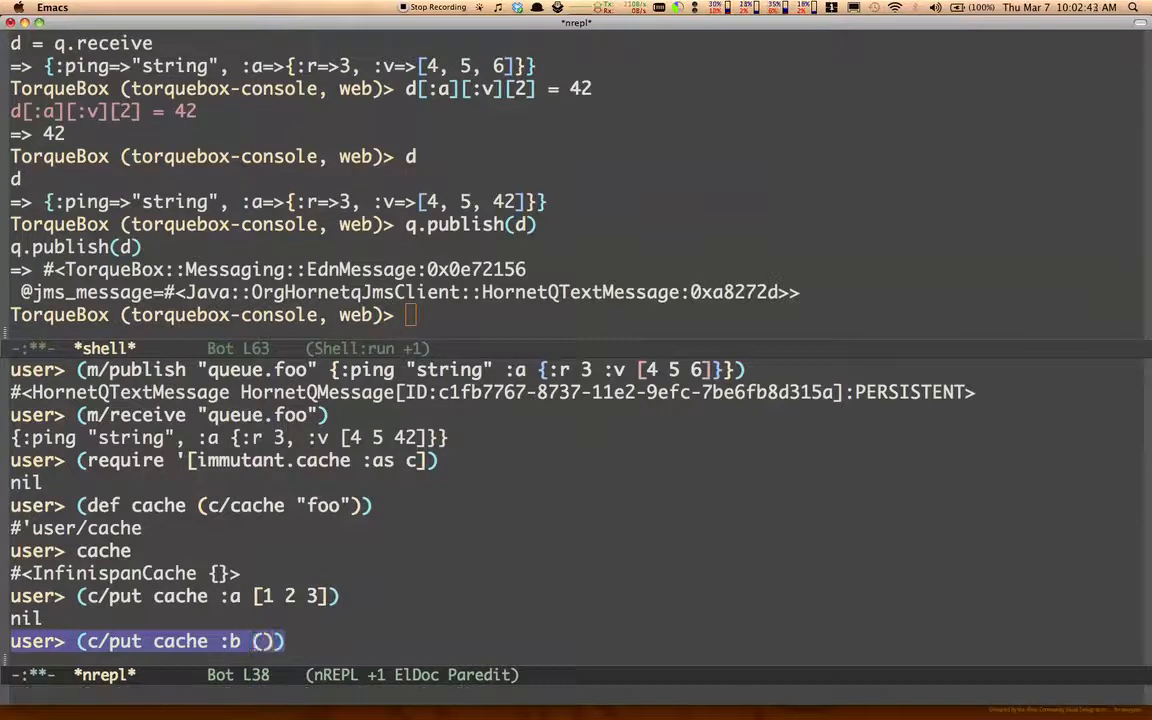
pyautogui.write('java.util.Date.')
pyautogui.write('cache')
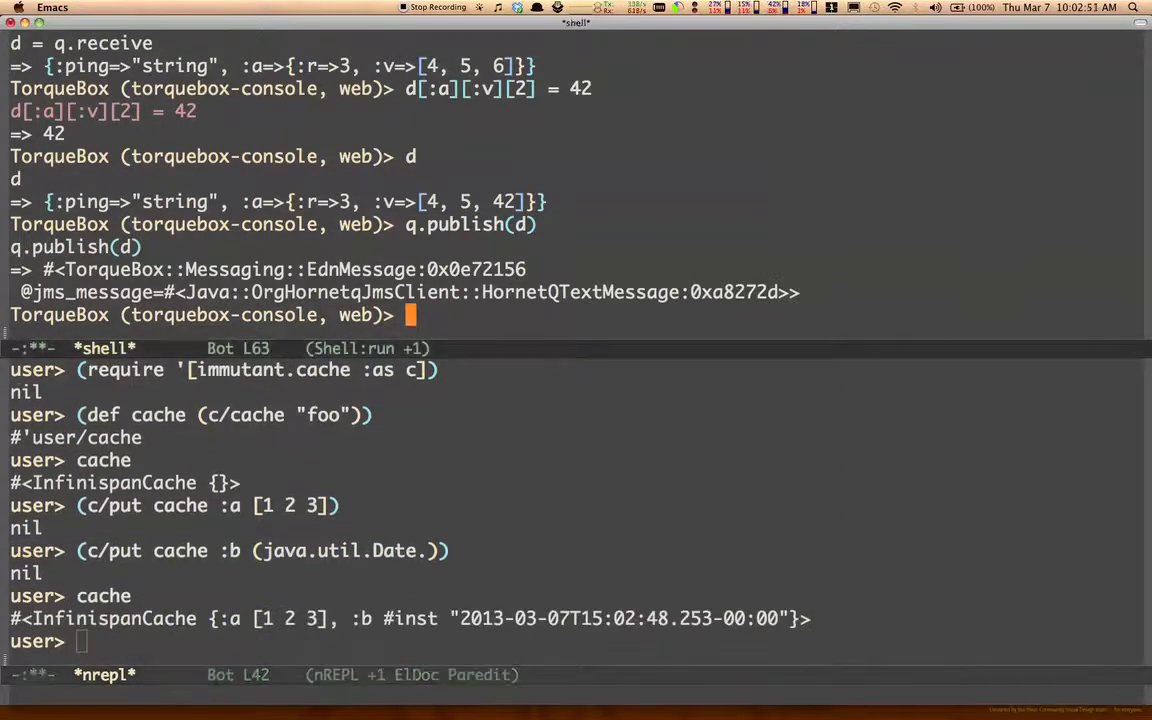
# Require the torquebox-cache library in the Ruby console.
pyautogui.write("require '")
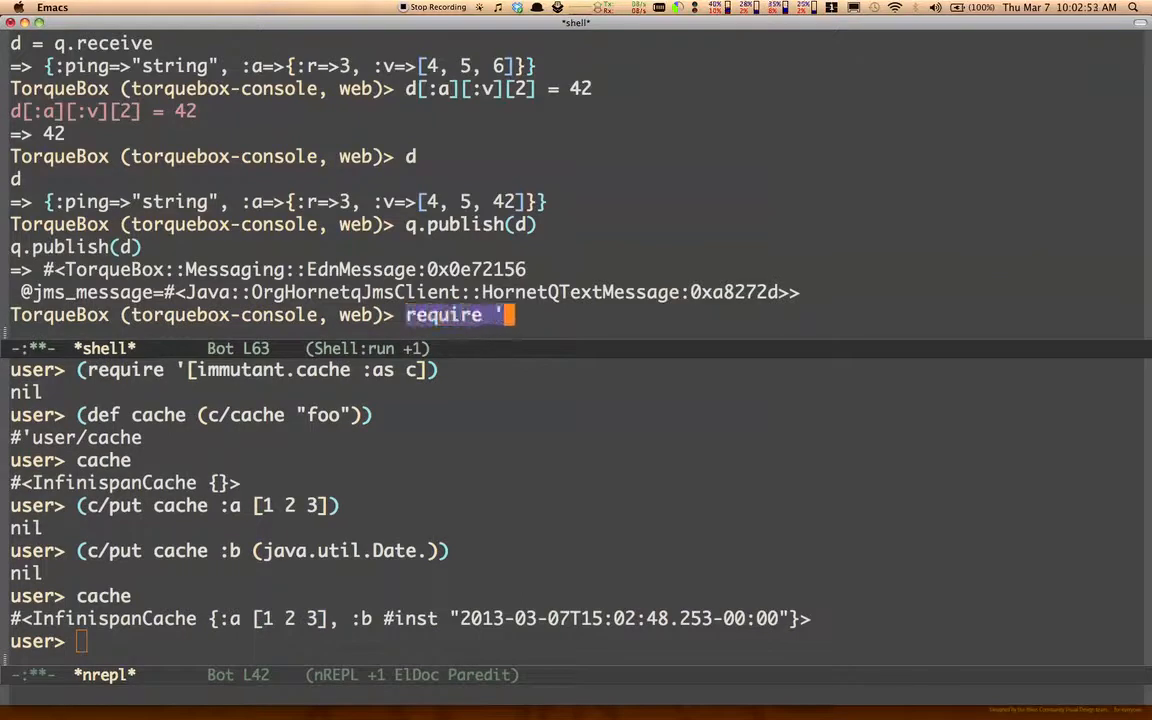
pyautogui.write('torqueb')
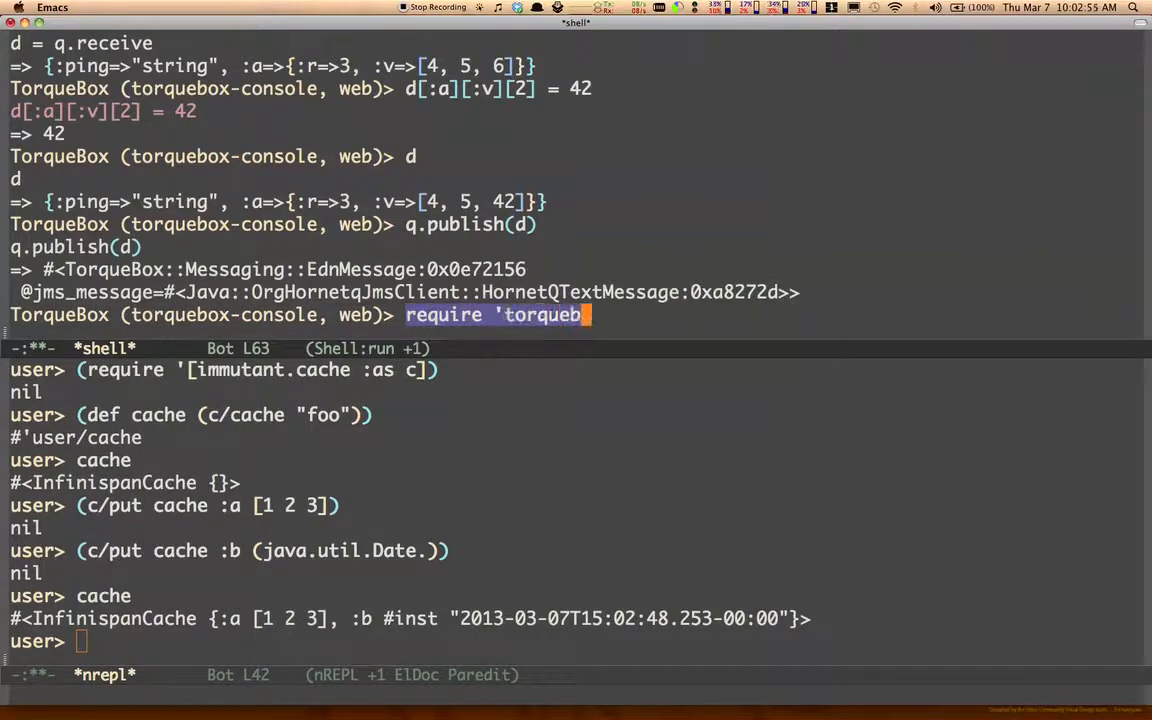
pyautogui.write('x-ca')
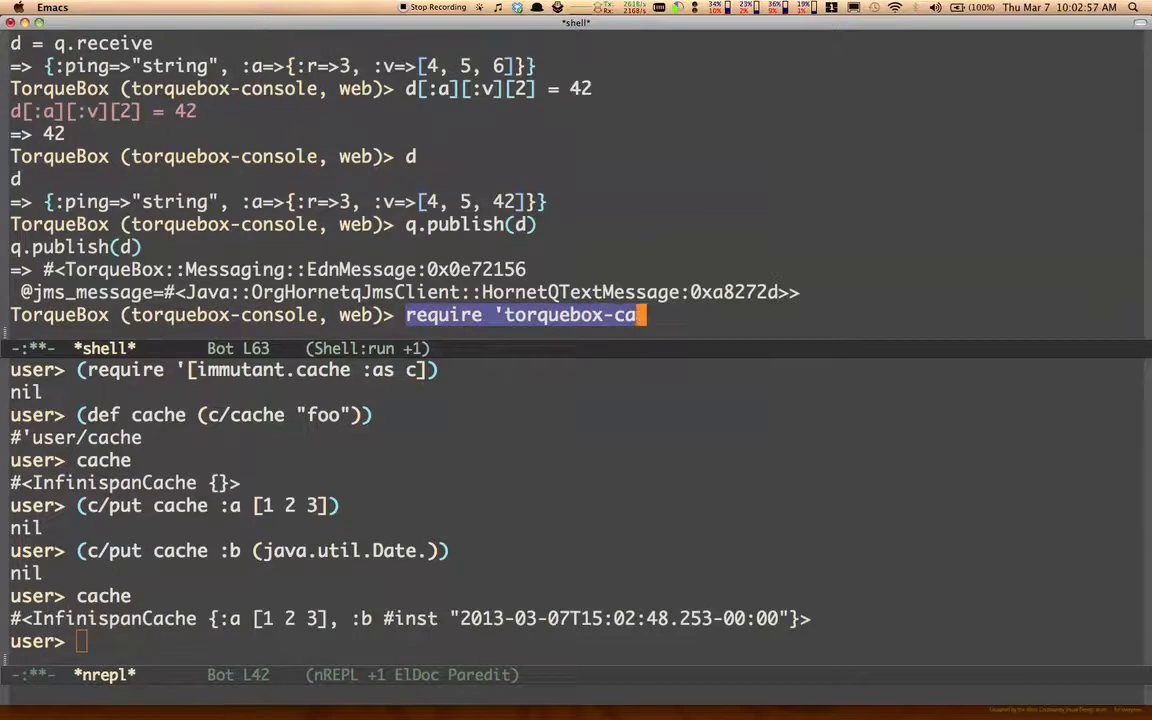
pyautogui.press('Return')
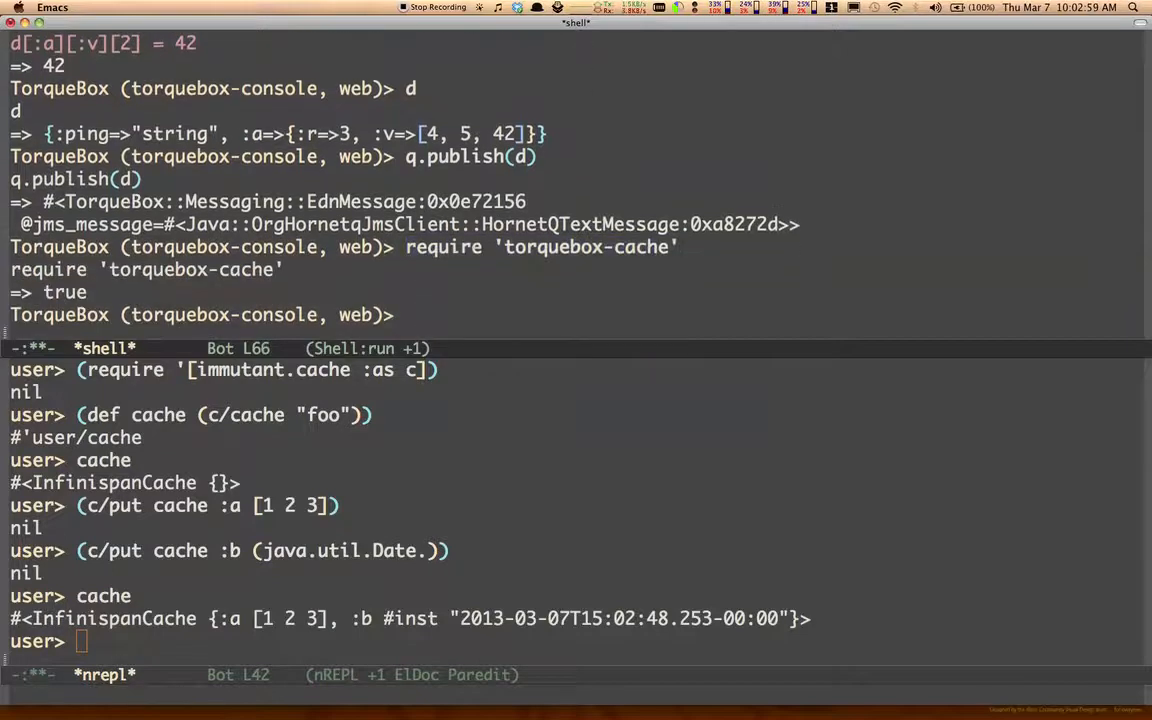
# Create c as TorqueBox::Infinispan::Cache named "foo" with :edn encoding.
pyautogui.write('c =')
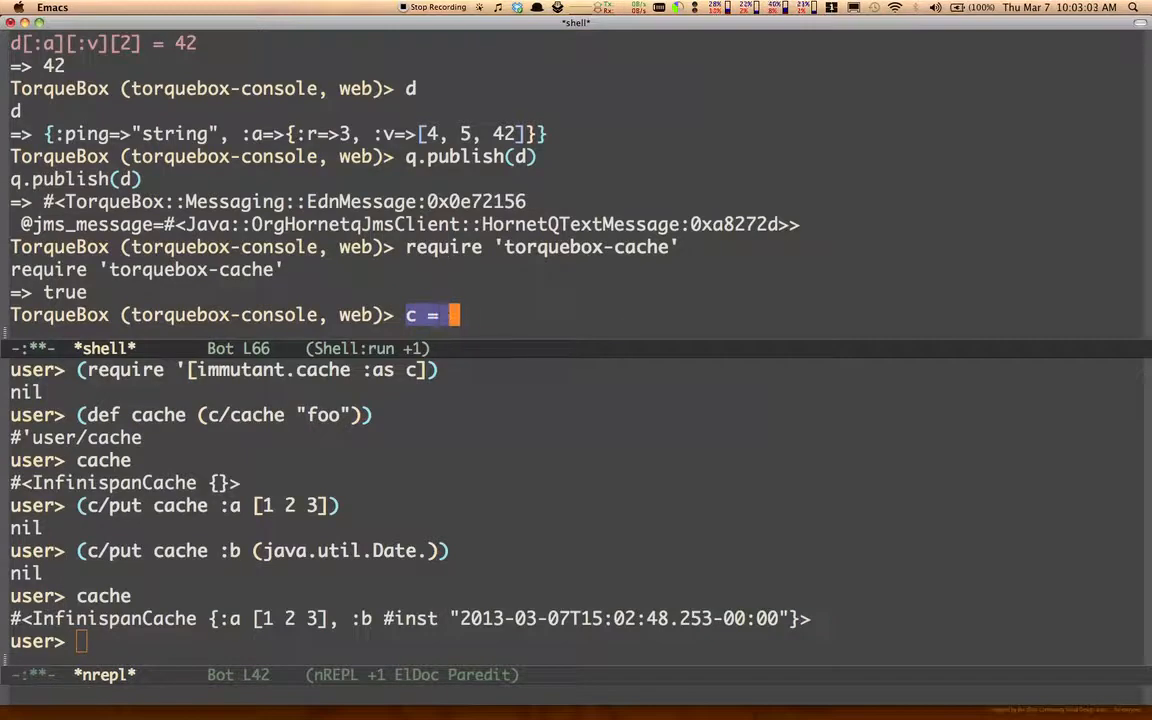
pyautogui.write('TorqueBox::')
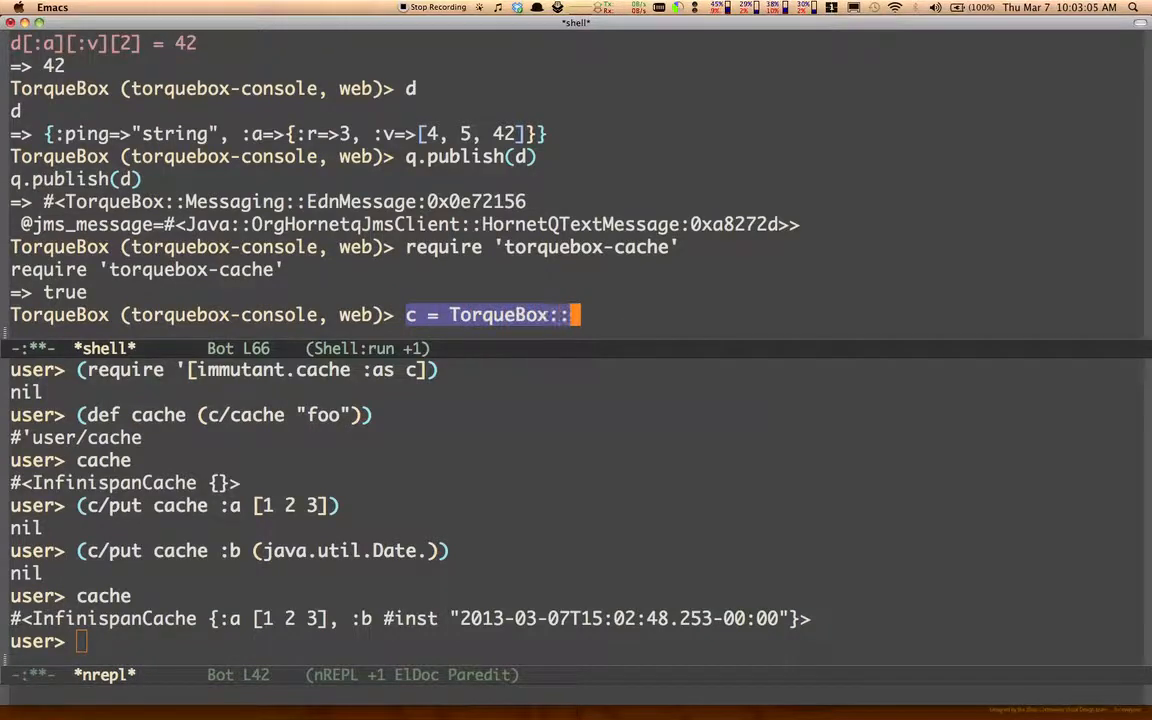
pyautogui.write('Infinsia')
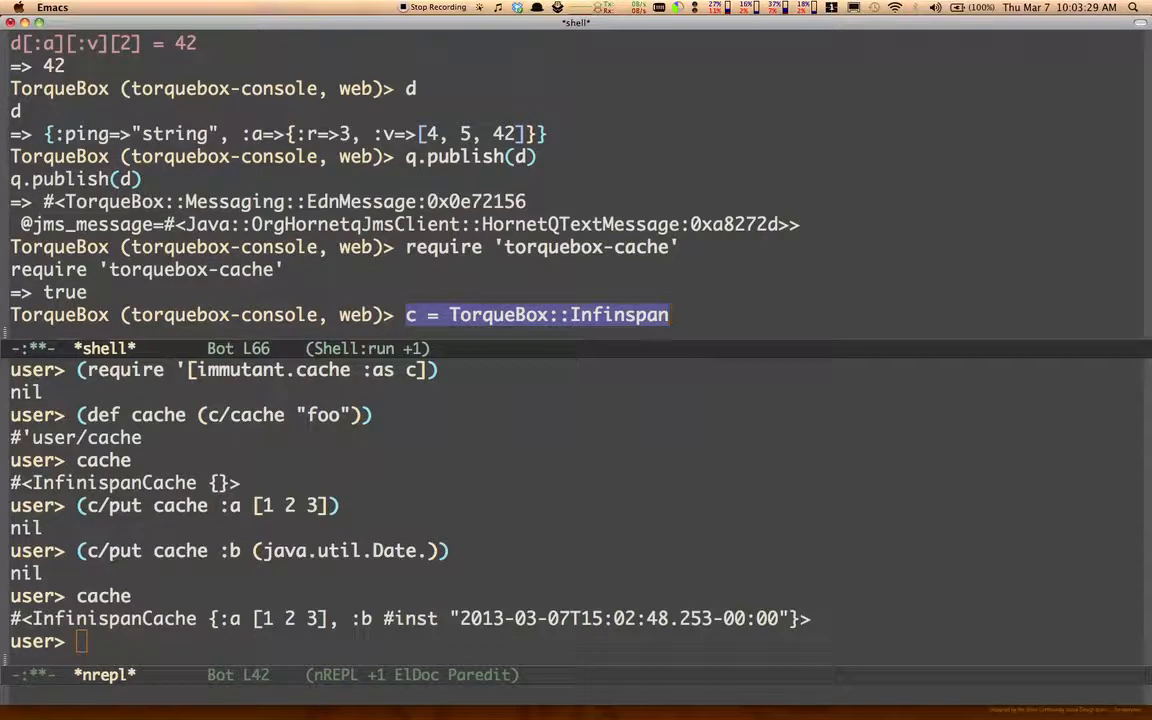
pyautogui.write('::Cache')
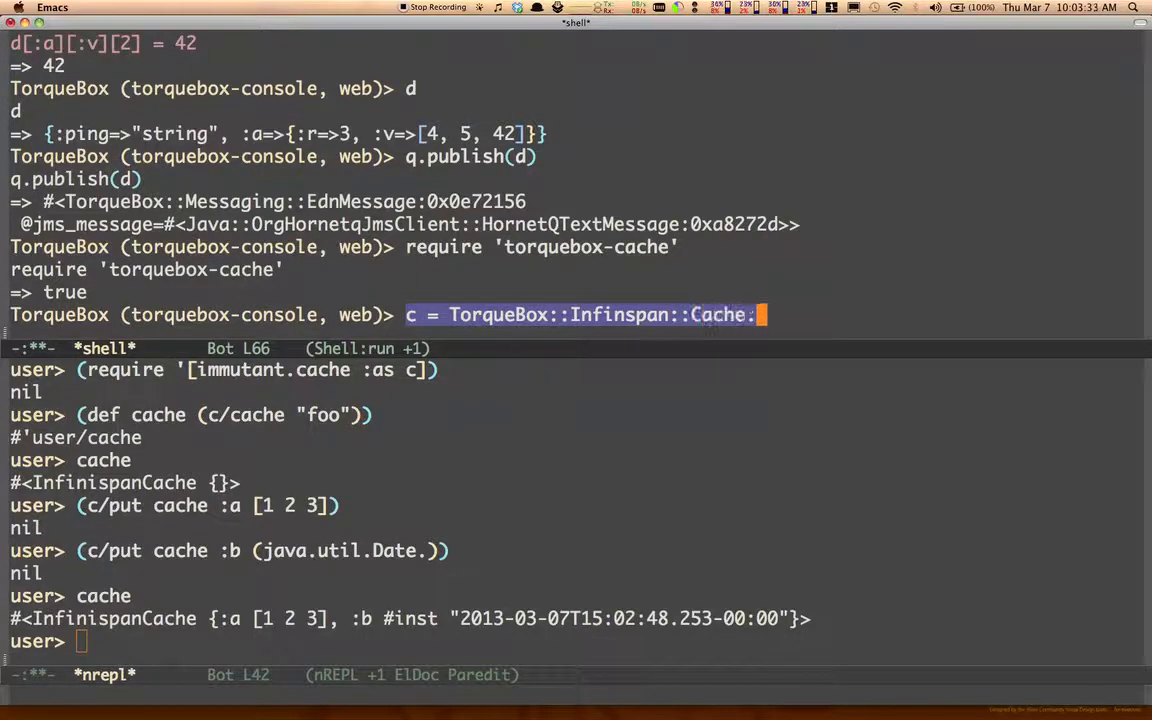
pyautogui.write('.new(')
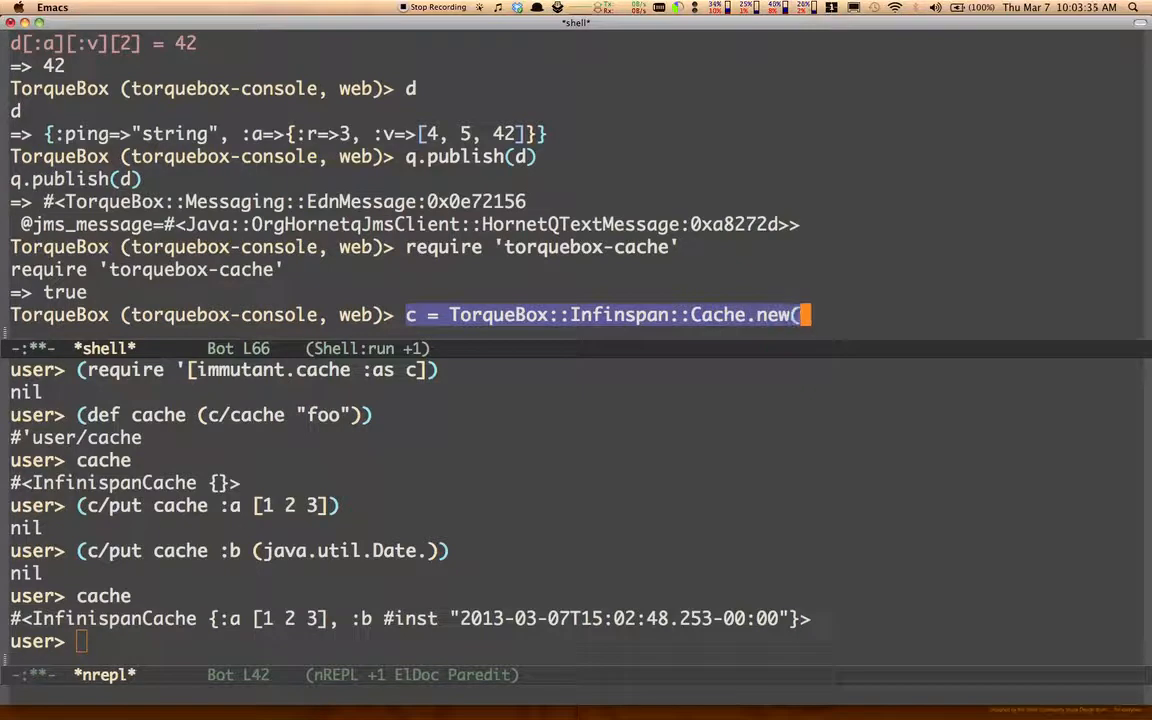
pyautogui.write(':')
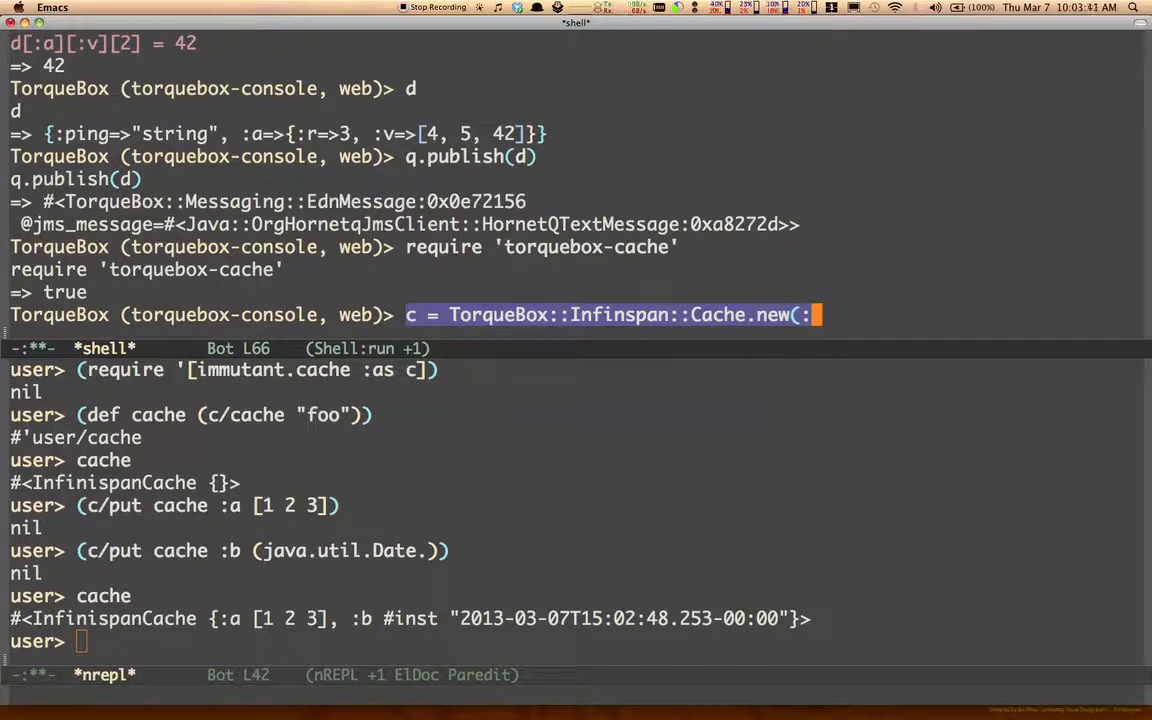
pyautogui.write('name => "')
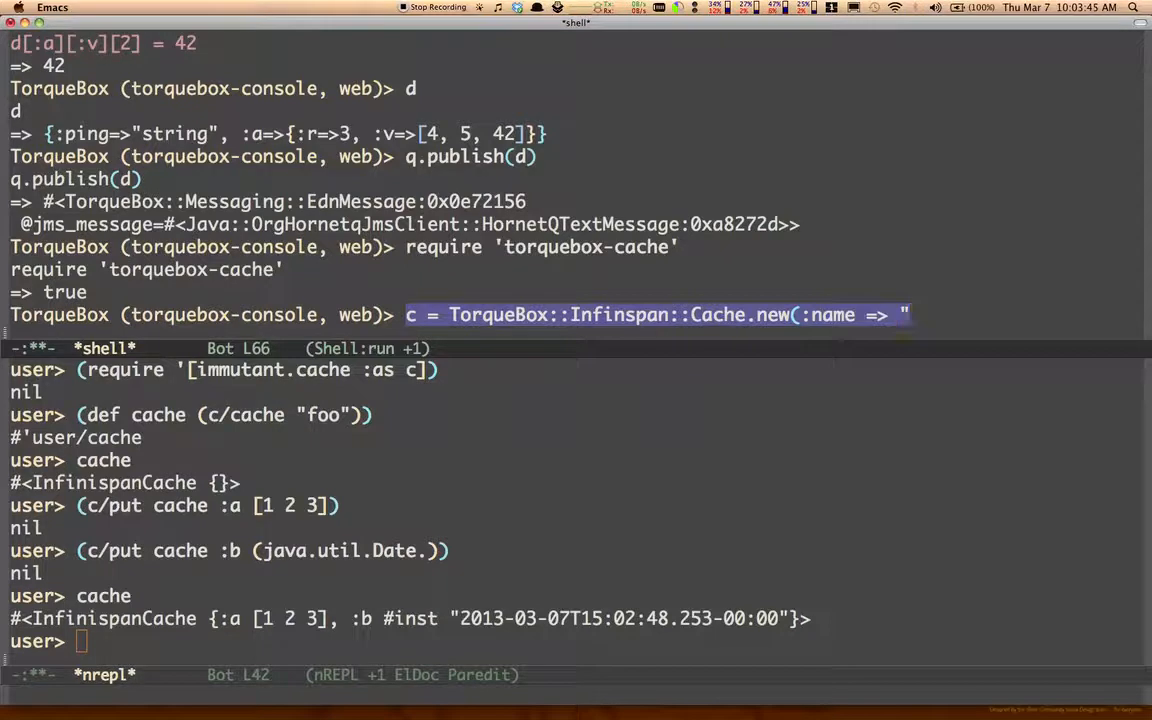
pyautogui.write('foo"')
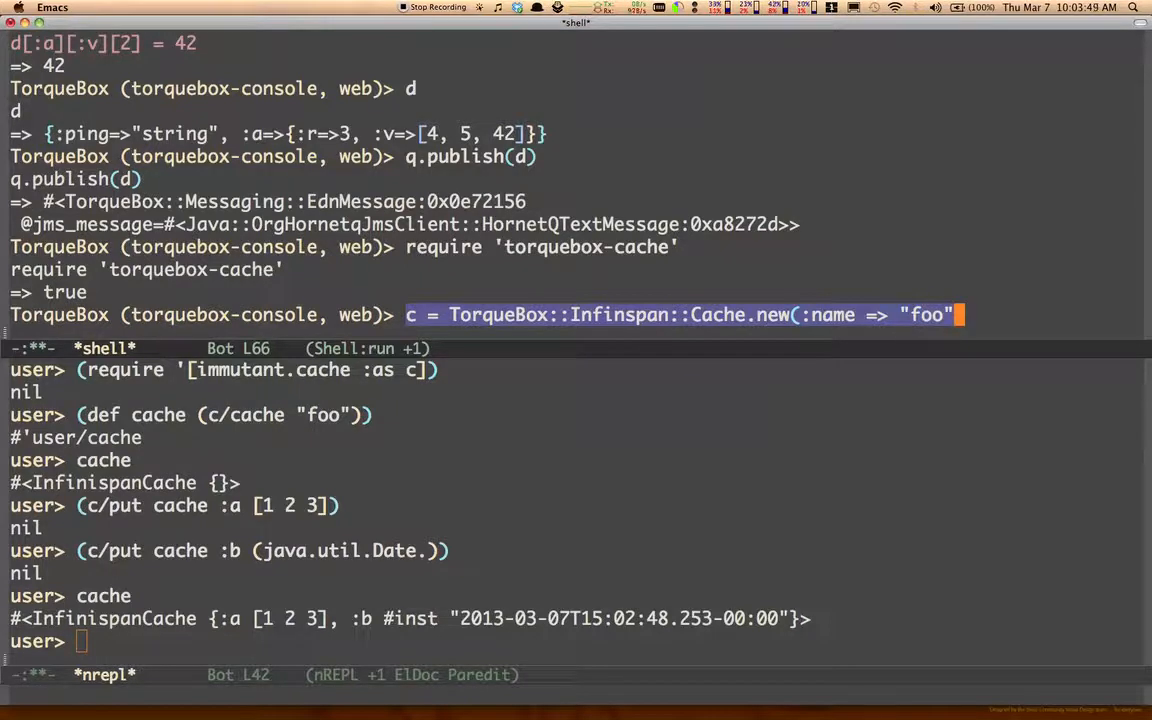
pyautogui.write(', :encoding => :edn')
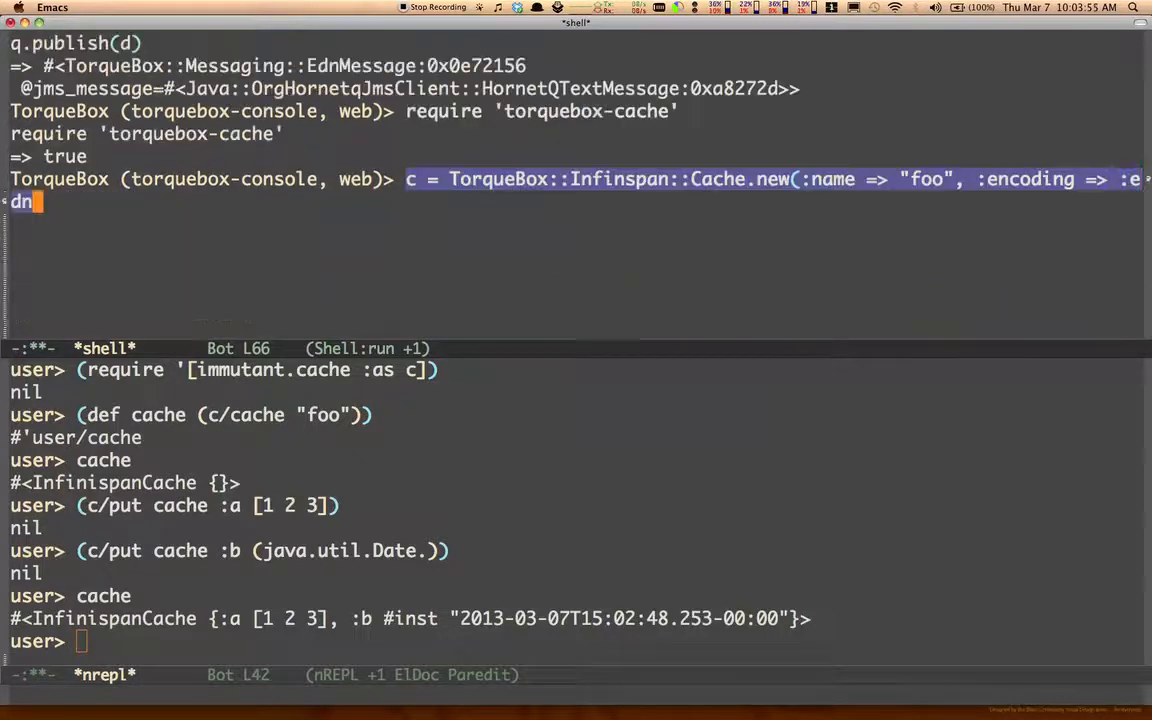
pyautogui.write(')')
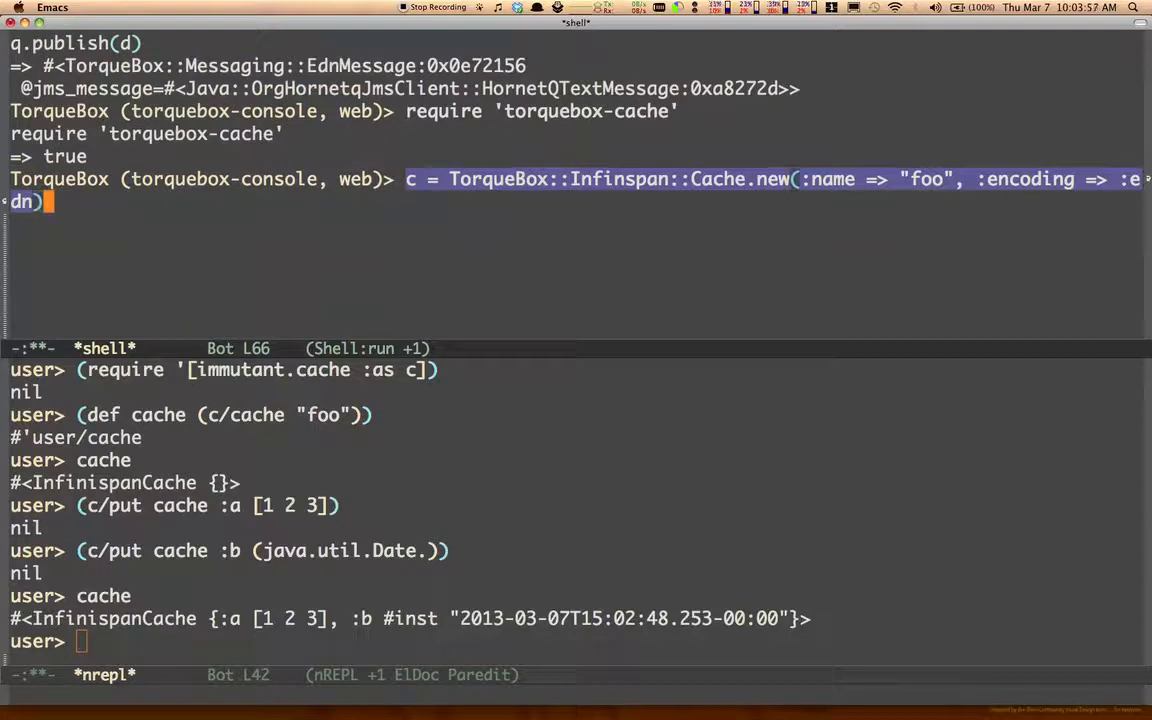
pyautogui.press('Return')
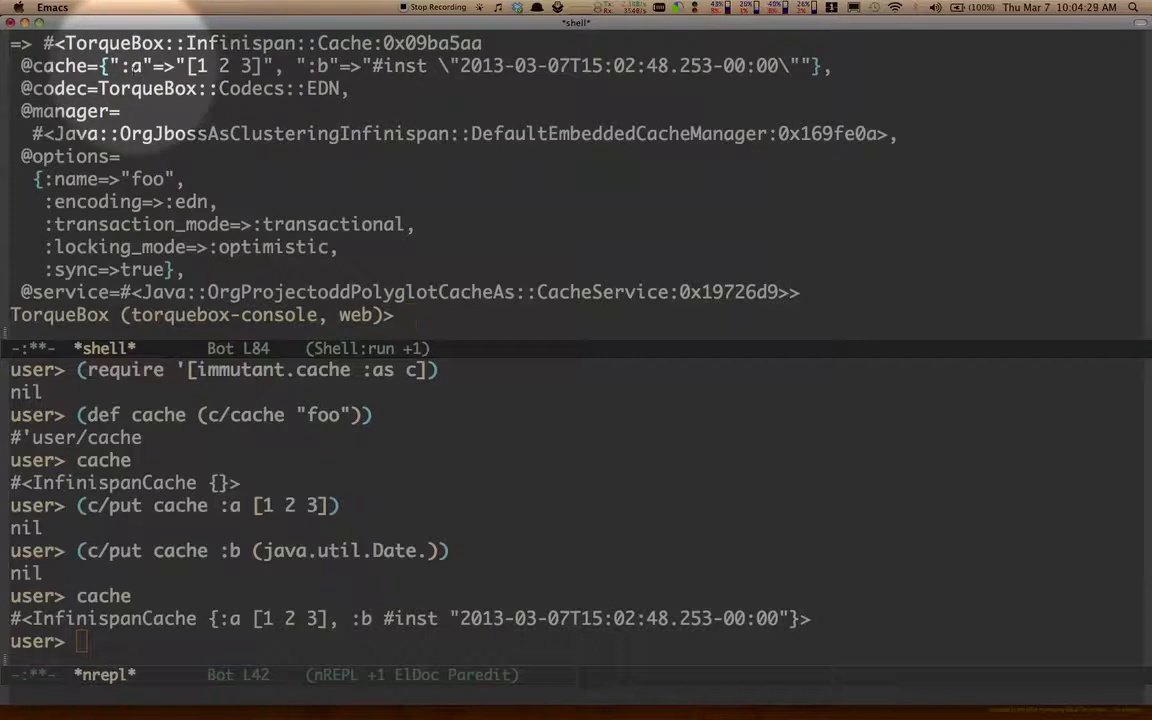
pyautogui.moveTo(170, 113)
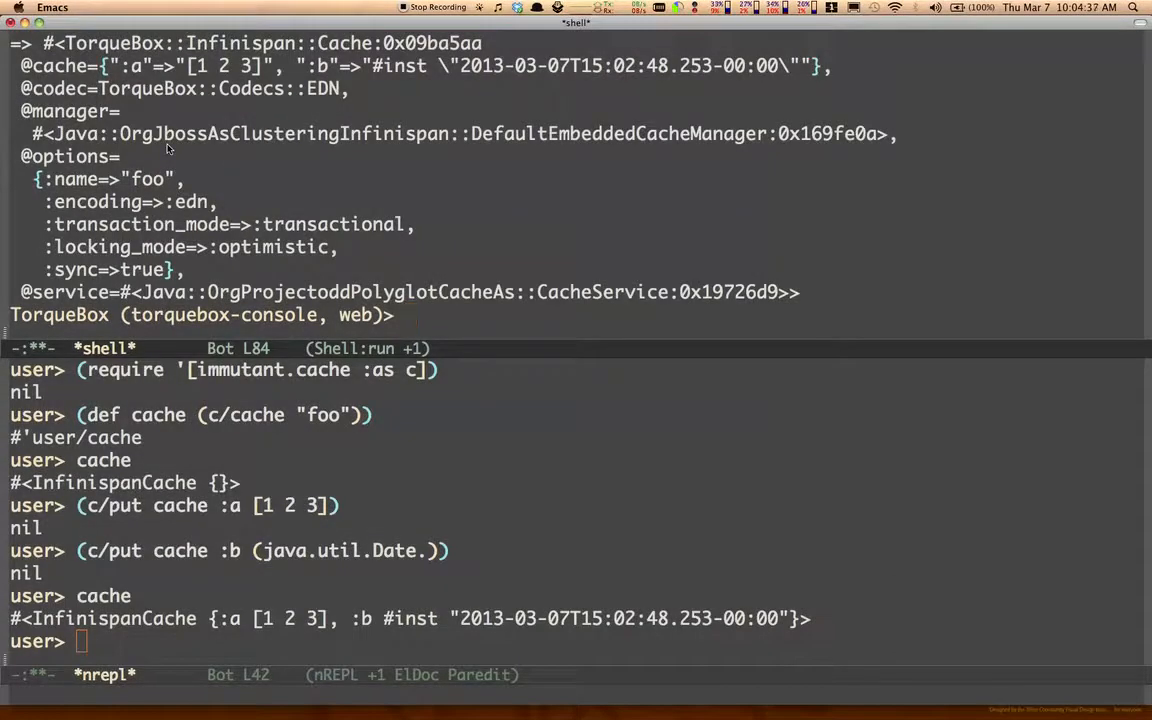
# Read c[:a] and c[:b] in Ruby, put d under :x, then display the Clojure cache.
pyautogui.write('c[:a')
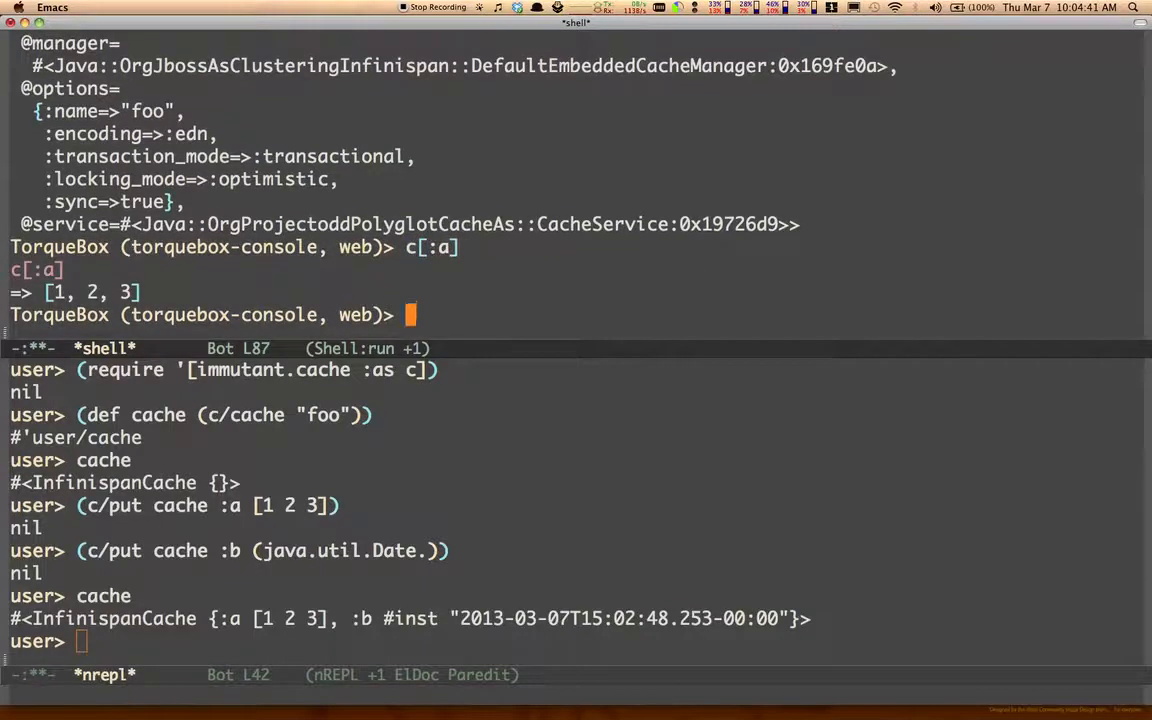
pyautogui.write('c[:b]')
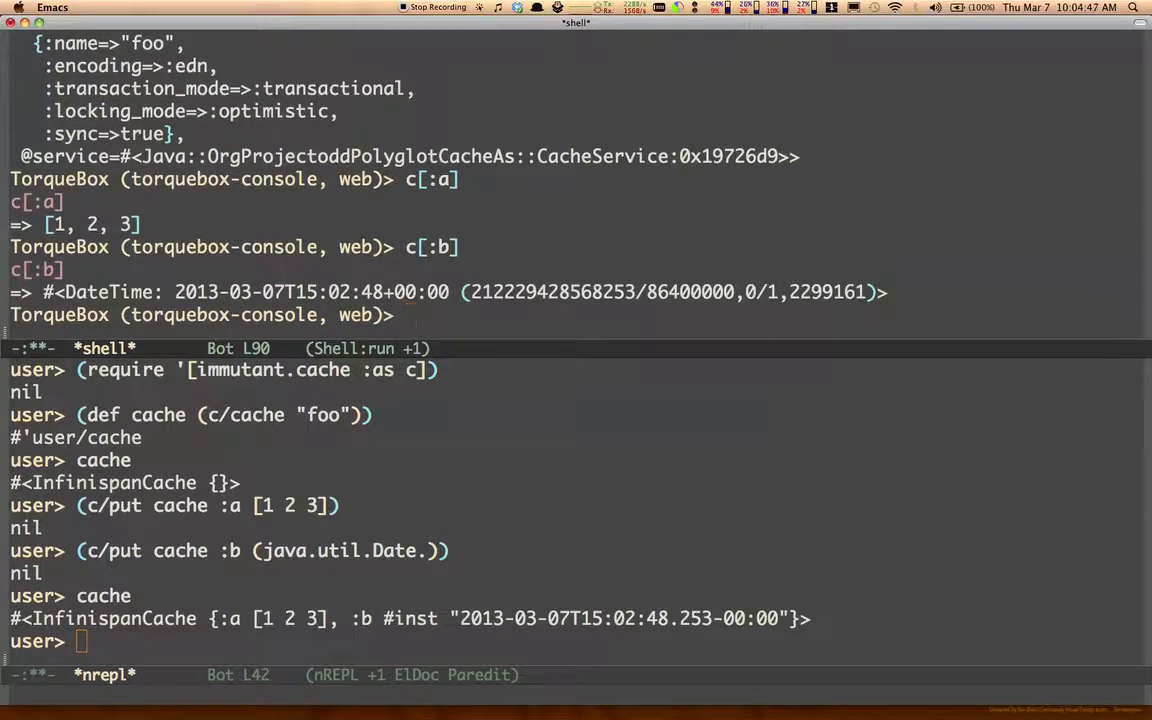
pyautogui.write('c.put')
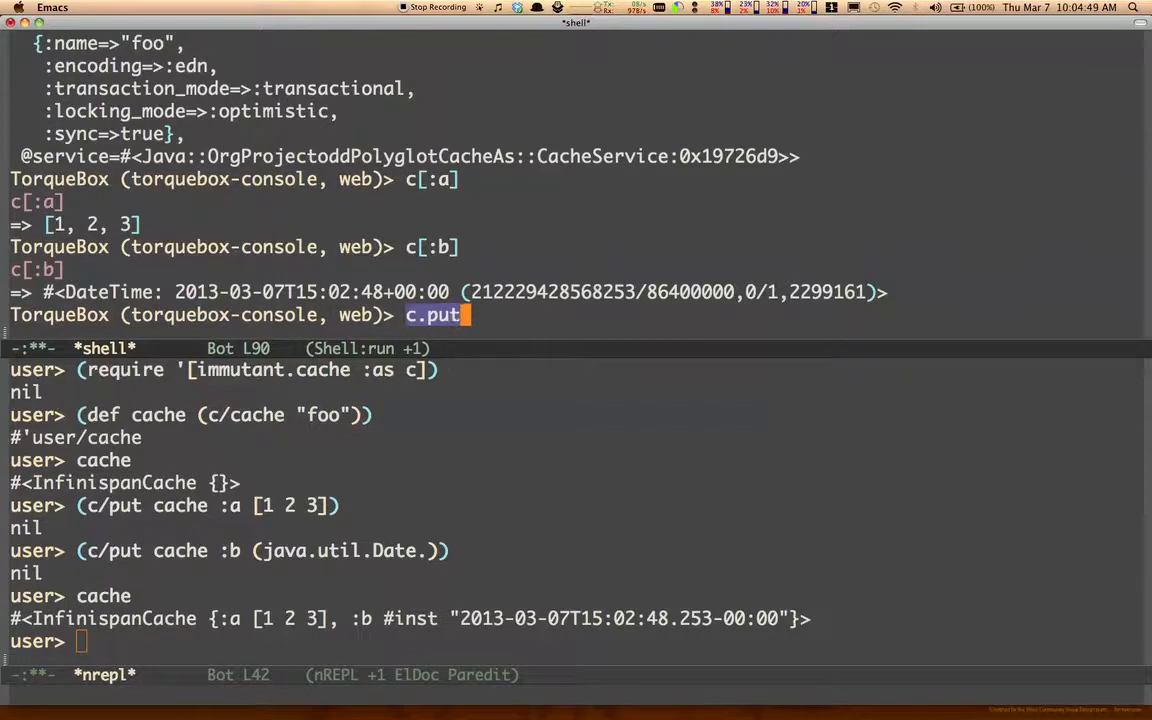
pyautogui.write('(:x, d')
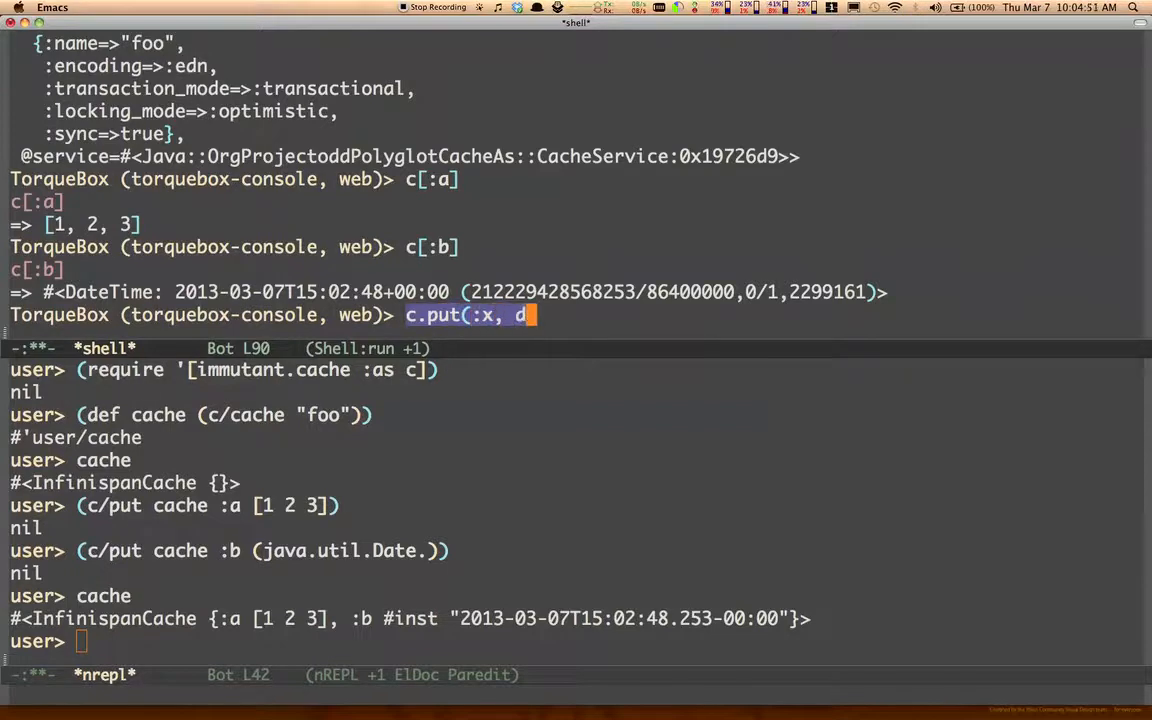
pyautogui.press('Return')
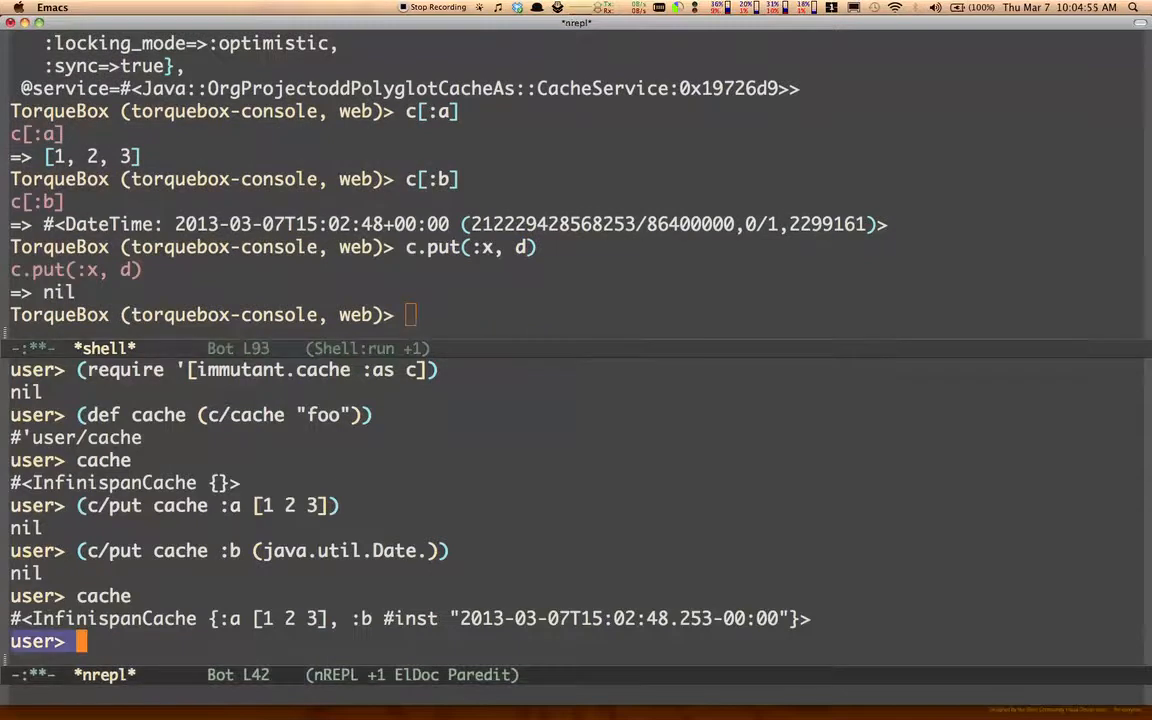
pyautogui.write('cache')
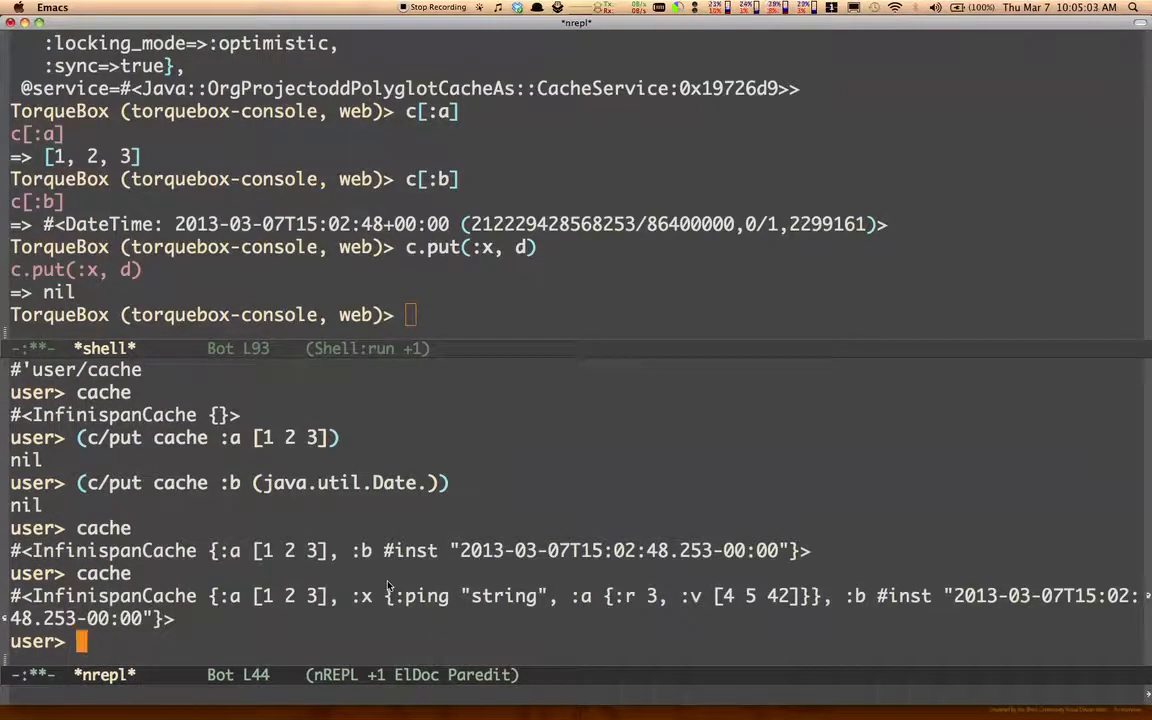
pyautogui.write('(')
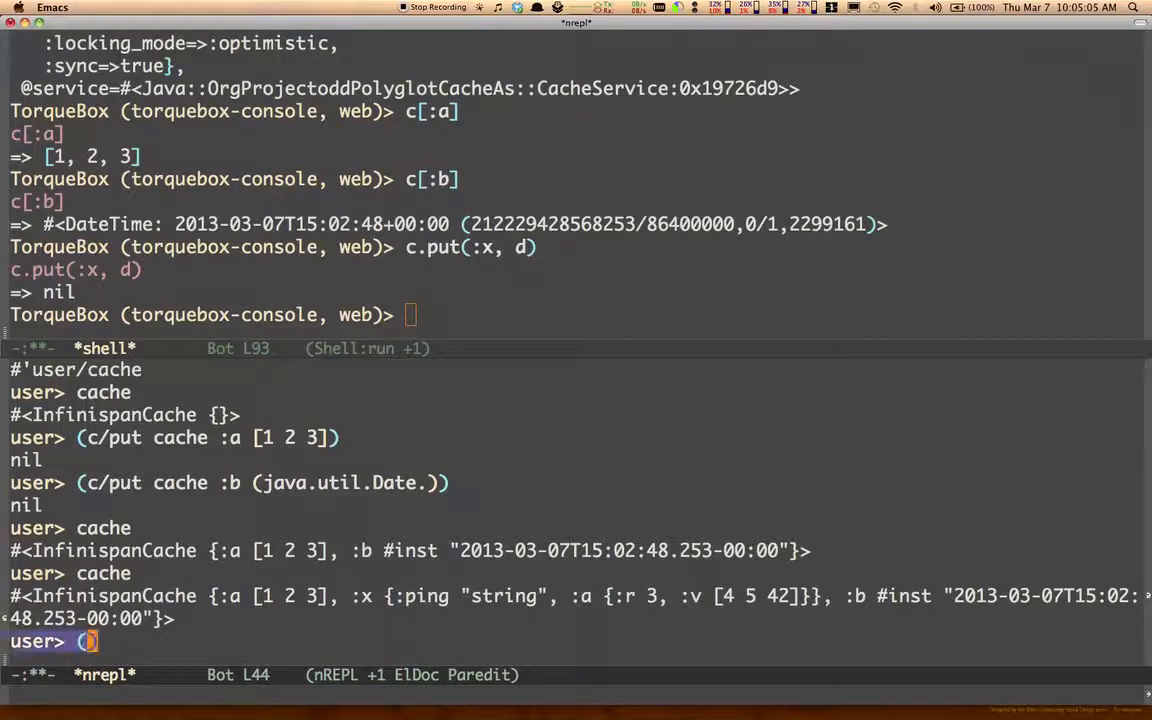